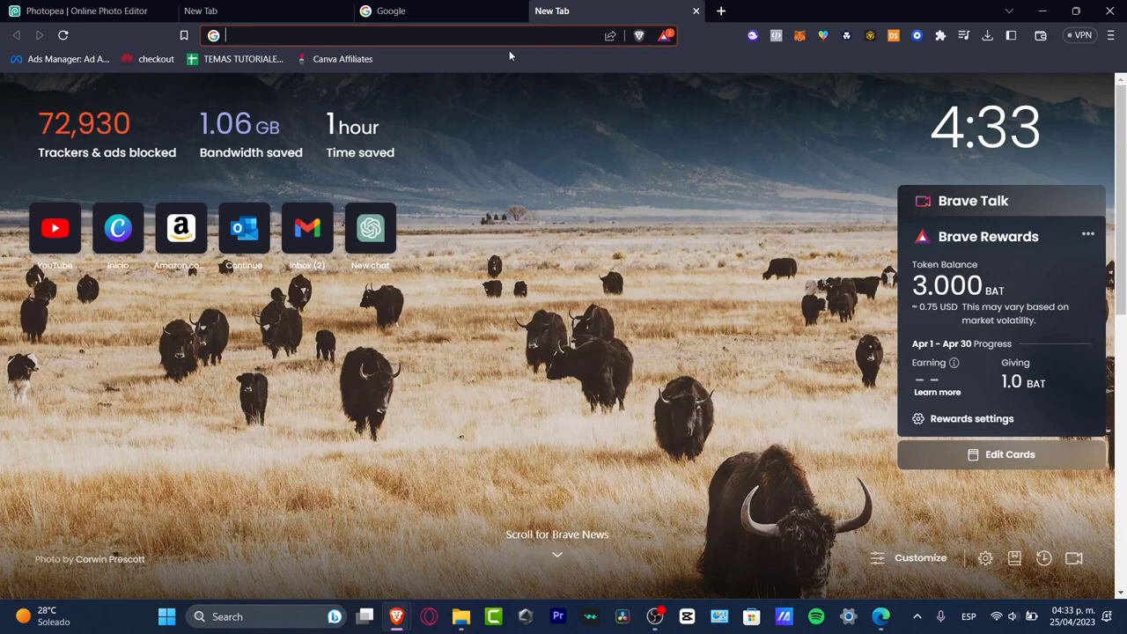
Step: Search Google for 'adobe photoshop' and follow the official Adobe result
{"action": "type", "text": "adobe photo"}
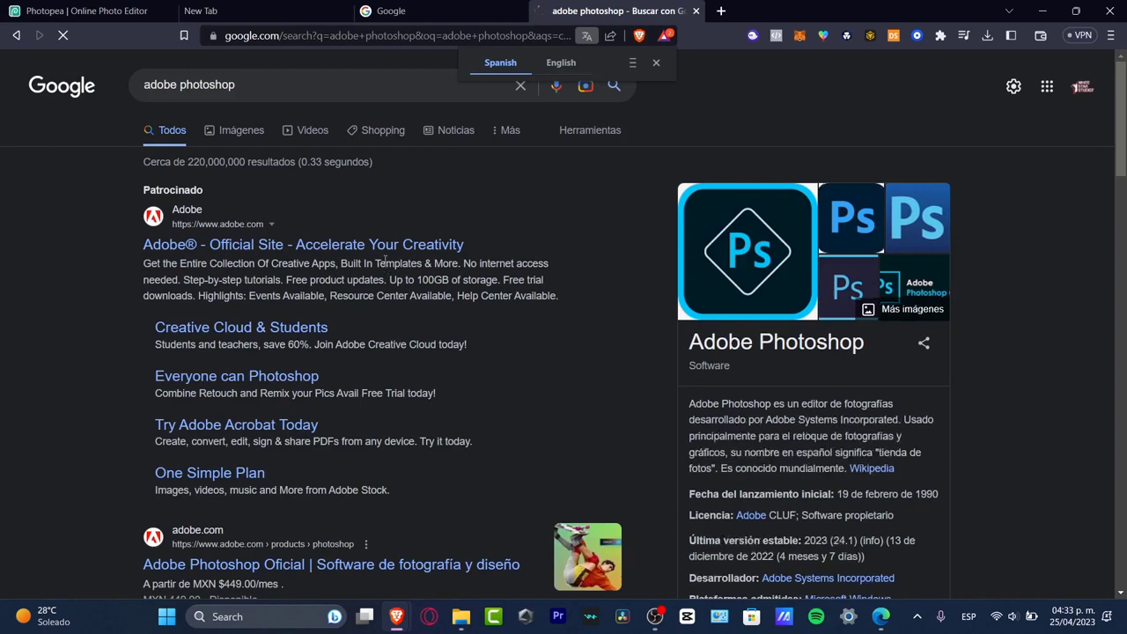
{"action": "scroll", "scroll_direction": "down", "scroll_amount": 3}
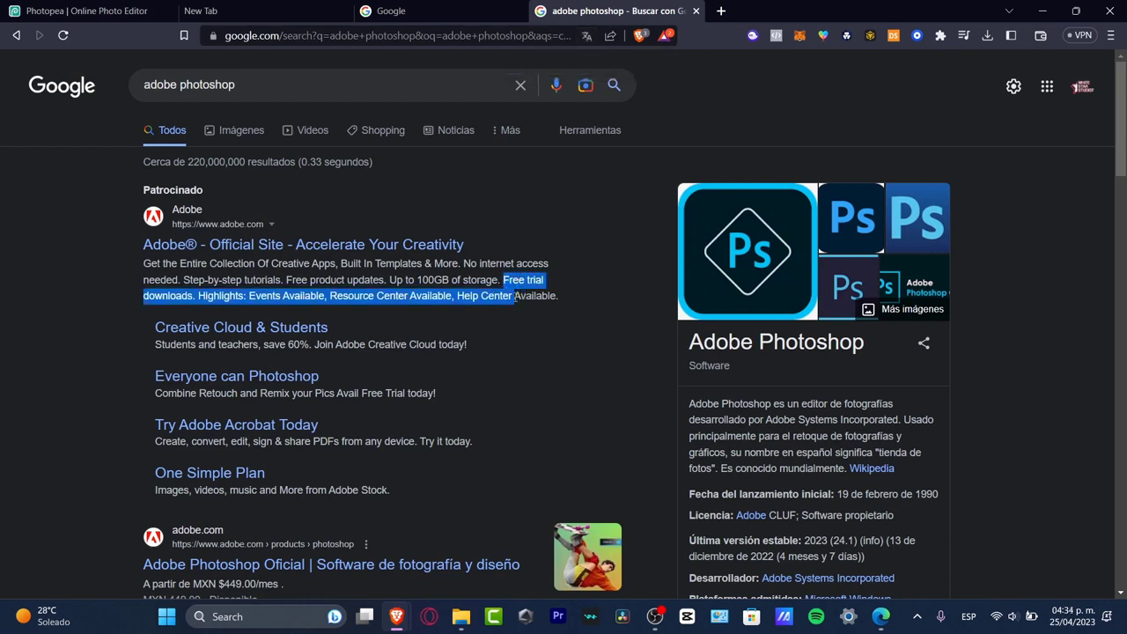
{"action": "left_click", "coordinate": [303, 243]}
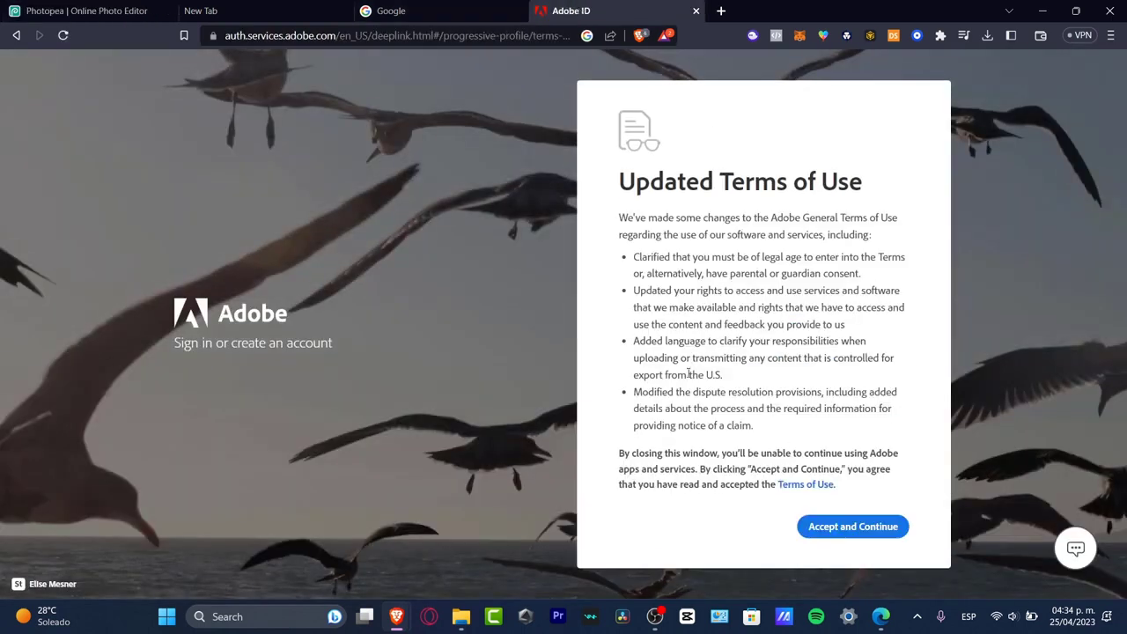
Step: Accept Adobe's Updated Terms of Use with 'Accept and Continue', keeping Photopea open
{"action": "left_click", "coordinate": [88, 11]}
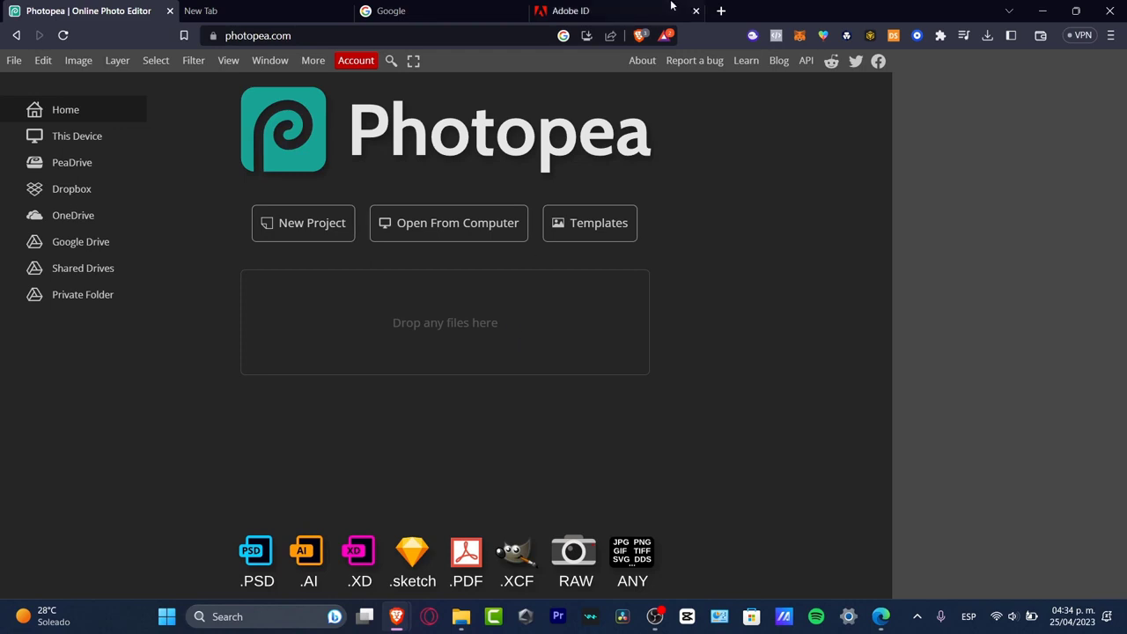
{"action": "left_click", "coordinate": [581, 10]}
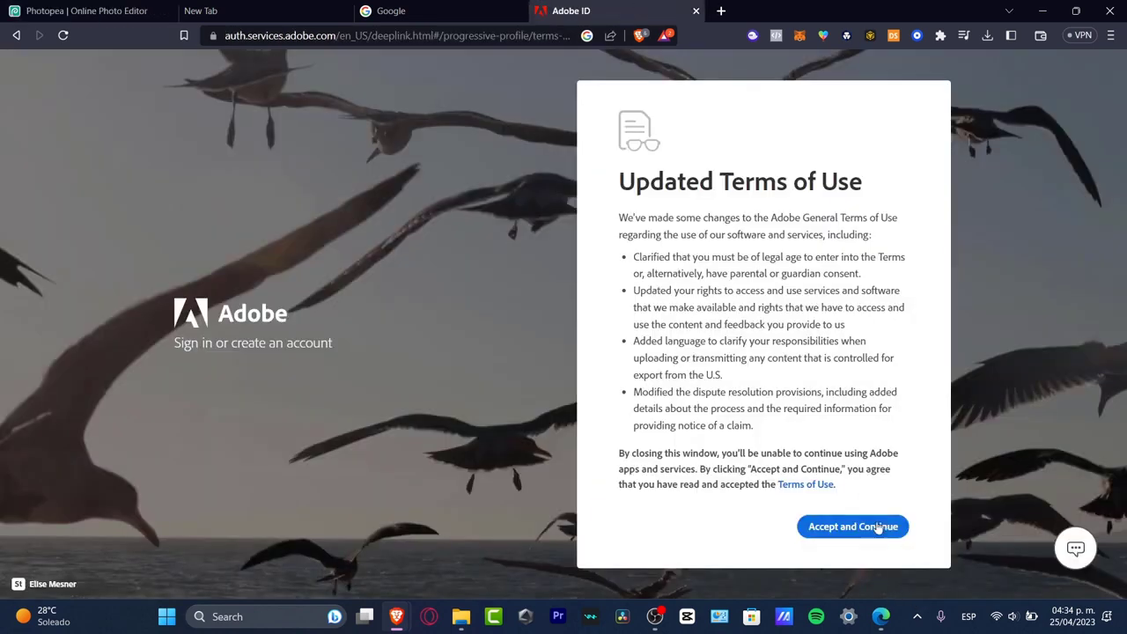
{"action": "left_click", "coordinate": [852, 525]}
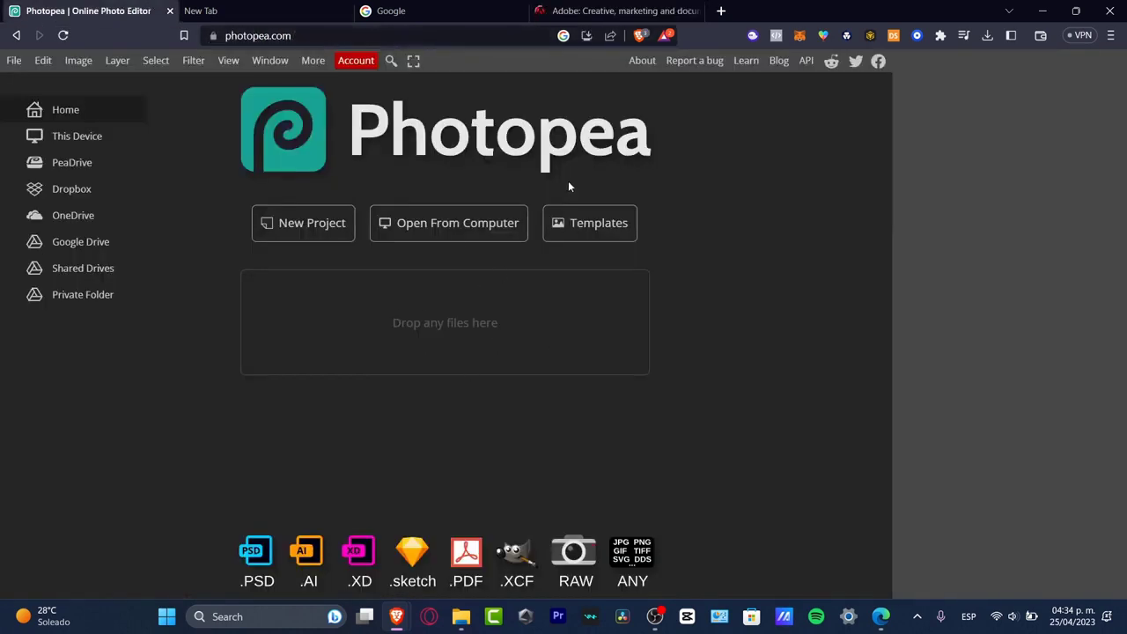
{"action": "mouse_move", "coordinate": [204, 231]}
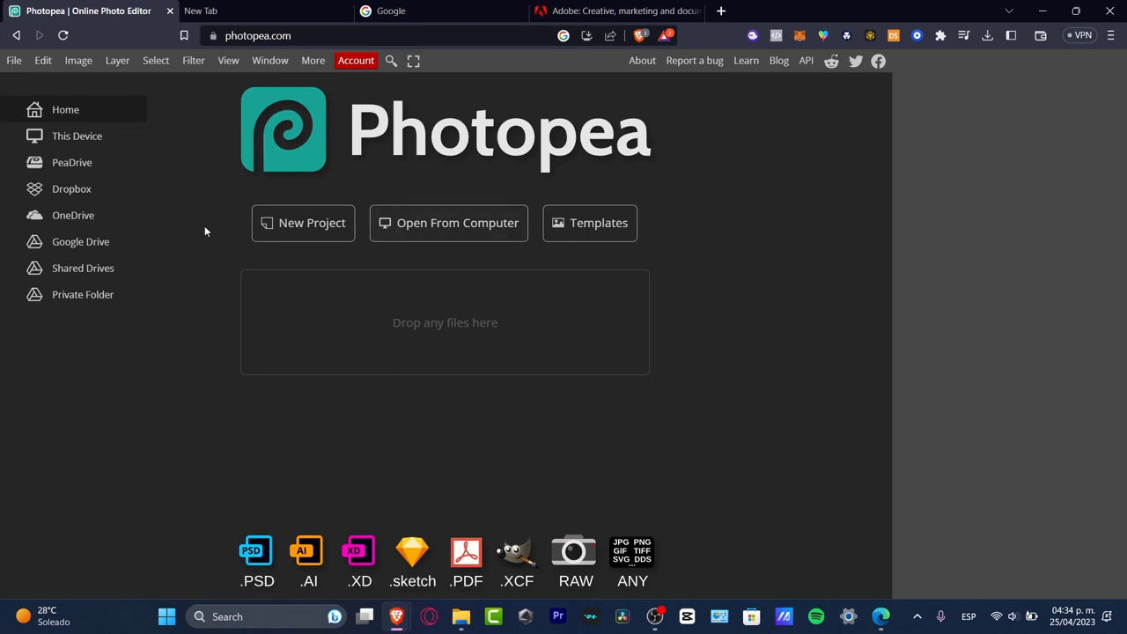
{"action": "mouse_move", "coordinate": [325, 215]}
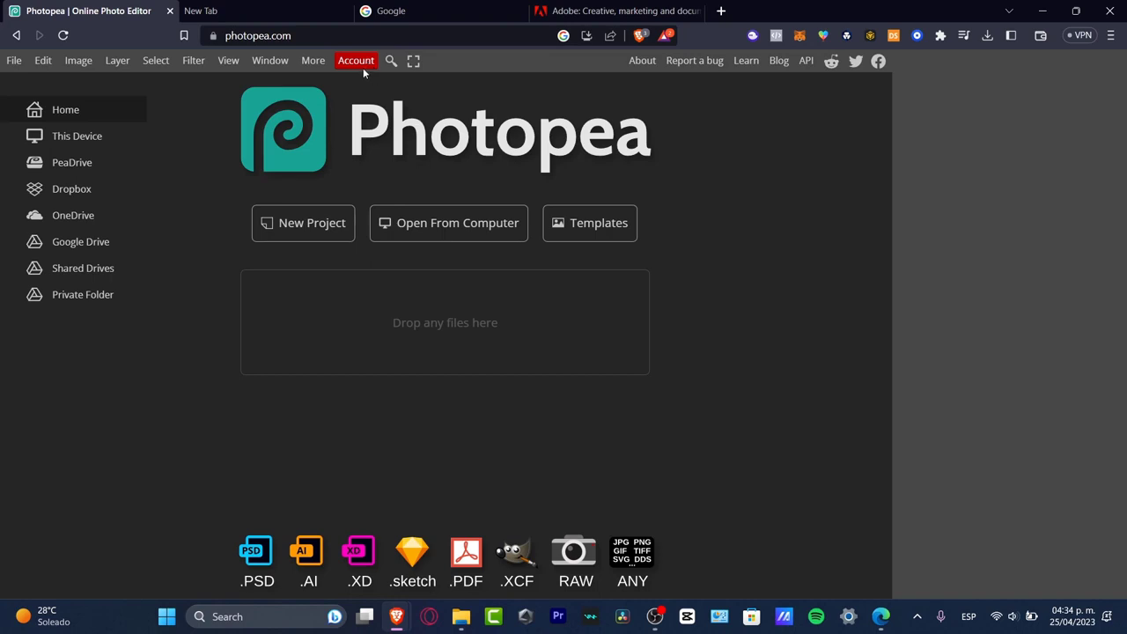
Step: Show the Account window comparing the Free and Premium plans
{"action": "left_click", "coordinate": [355, 60]}
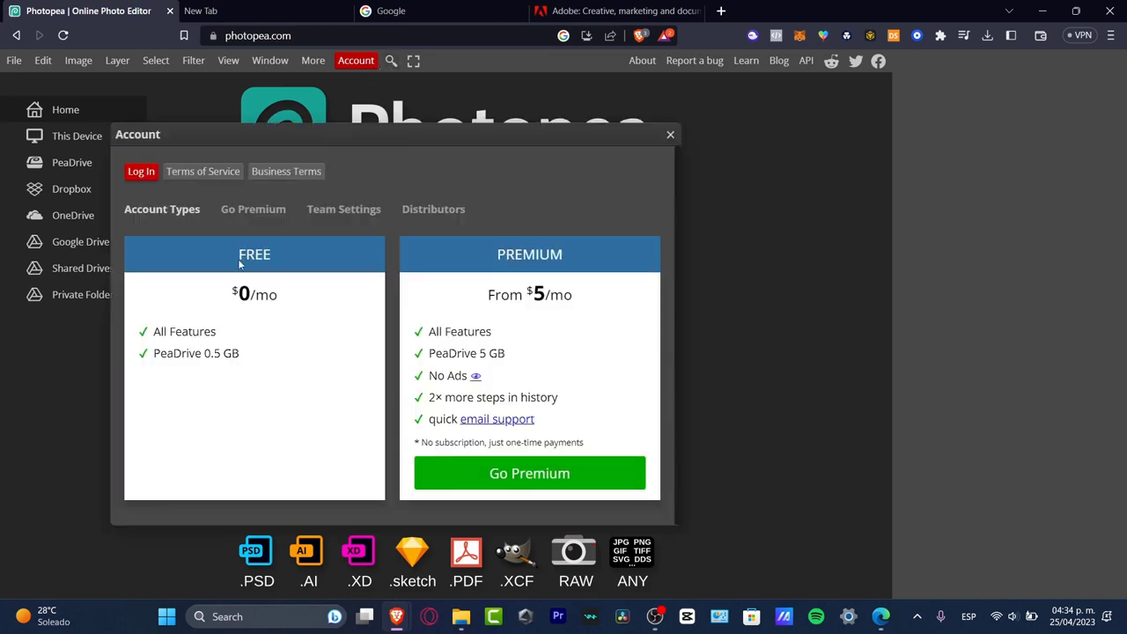
{"action": "mouse_move", "coordinate": [450, 355]}
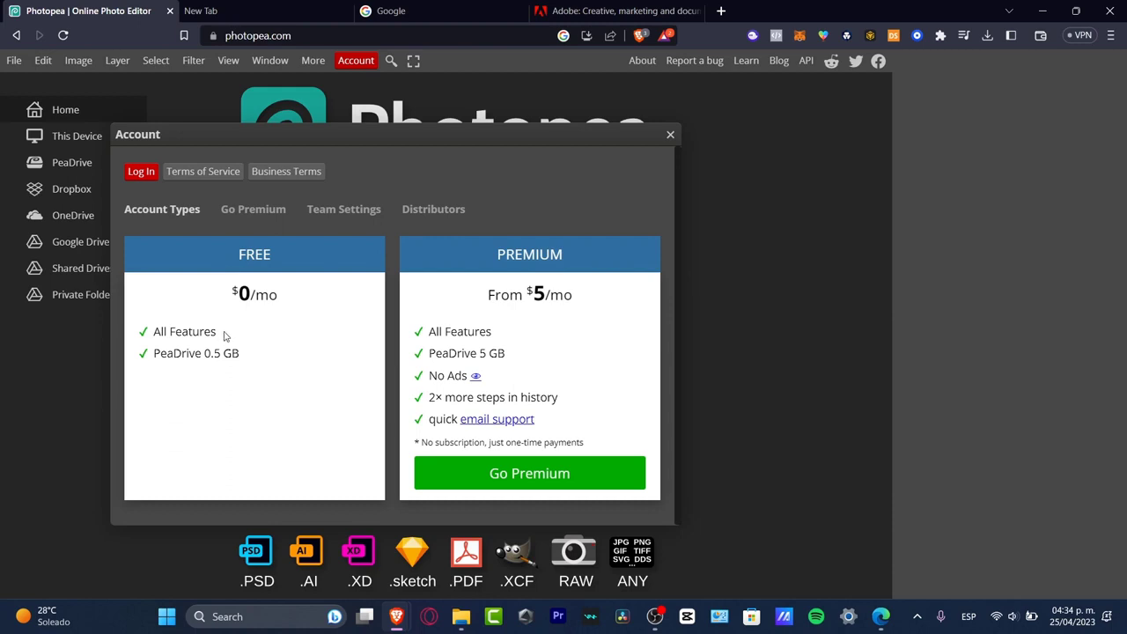
{"action": "mouse_move", "coordinate": [201, 337]}
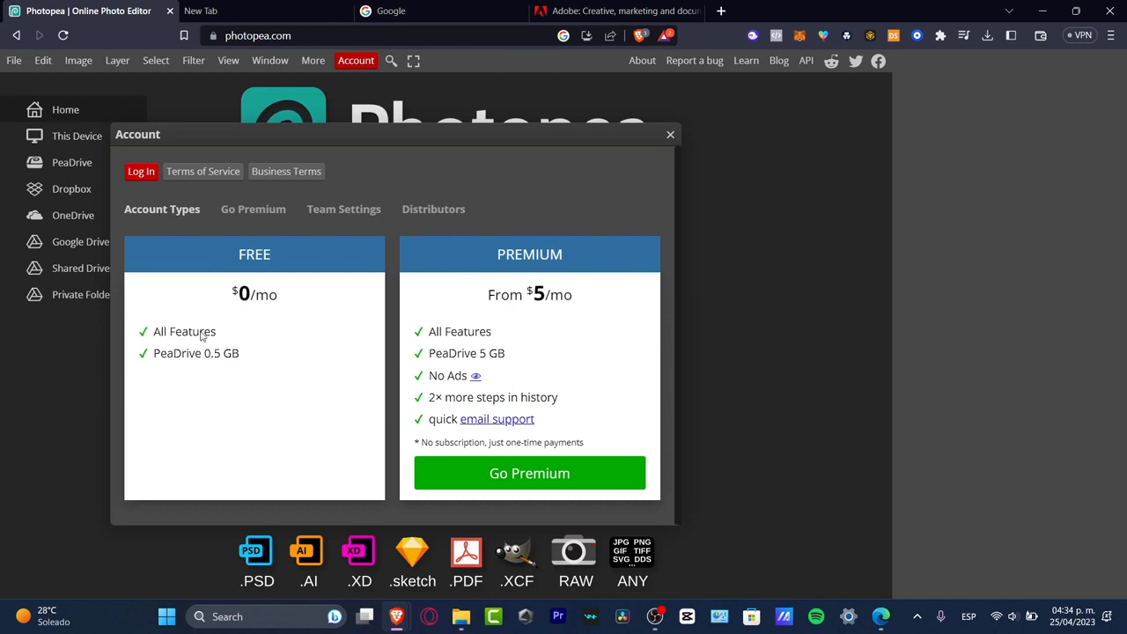
{"action": "mouse_move", "coordinate": [231, 360]}
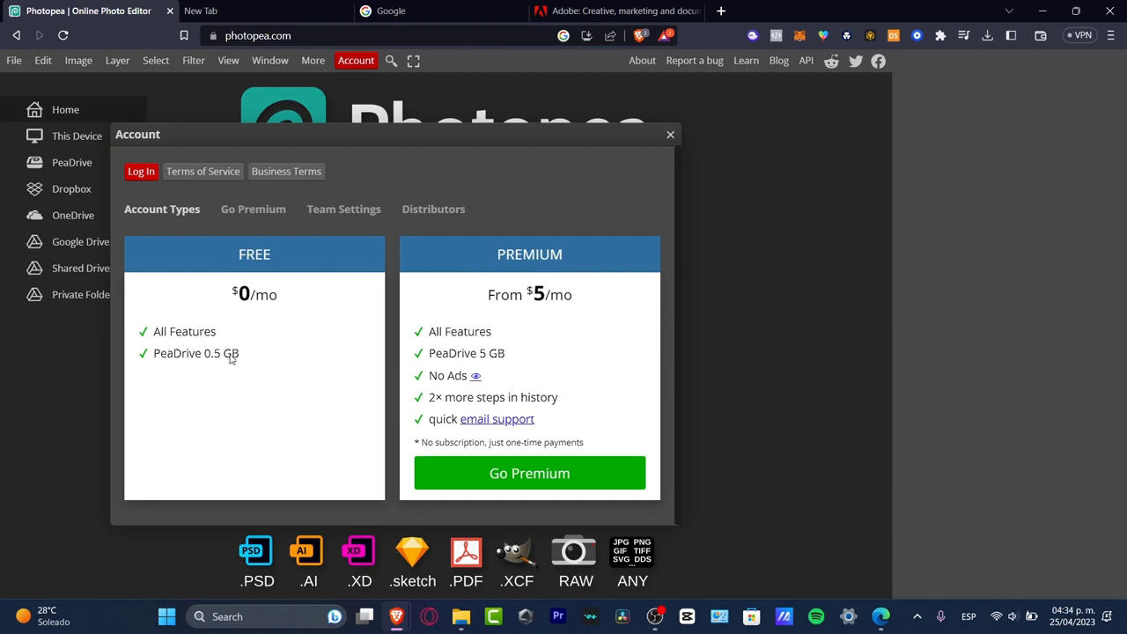
{"action": "mouse_move", "coordinate": [208, 360]}
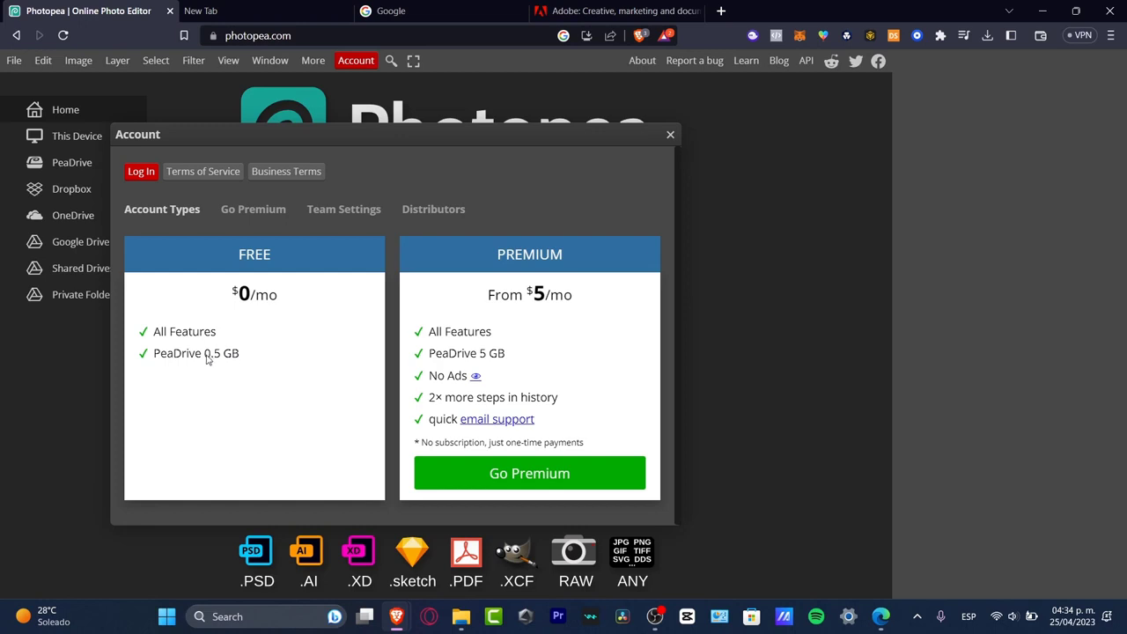
{"action": "mouse_move", "coordinate": [208, 363]}
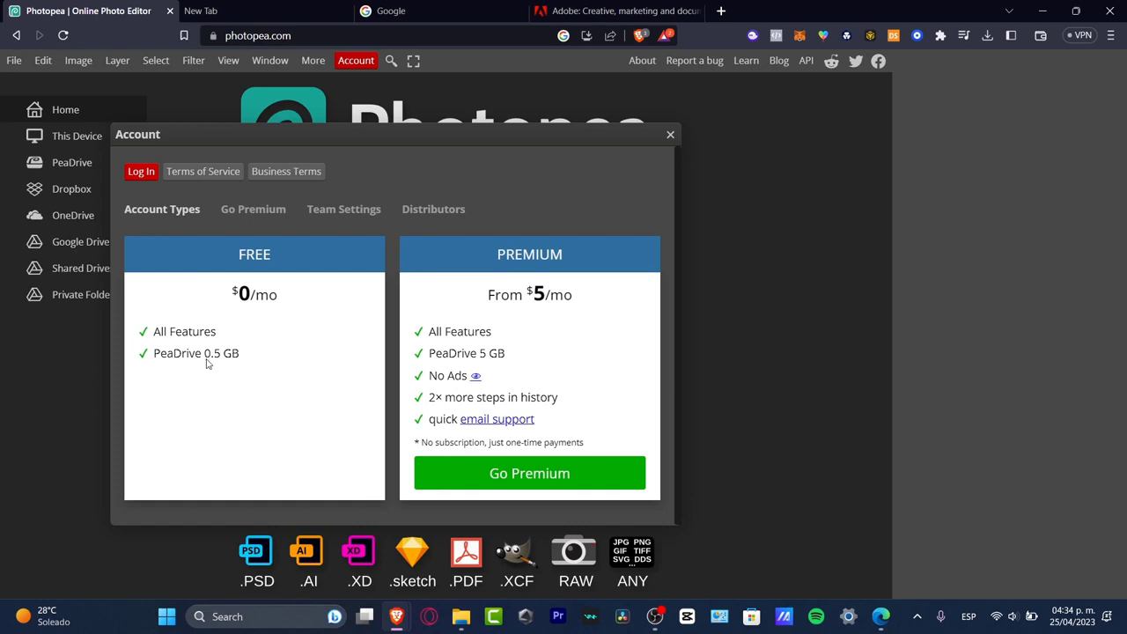
{"action": "mouse_move", "coordinate": [537, 334]}
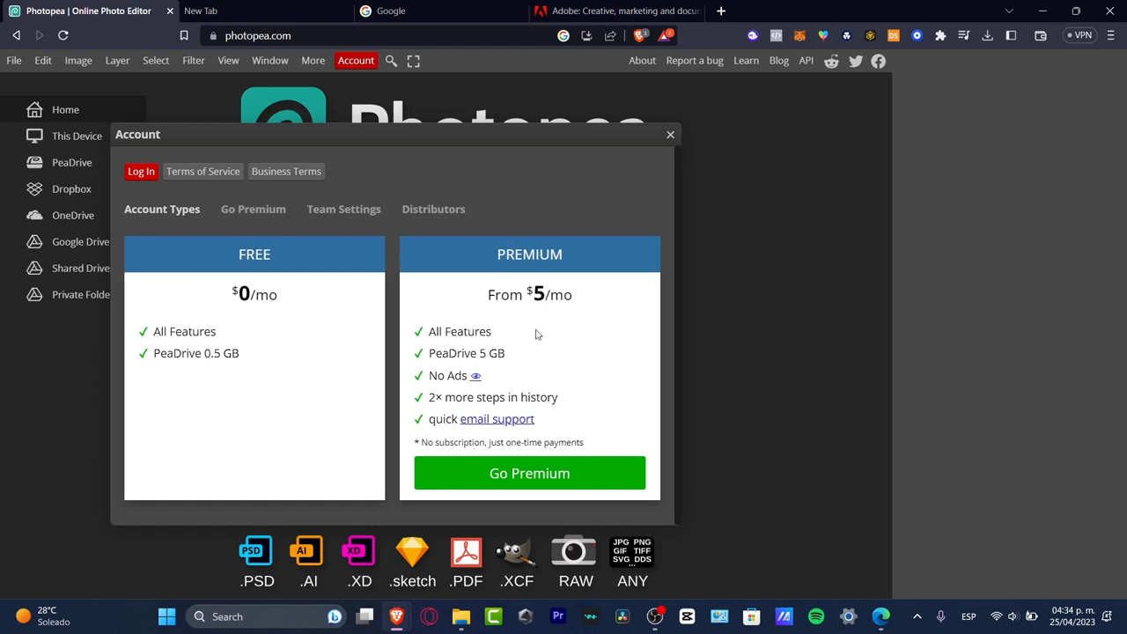
{"action": "mouse_move", "coordinate": [616, 328]}
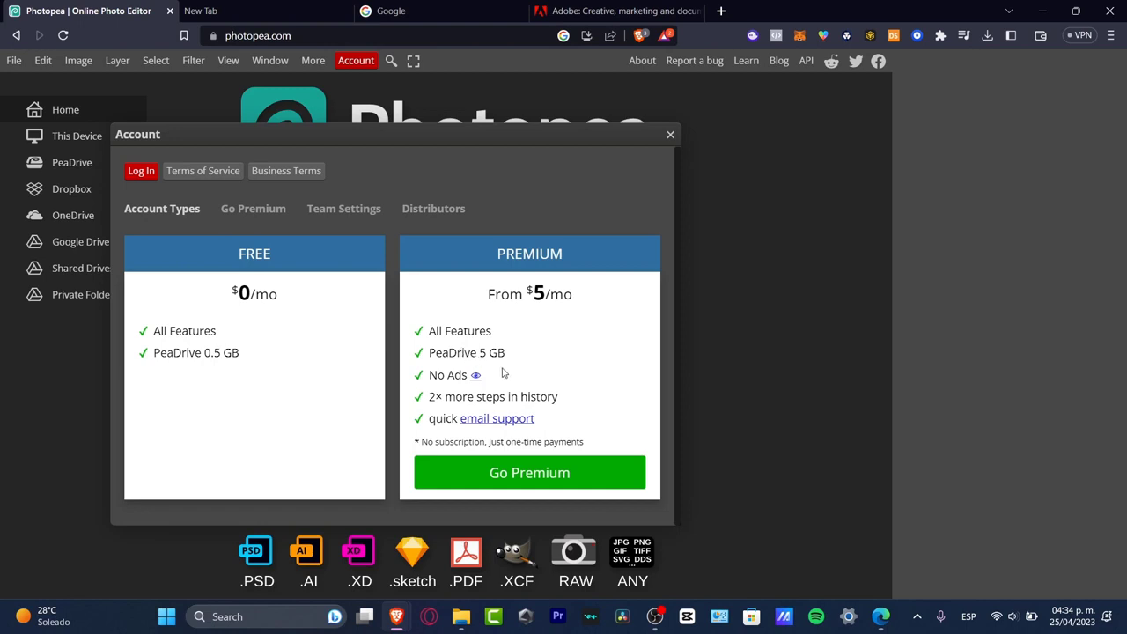
{"action": "mouse_move", "coordinate": [444, 624]}
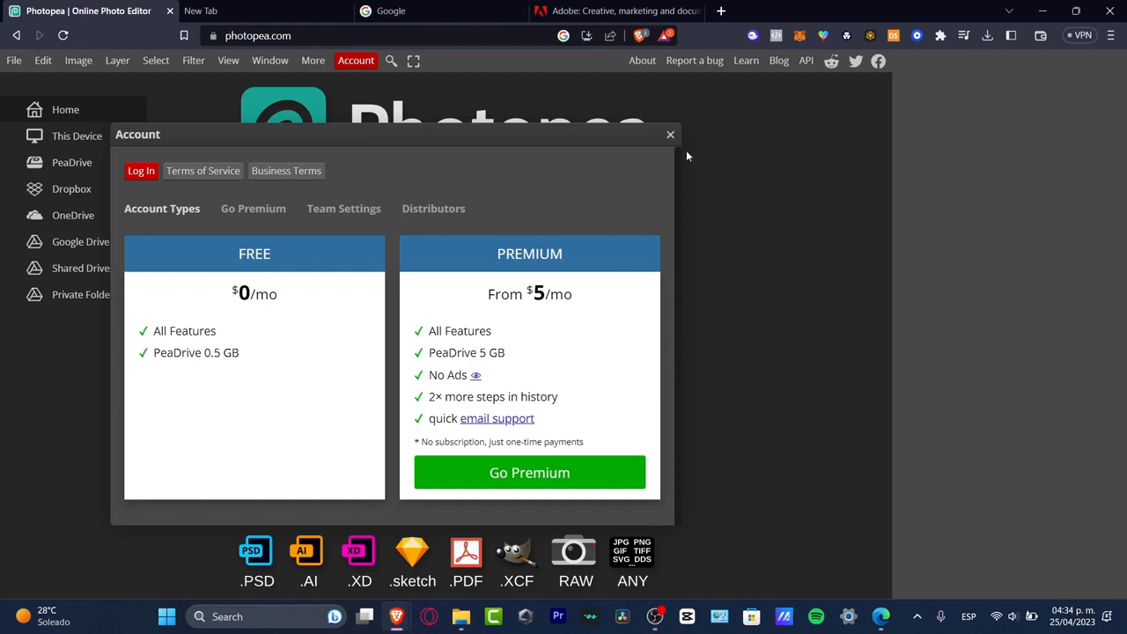
{"action": "mouse_move", "coordinate": [1009, 237]}
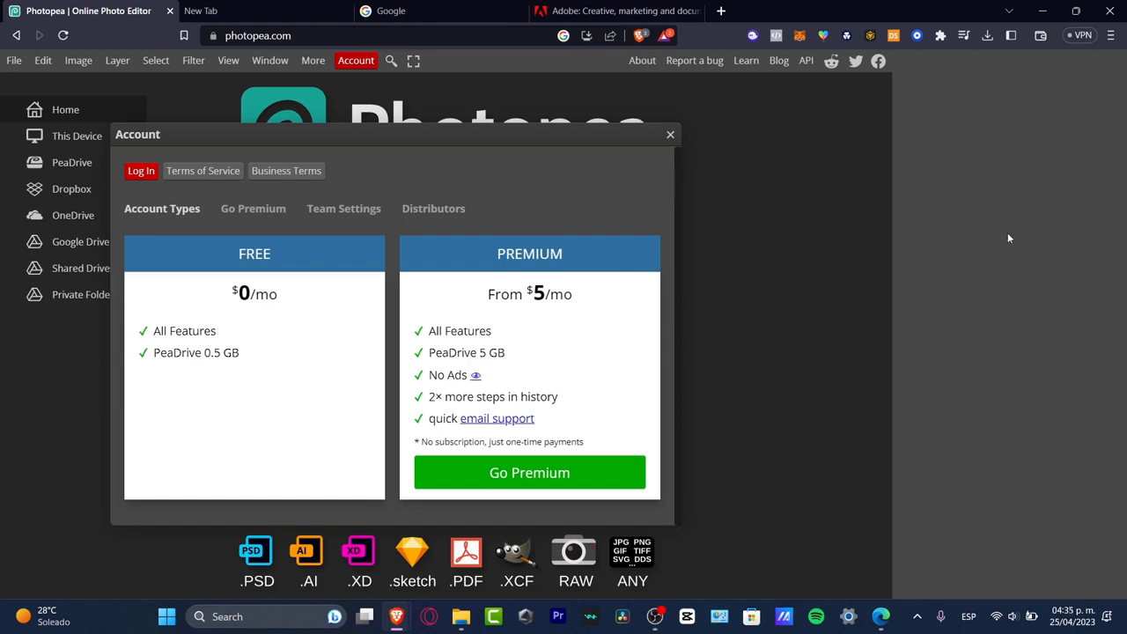
{"action": "mouse_move", "coordinate": [433, 409]}
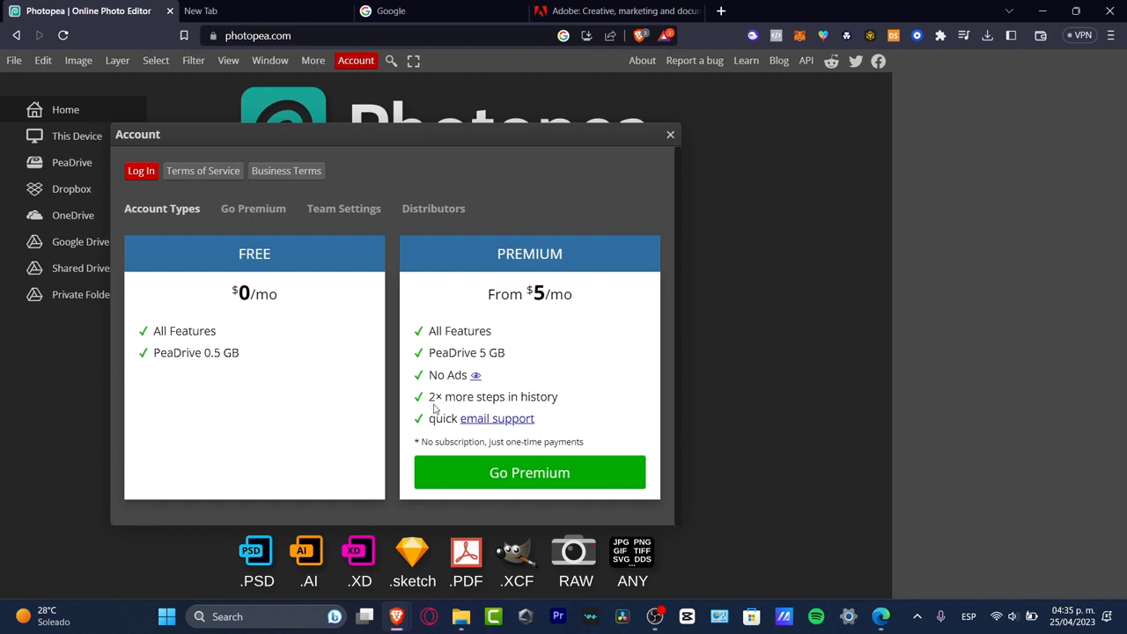
{"action": "mouse_move", "coordinate": [542, 451]}
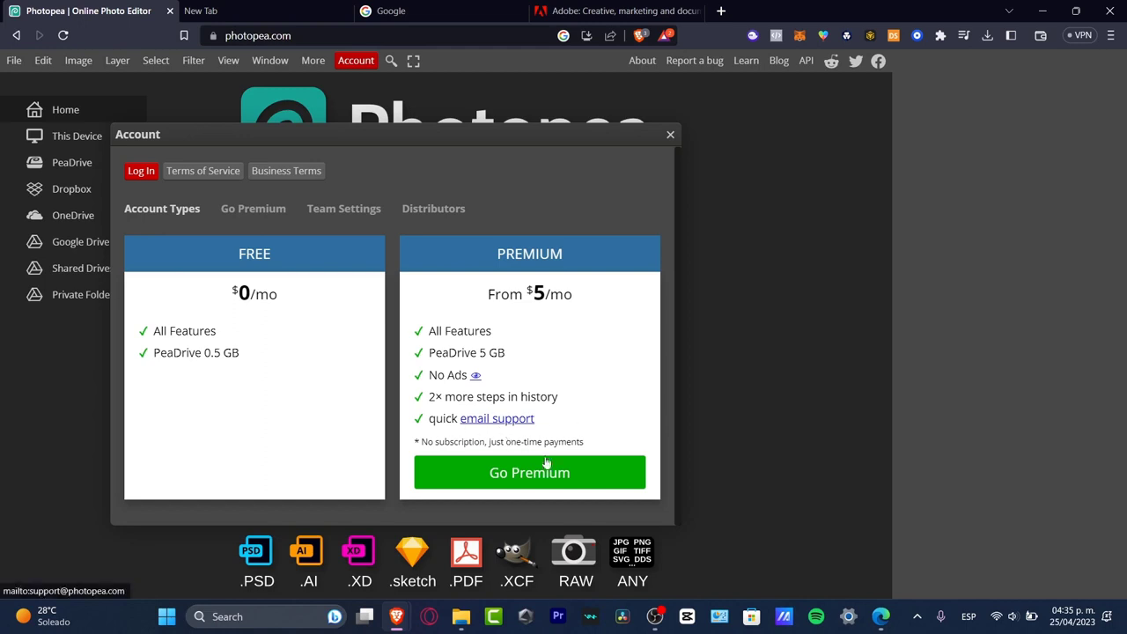
{"action": "mouse_move", "coordinate": [525, 313]}
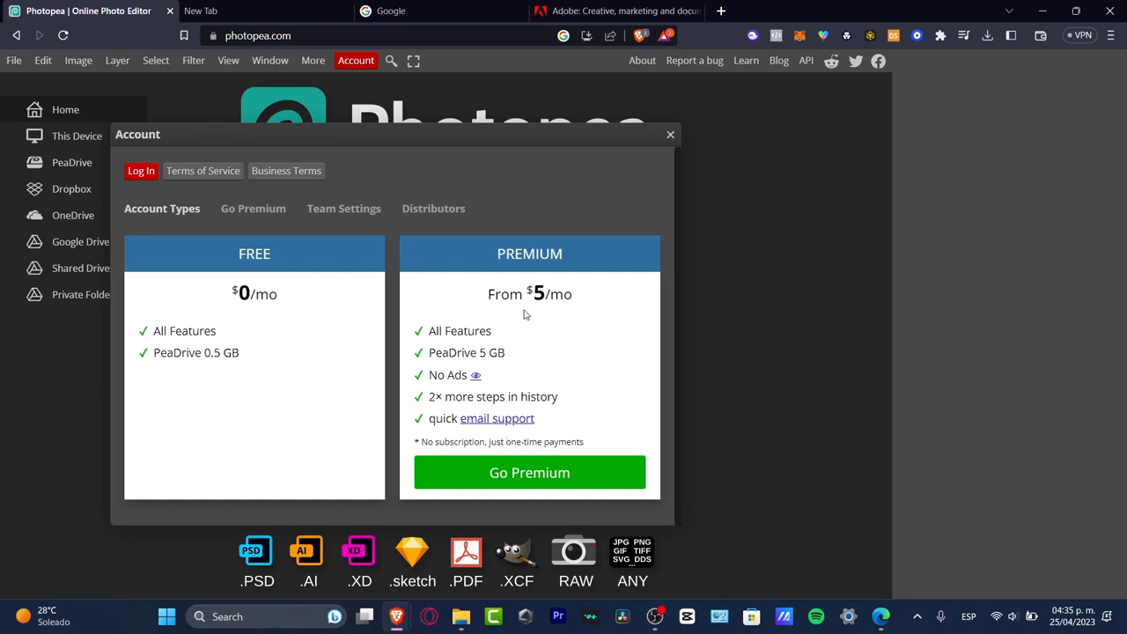
{"action": "mouse_move", "coordinate": [504, 338]}
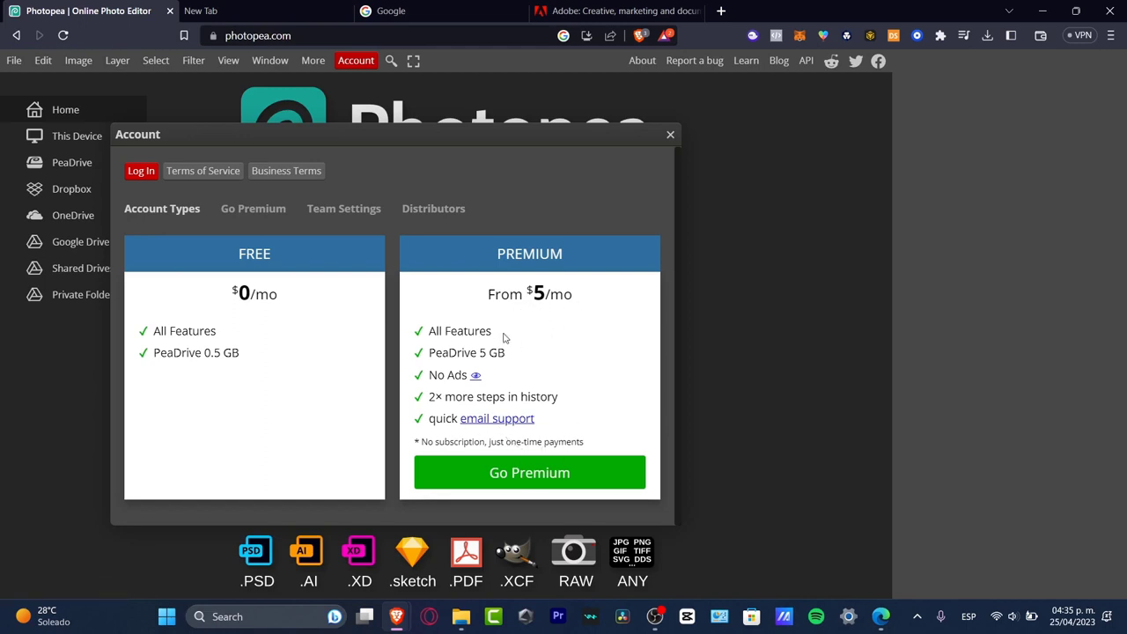
{"action": "mouse_move", "coordinate": [662, 257]}
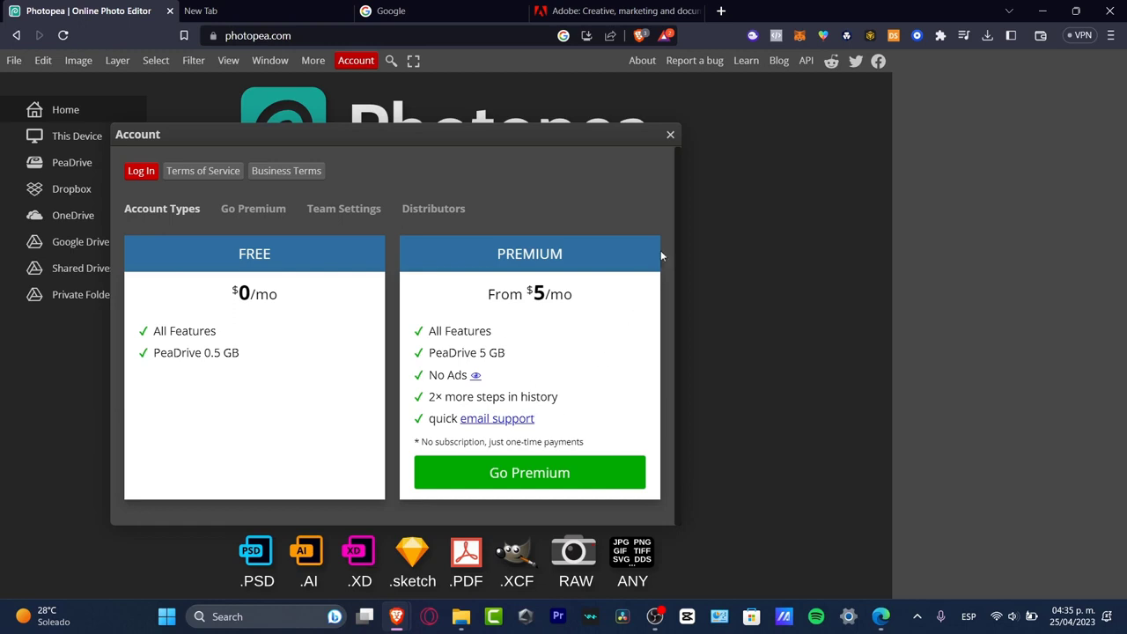
Step: Start a new project from a story-sized 'Hello World!' template (template.psd)
{"action": "left_click", "coordinate": [669, 134]}
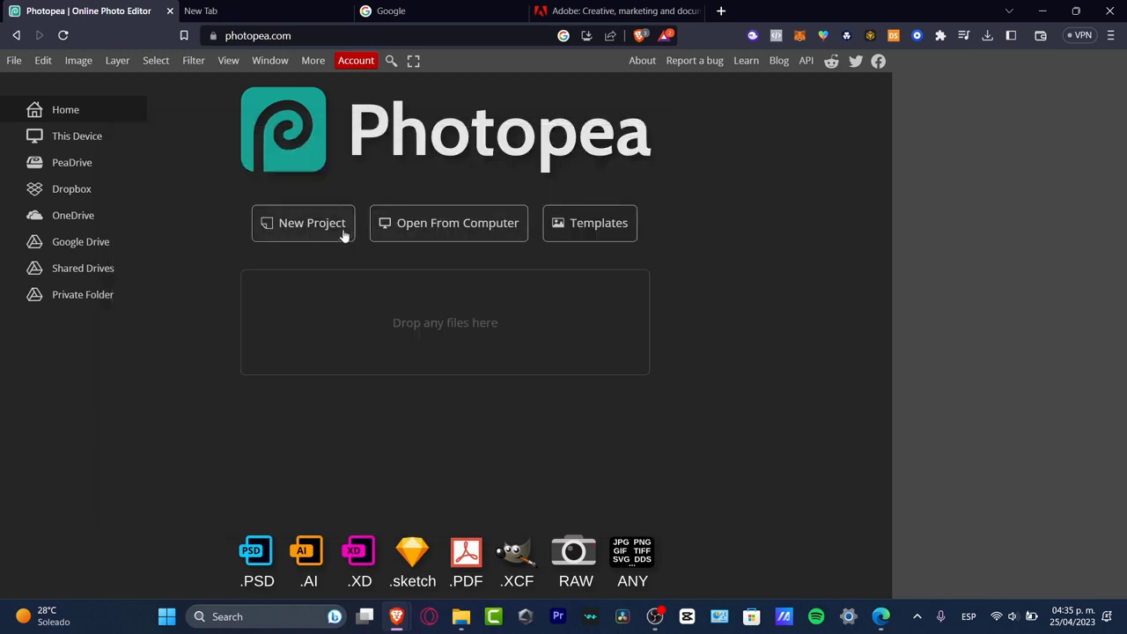
{"action": "left_click", "coordinate": [312, 221]}
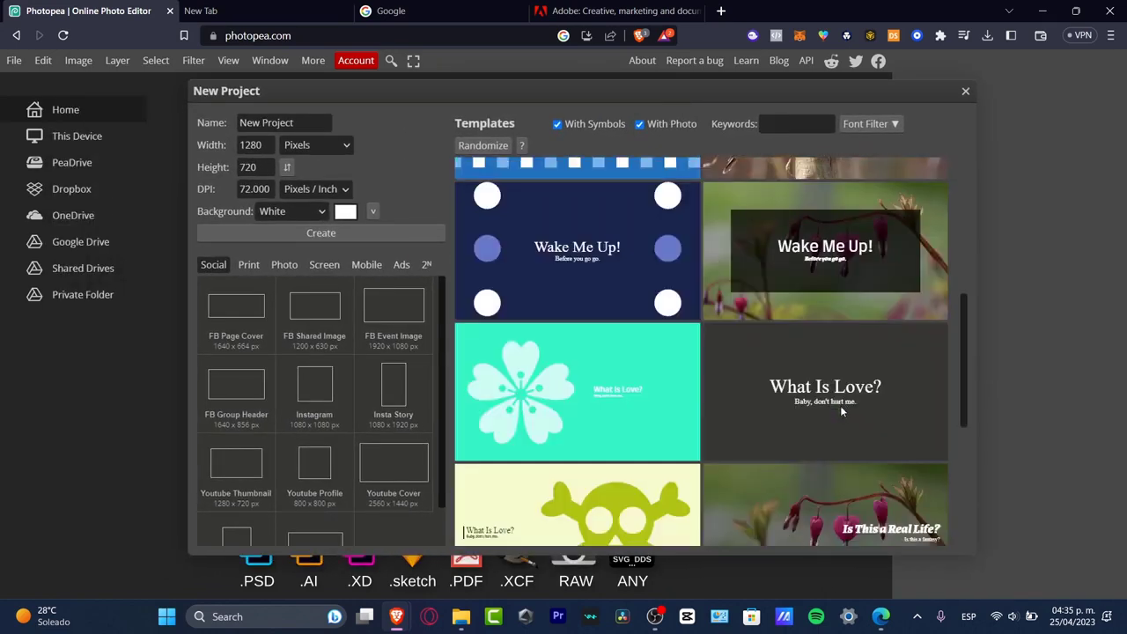
{"action": "left_click", "coordinate": [392, 387]}
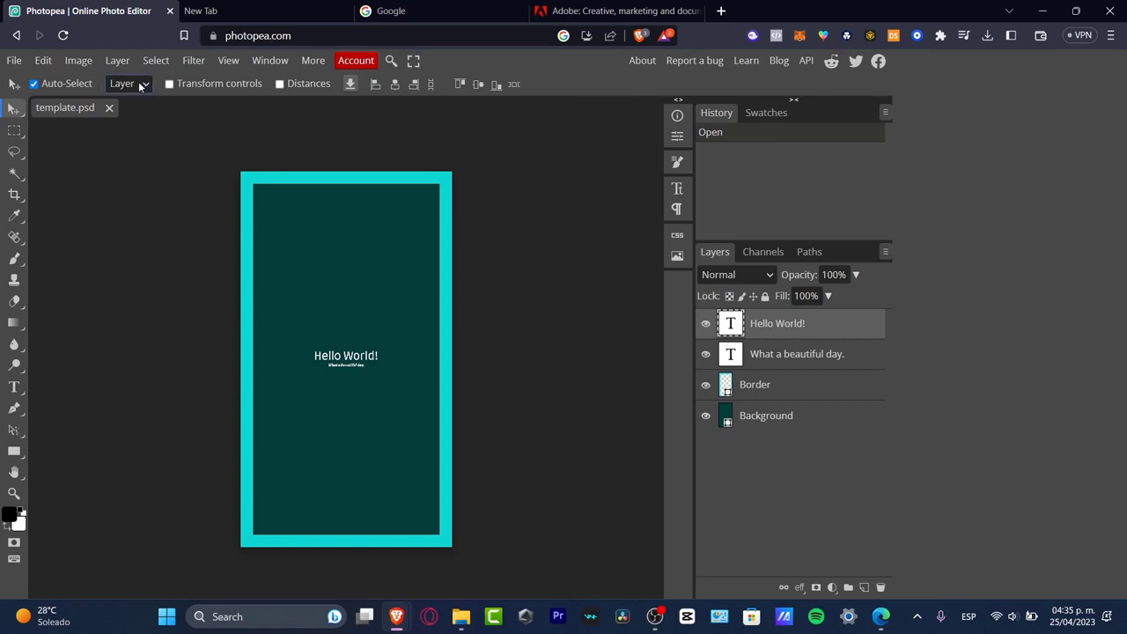
Step: Show the Window menu's list of workspace panels over the template document
{"action": "left_click", "coordinate": [272, 60]}
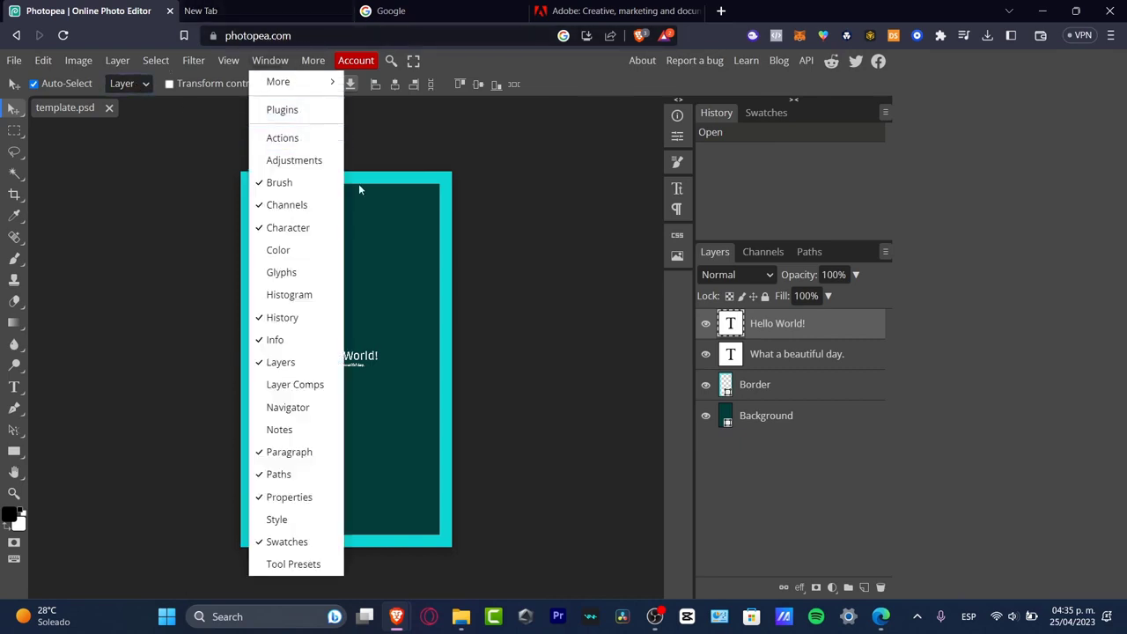
{"action": "mouse_move", "coordinate": [367, 201]}
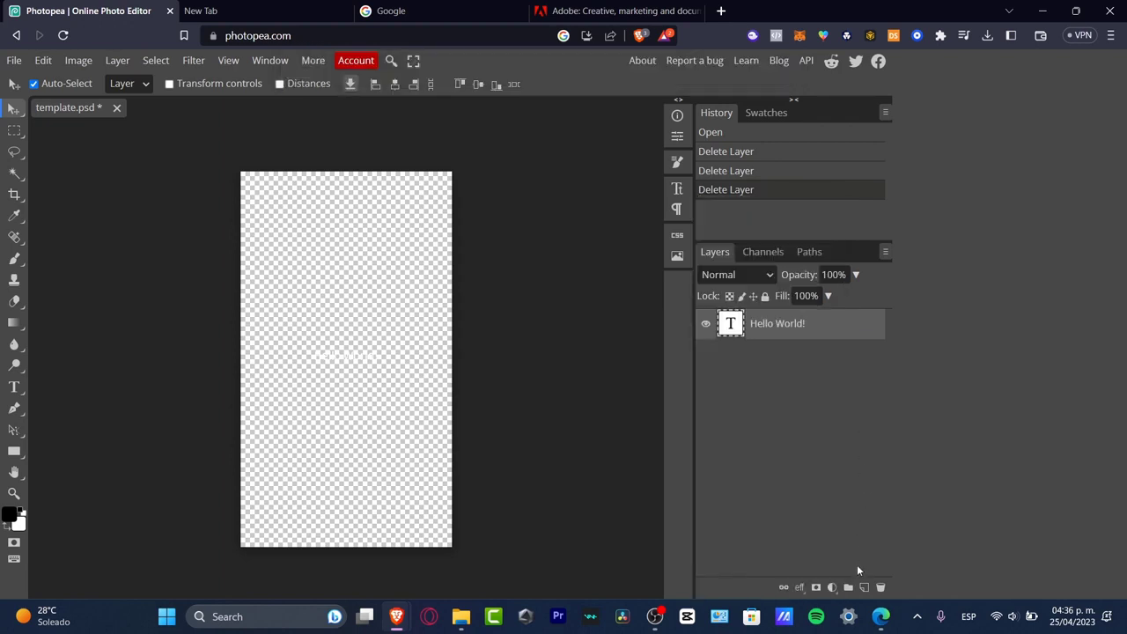
{"action": "mouse_move", "coordinate": [863, 592]}
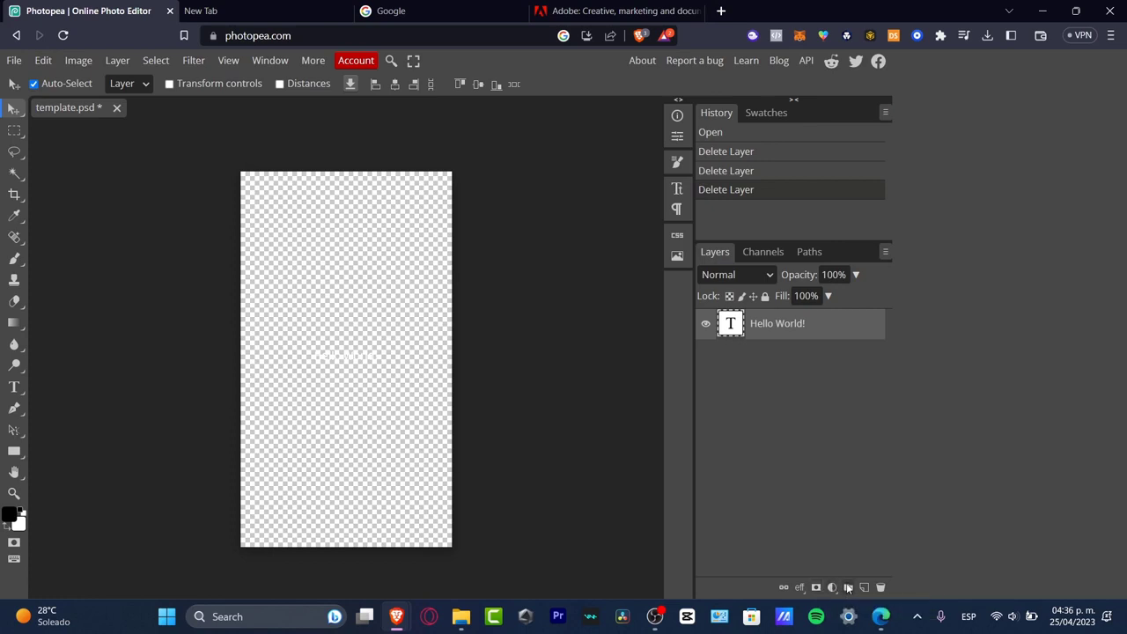
{"action": "mouse_move", "coordinate": [863, 588]}
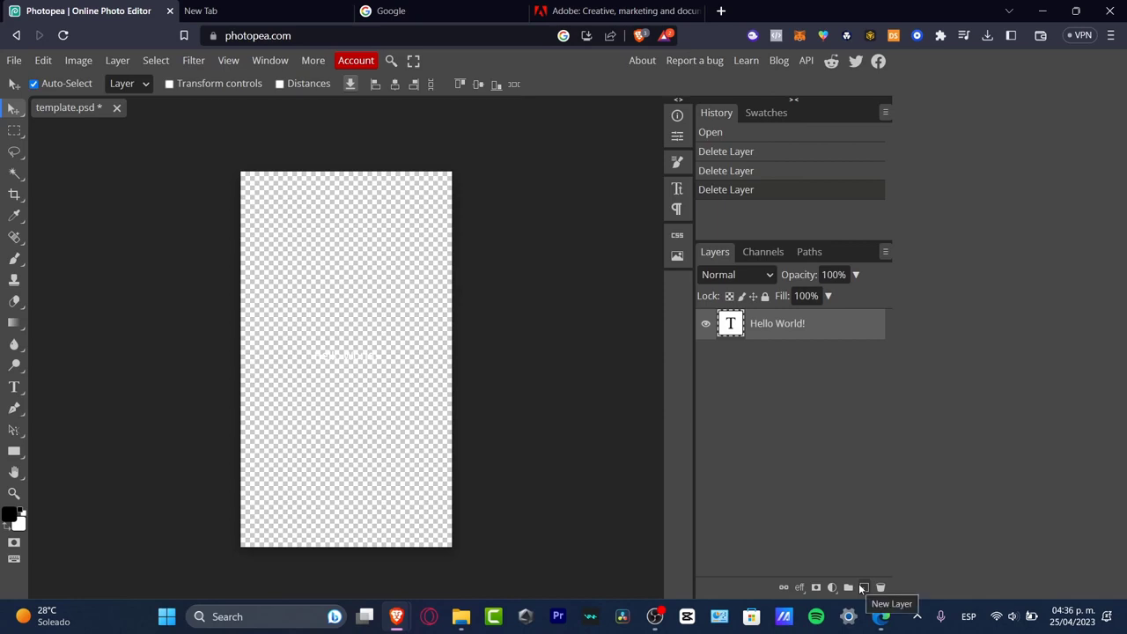
Step: Create empty layers named Background, Object 1 and Degranted, then select Background
{"action": "left_click", "coordinate": [863, 588]}
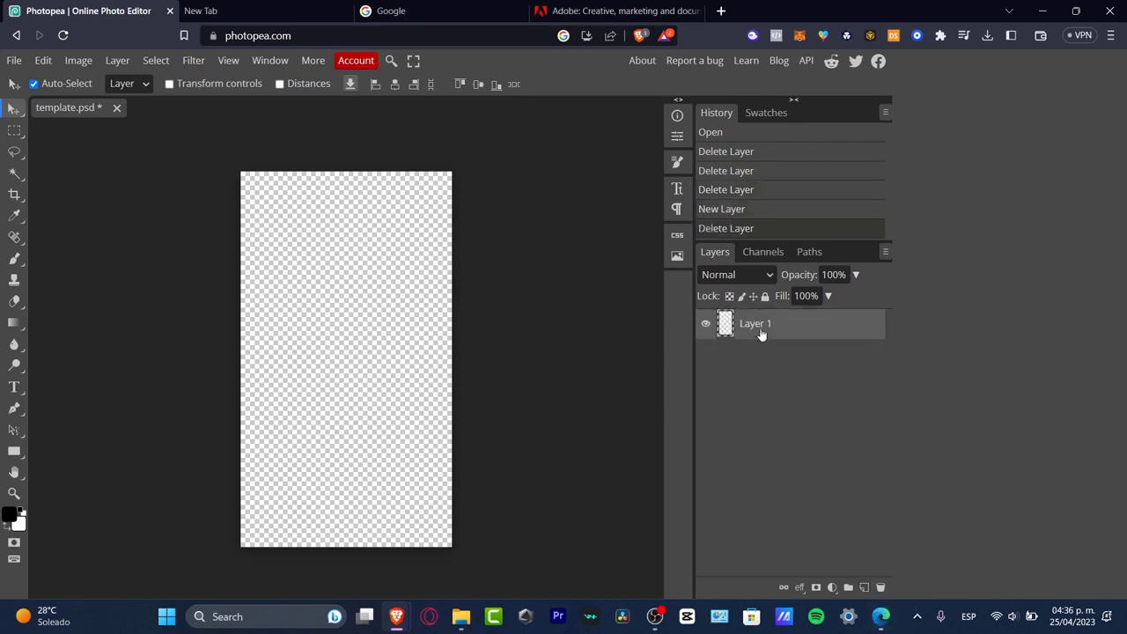
{"action": "double_click", "coordinate": [754, 325]}
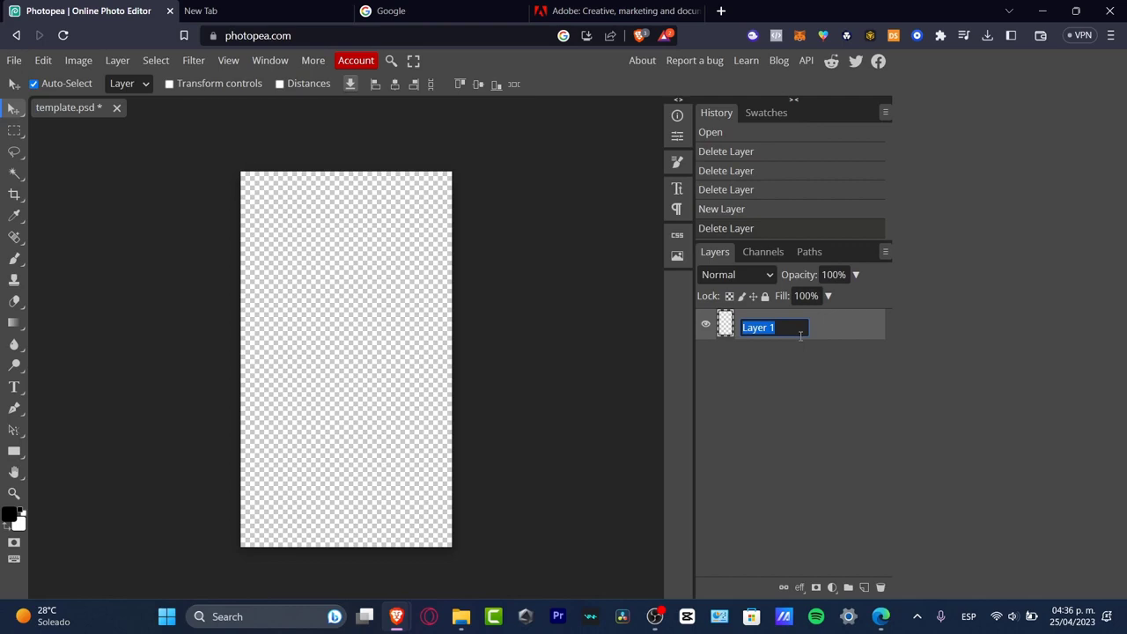
{"action": "type", "text": "Background"}
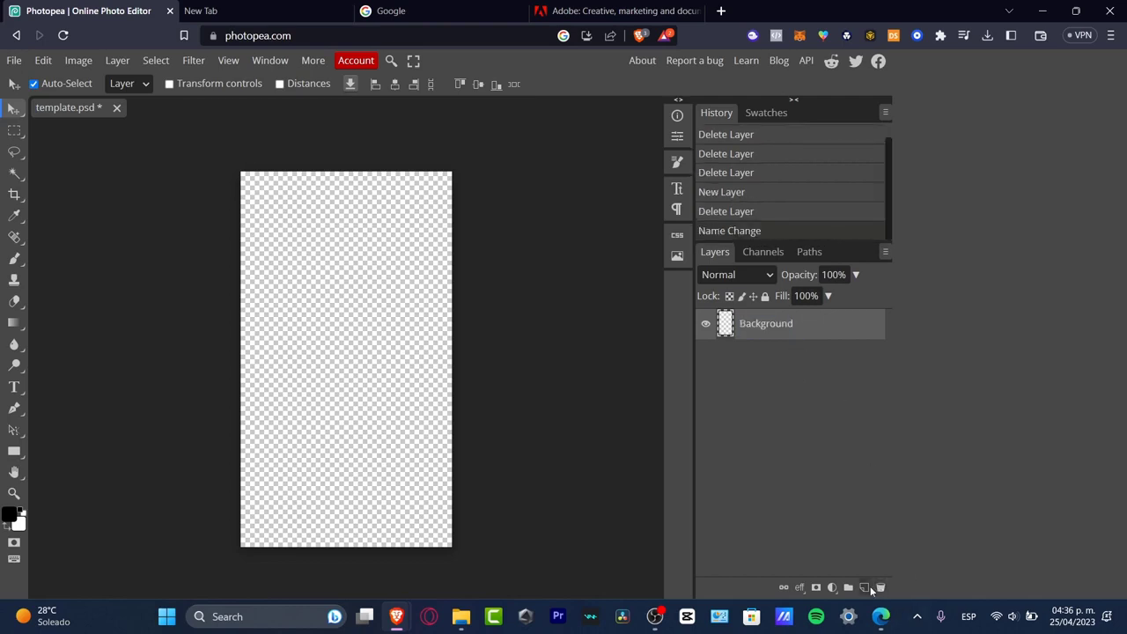
{"action": "left_click", "coordinate": [863, 588]}
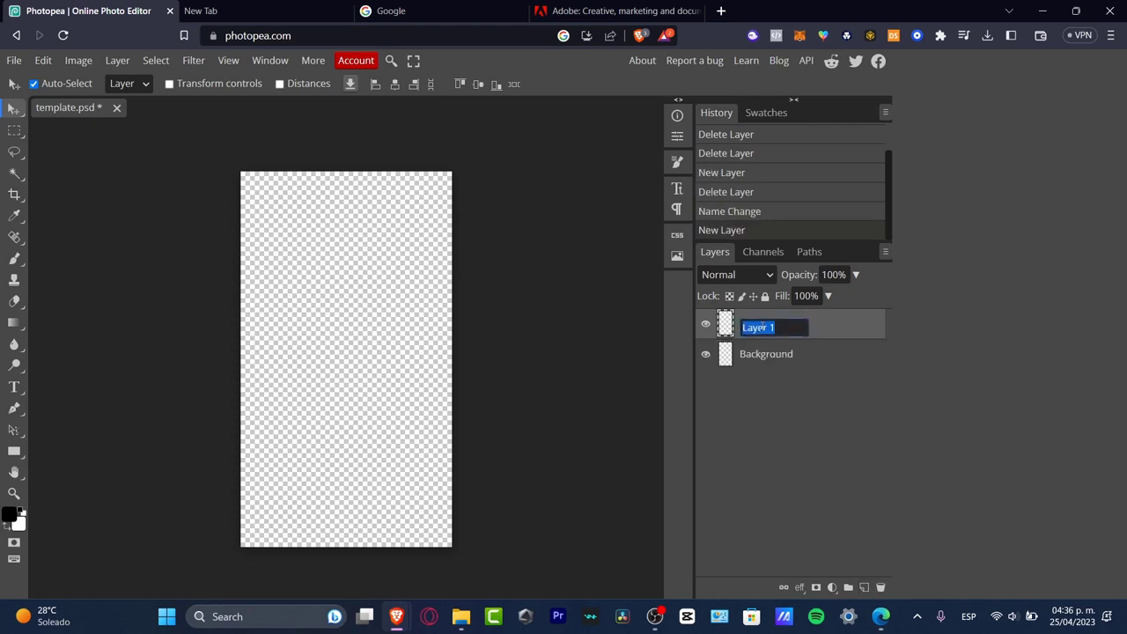
{"action": "type", "text": "Object 1"}
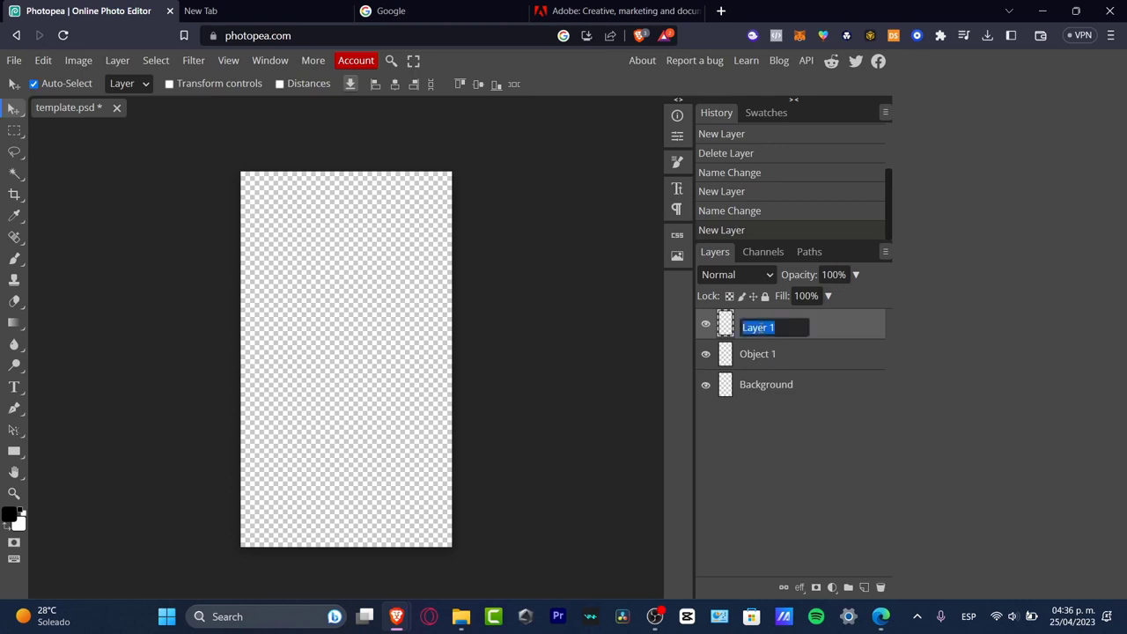
{"action": "type", "text": "Degranted"}
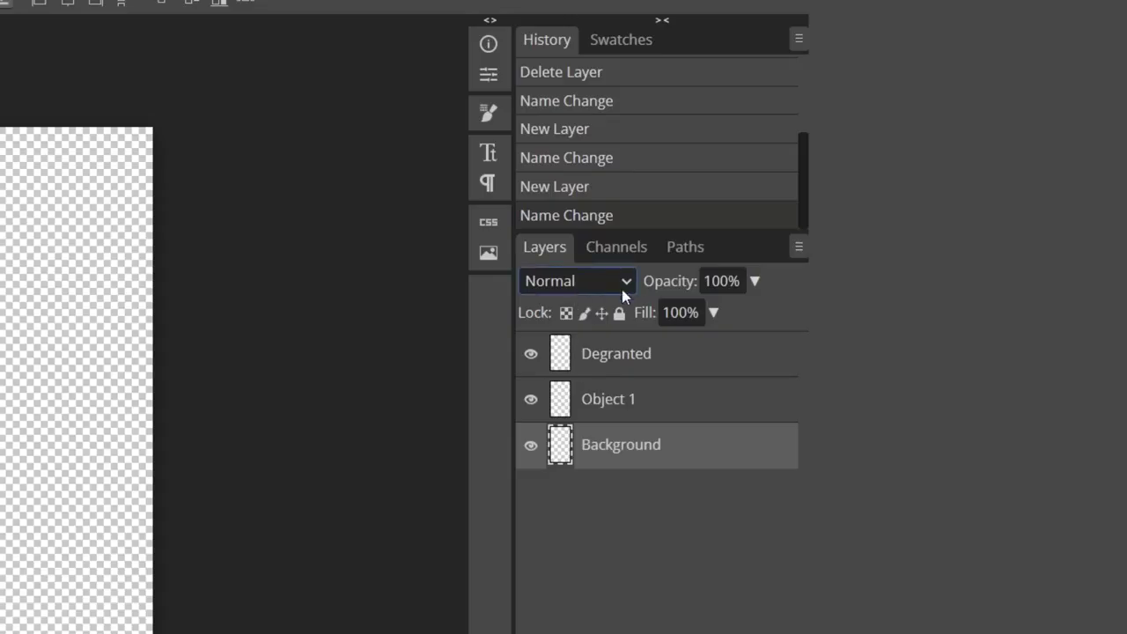
{"action": "left_click", "coordinate": [578, 282]}
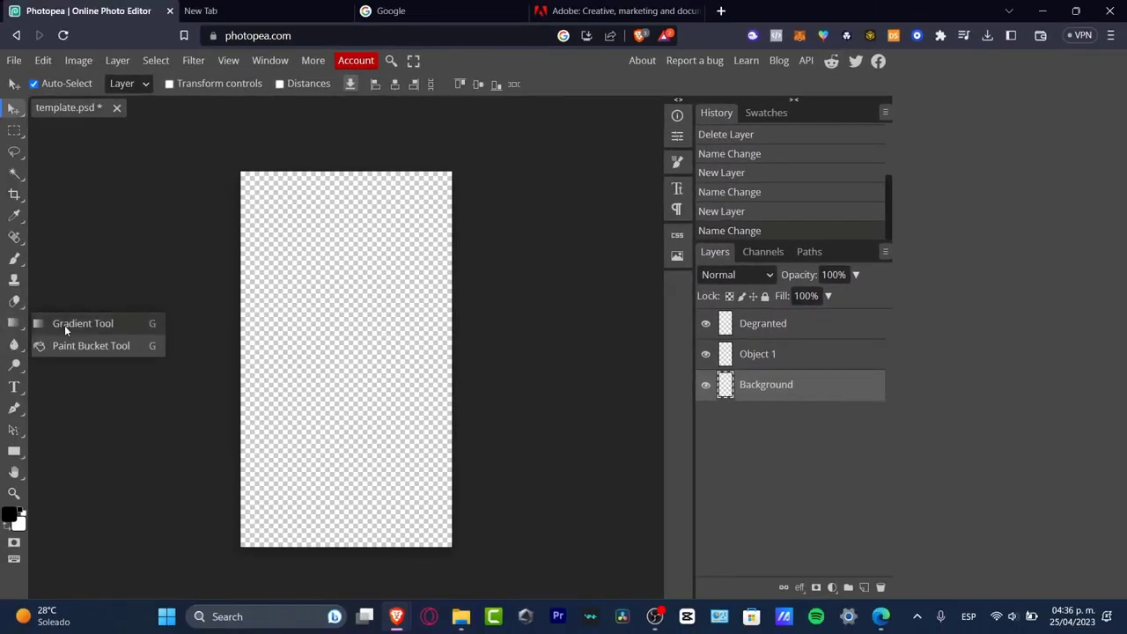
Step: Fill the Background layer with golden yellow #ffbf00 using the Paint Bucket
{"action": "left_click", "coordinate": [91, 345]}
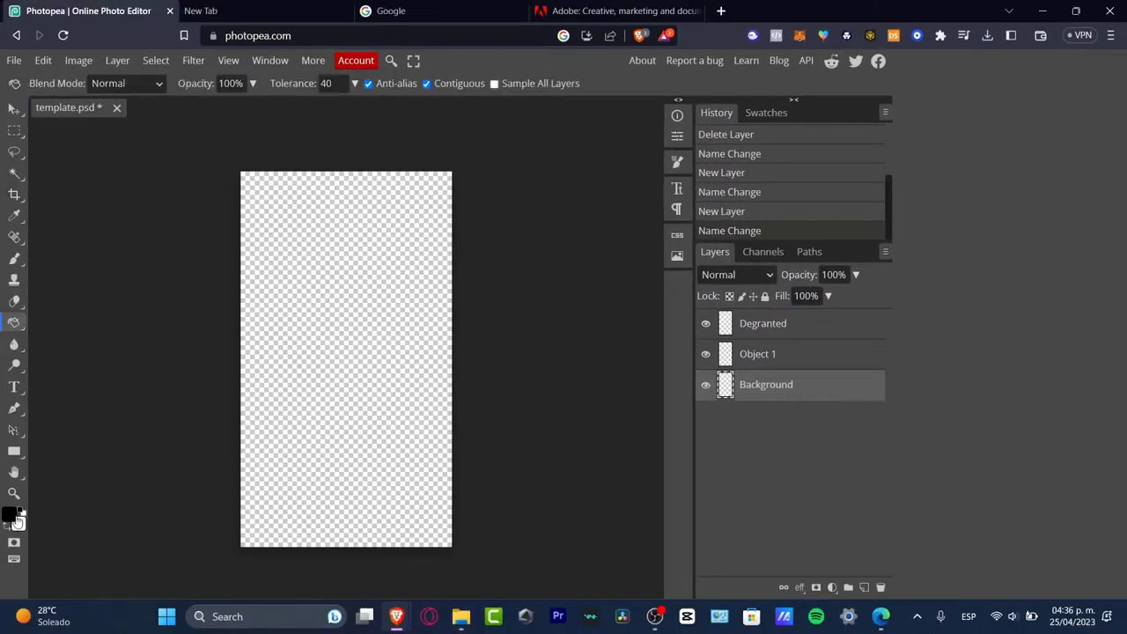
{"action": "left_click", "coordinate": [14, 518]}
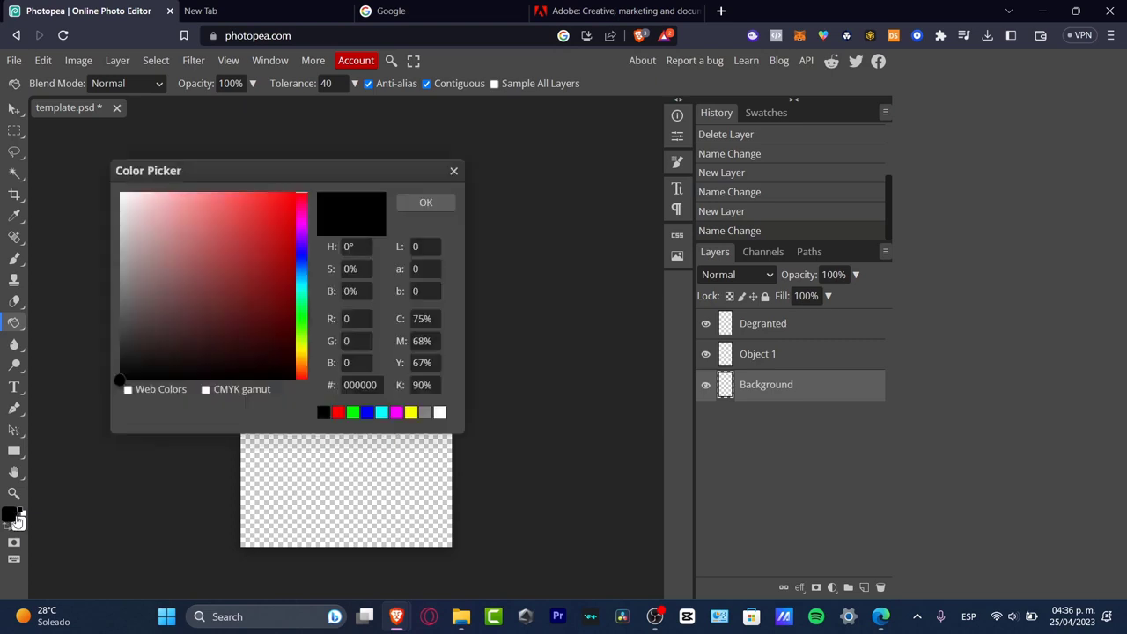
{"action": "mouse_move", "coordinate": [316, 361]}
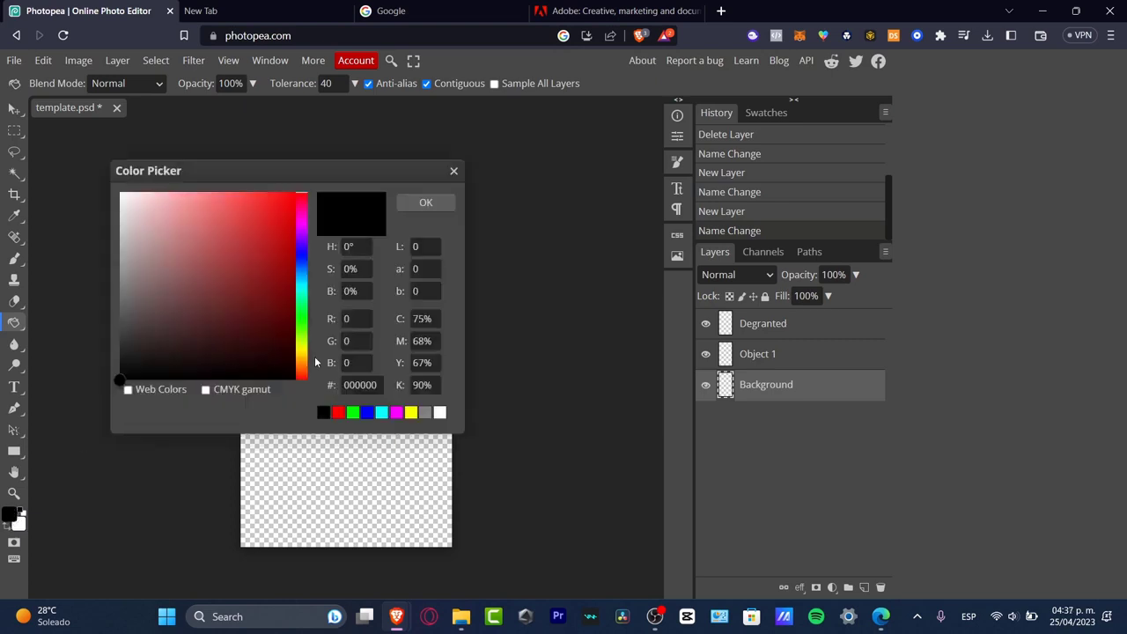
{"action": "left_click", "coordinate": [303, 361]}
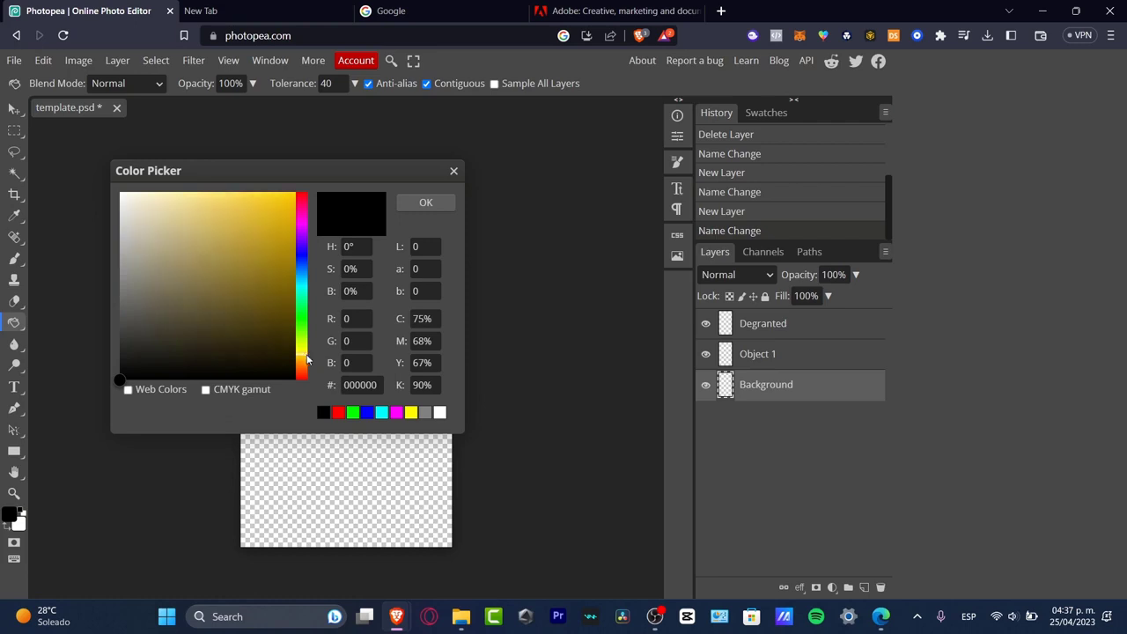
{"action": "left_click", "coordinate": [295, 192]}
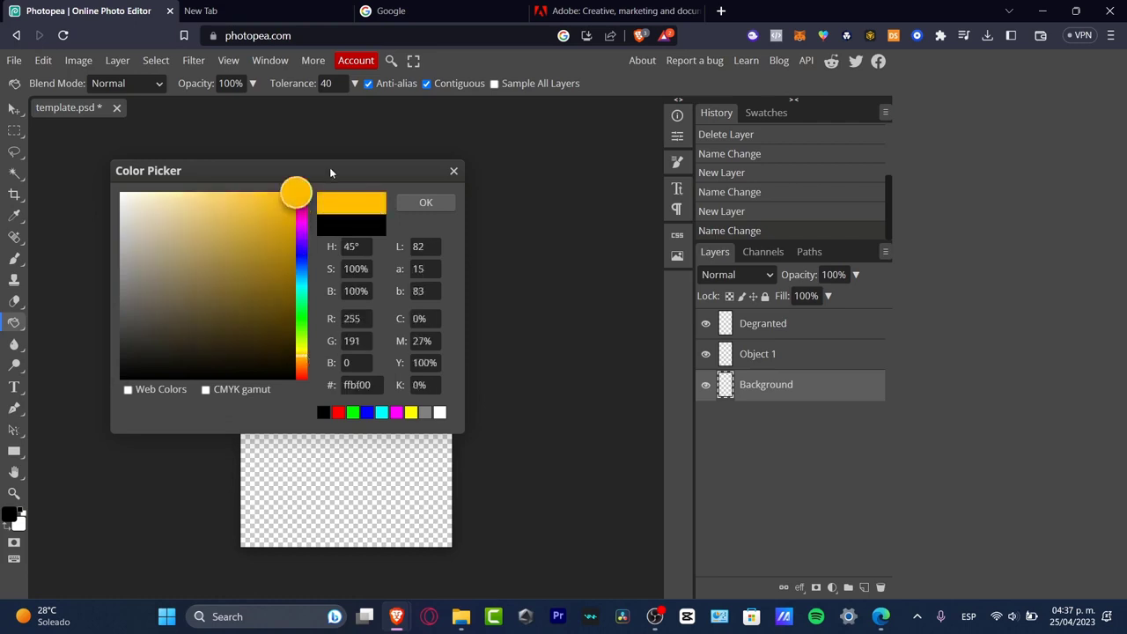
{"action": "left_click", "coordinate": [426, 201]}
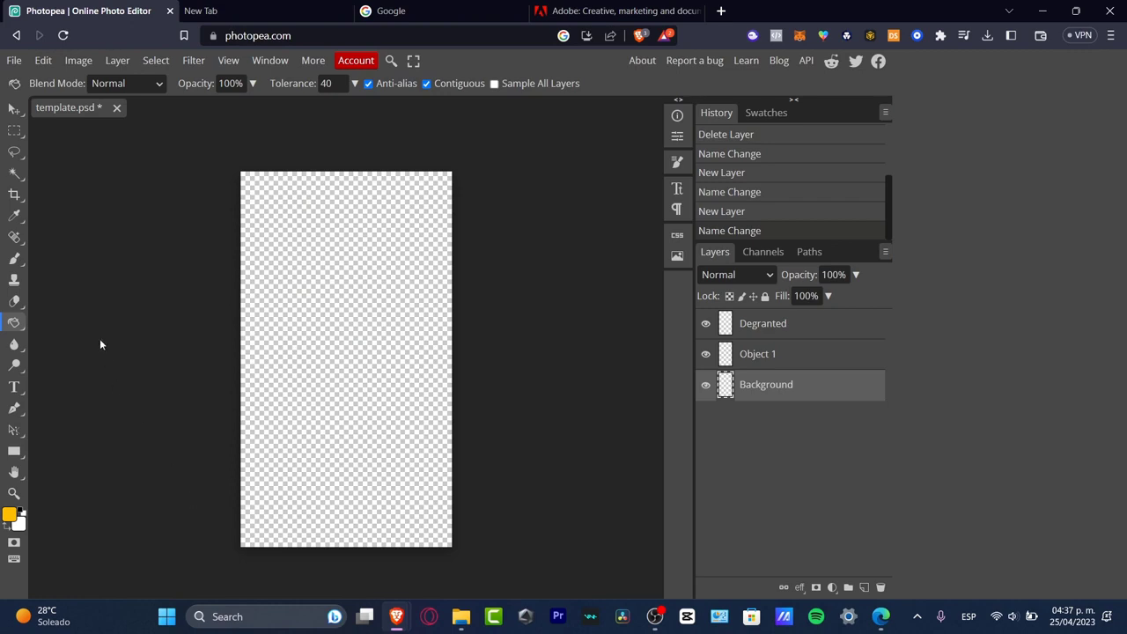
{"action": "left_click", "coordinate": [344, 296]}
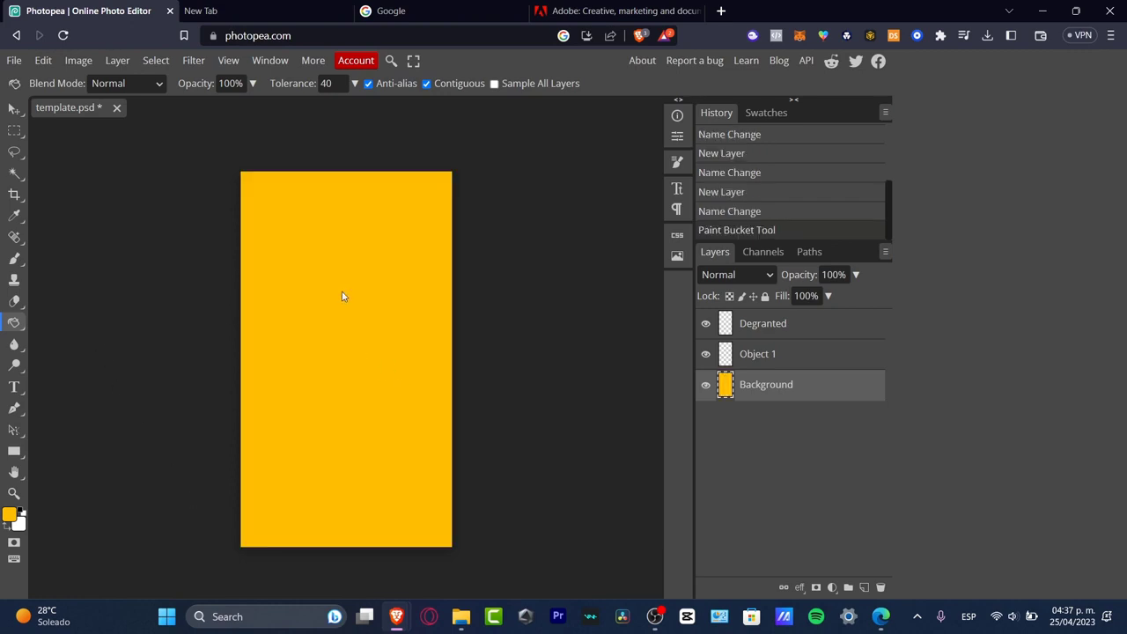
{"action": "mouse_move", "coordinate": [345, 308]}
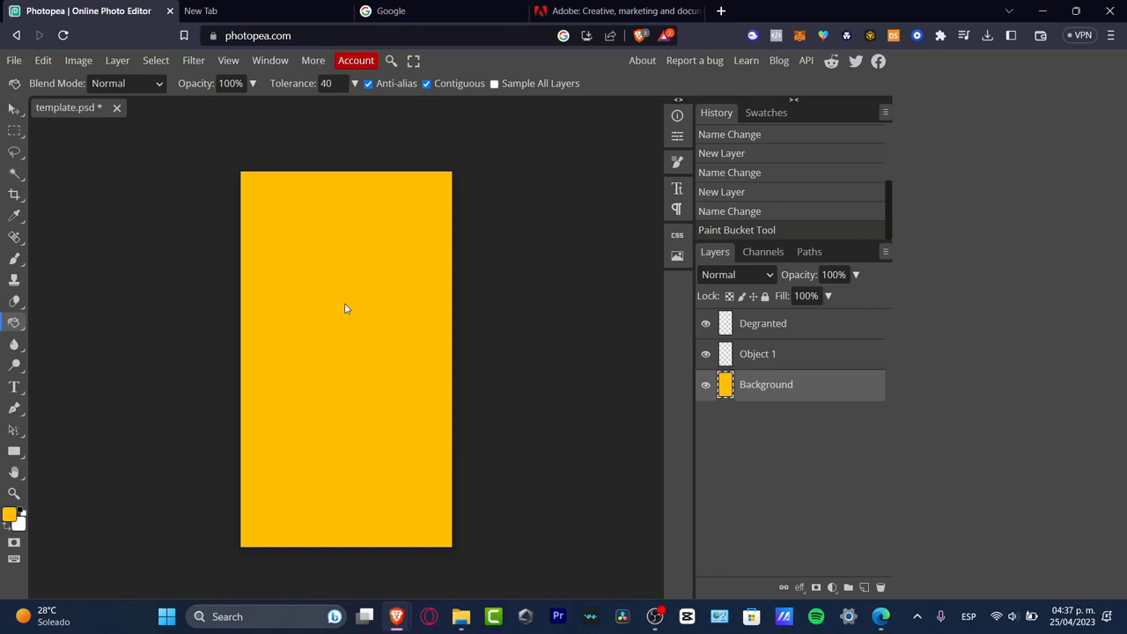
{"action": "mouse_move", "coordinate": [502, 395]}
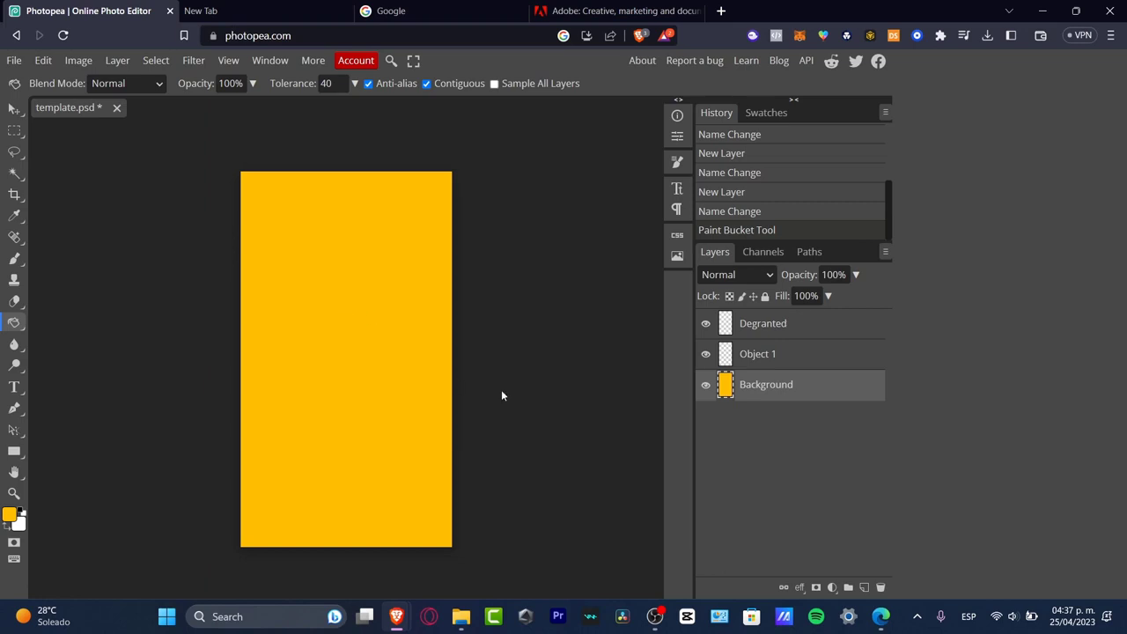
Step: Draw a curved black abstract shape on the Object 1 layer with the Pen tool
{"action": "left_click", "coordinate": [758, 352]}
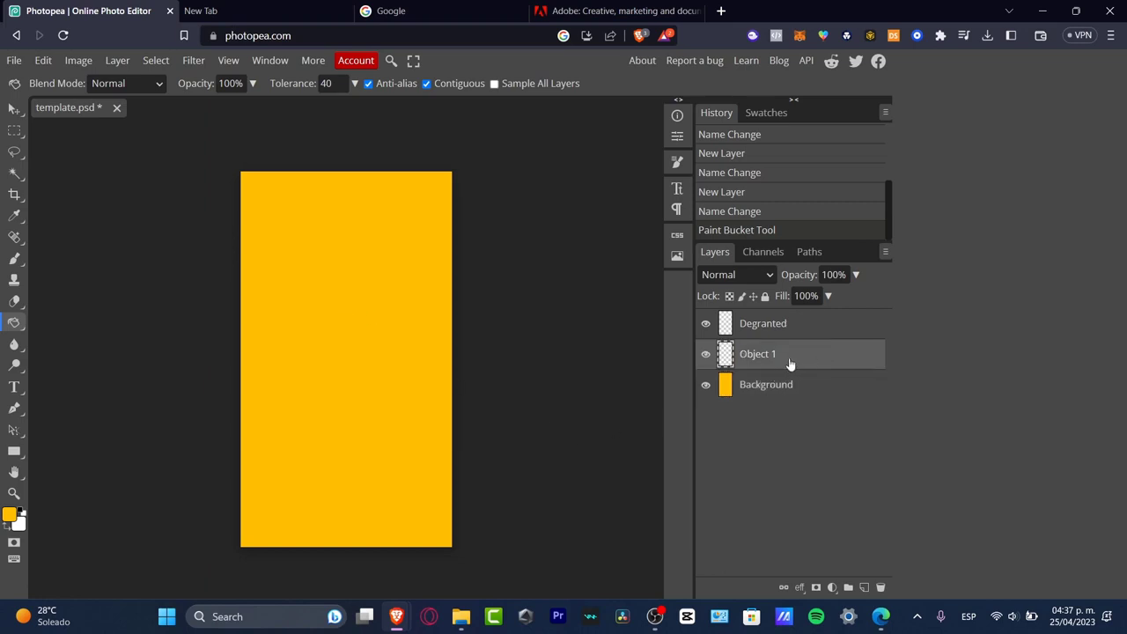
{"action": "mouse_move", "coordinate": [14, 301]}
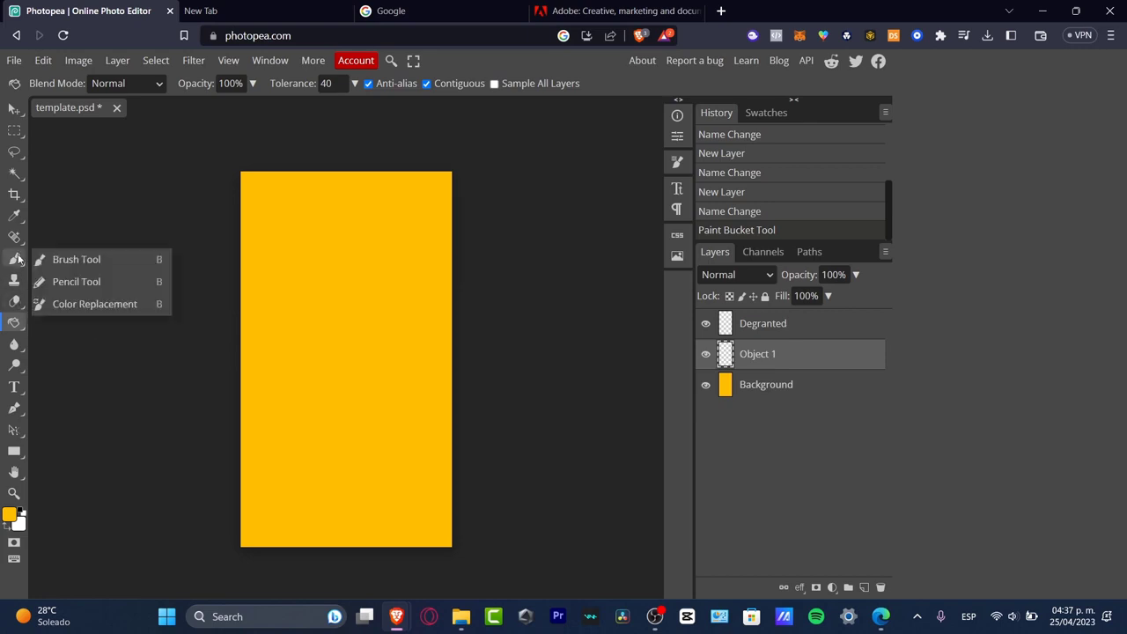
{"action": "mouse_move", "coordinate": [78, 259]}
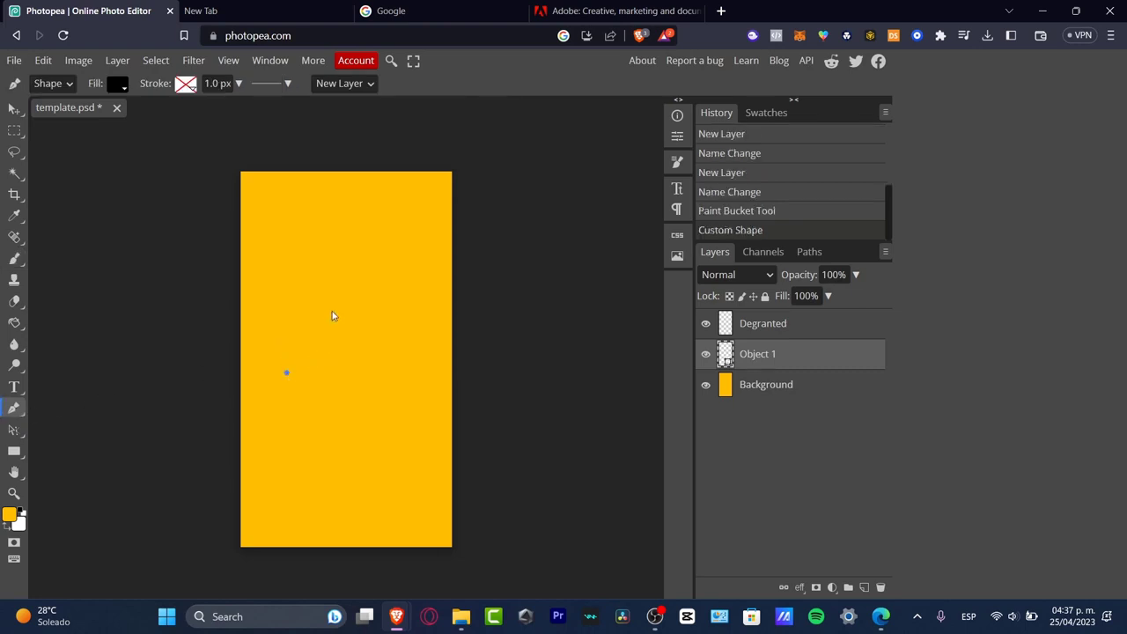
{"action": "left_click_drag", "start_coordinate": [344, 289], "coordinate": [391, 319]}
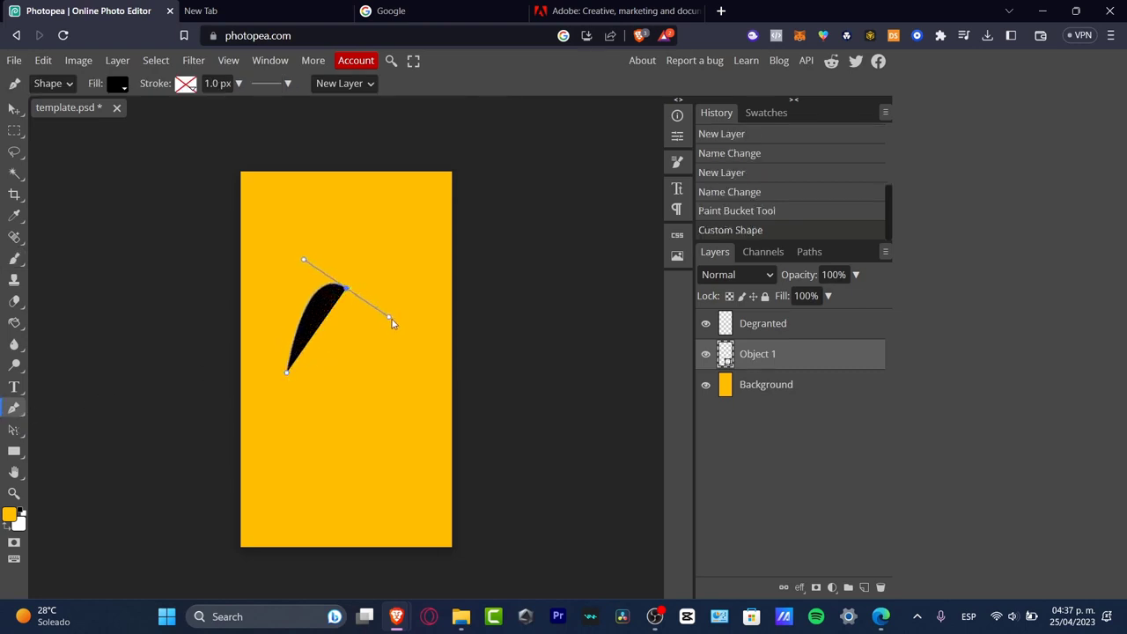
{"action": "left_click_drag", "start_coordinate": [391, 321], "coordinate": [458, 233]}
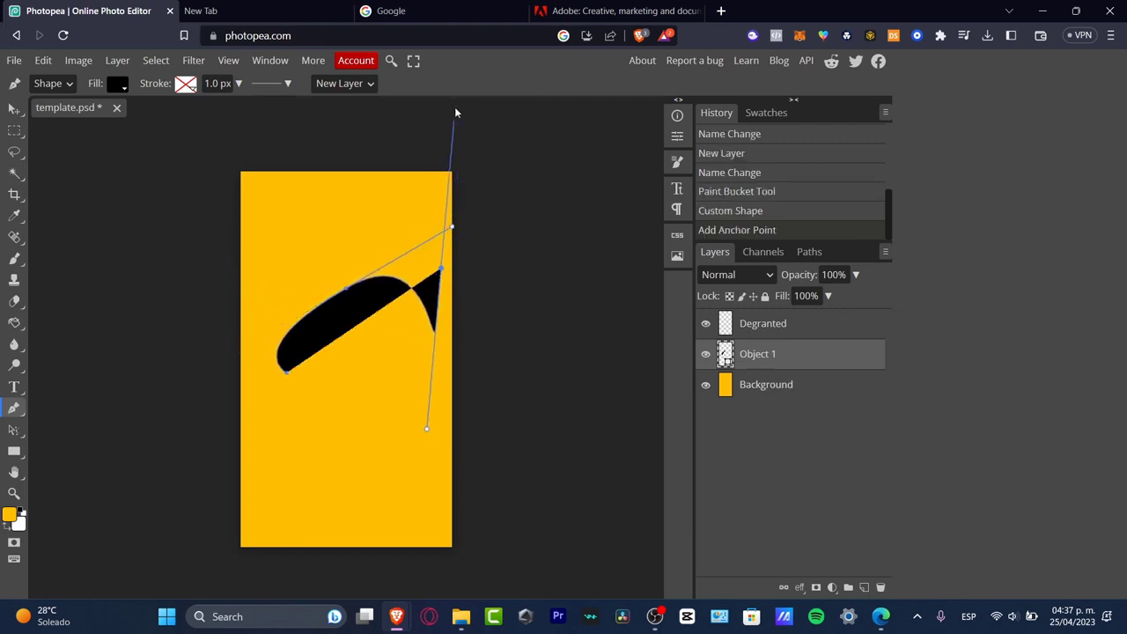
{"action": "left_click_drag", "start_coordinate": [451, 101], "coordinate": [440, 105]}
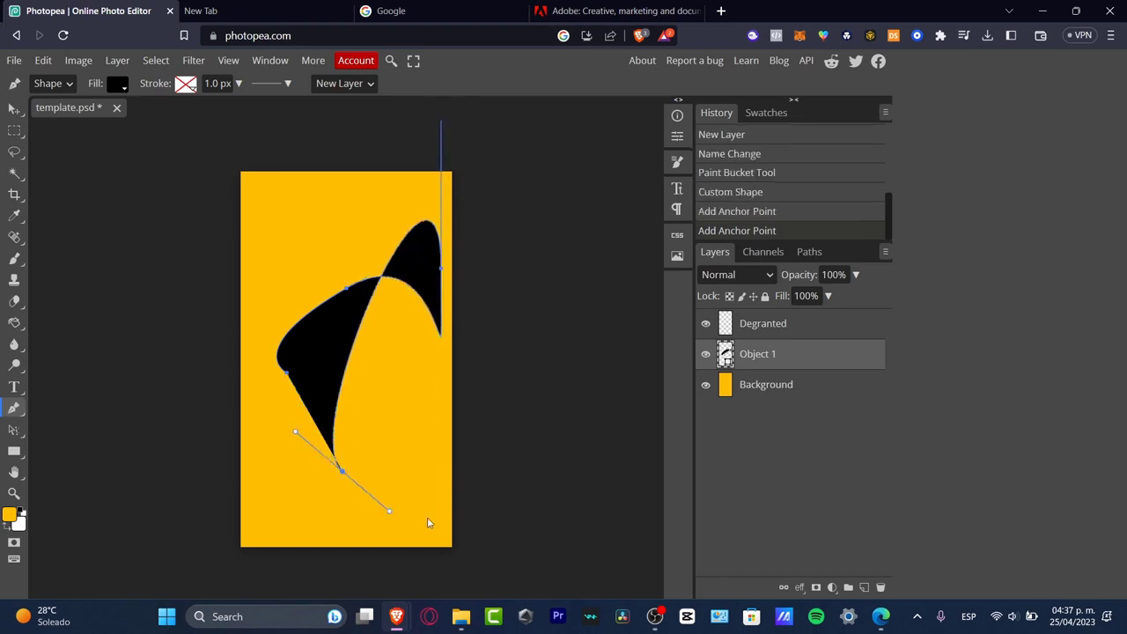
{"action": "left_click_drag", "start_coordinate": [389, 510], "coordinate": [588, 333]}
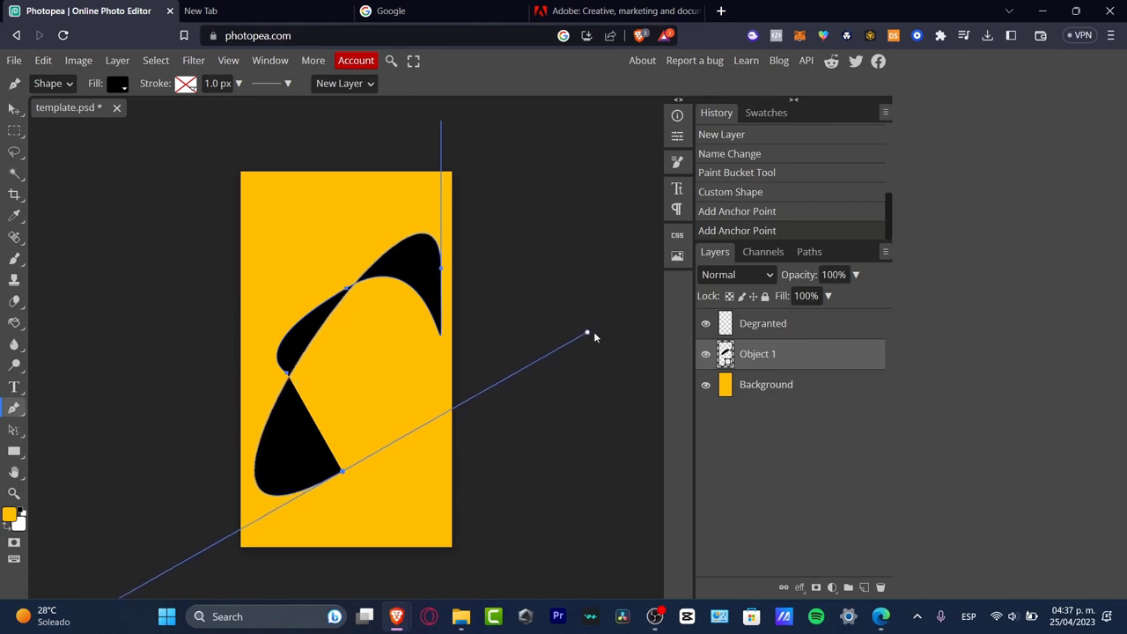
{"action": "left_click_drag", "start_coordinate": [588, 333], "coordinate": [556, 338]}
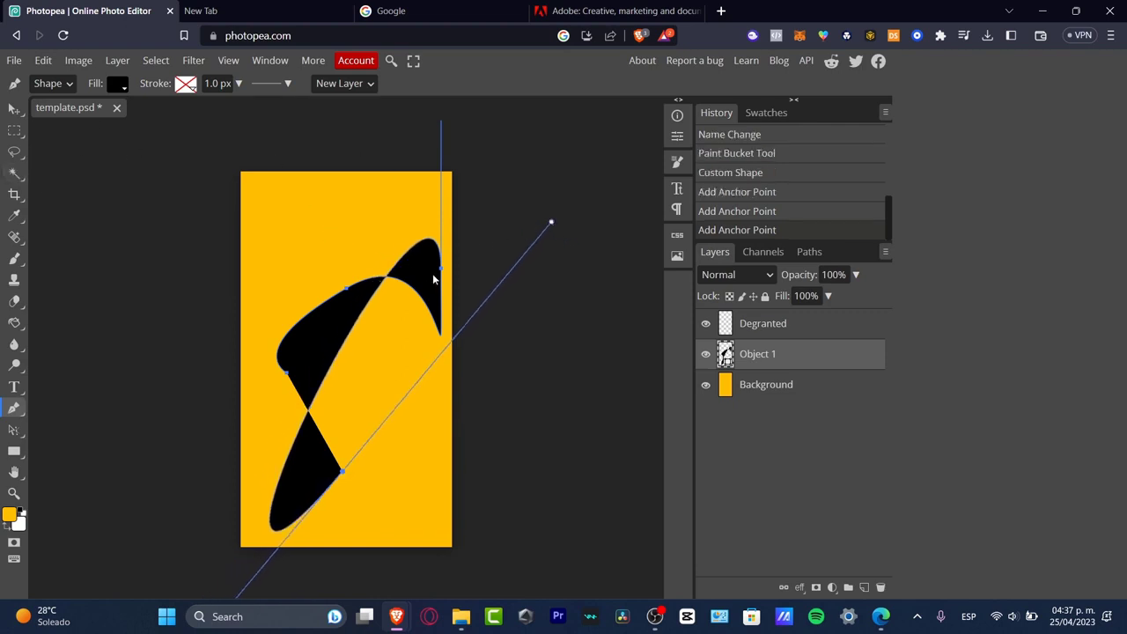
{"action": "right_click", "coordinate": [431, 280]}
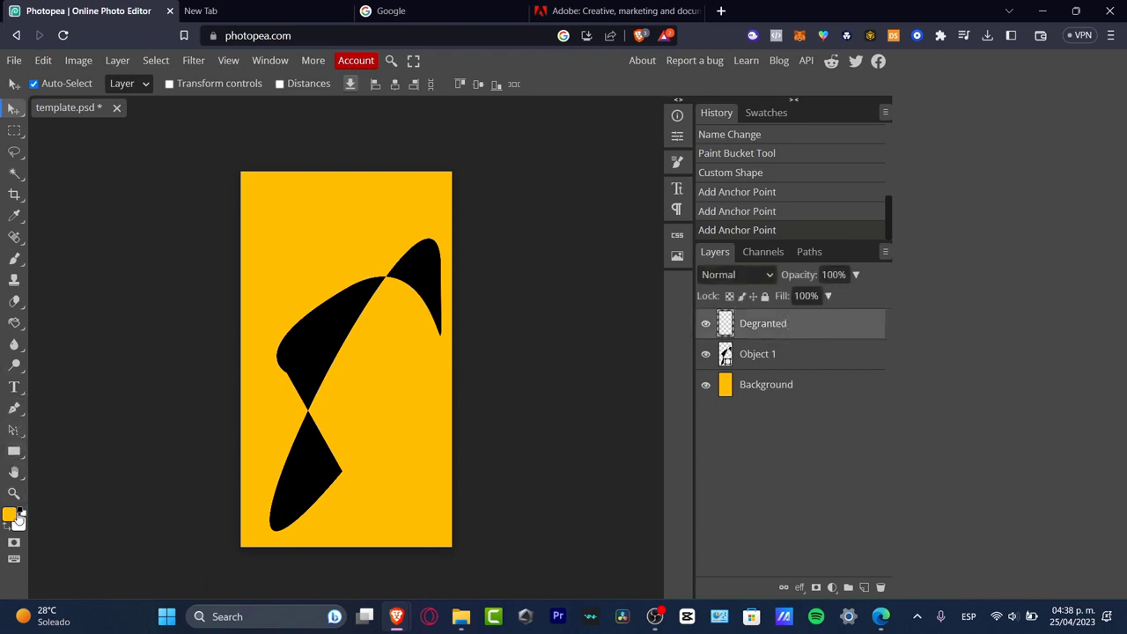
Step: Set the foreground colour to a very pale cream yellow (#fff1c7)
{"action": "left_click", "coordinate": [10, 516]}
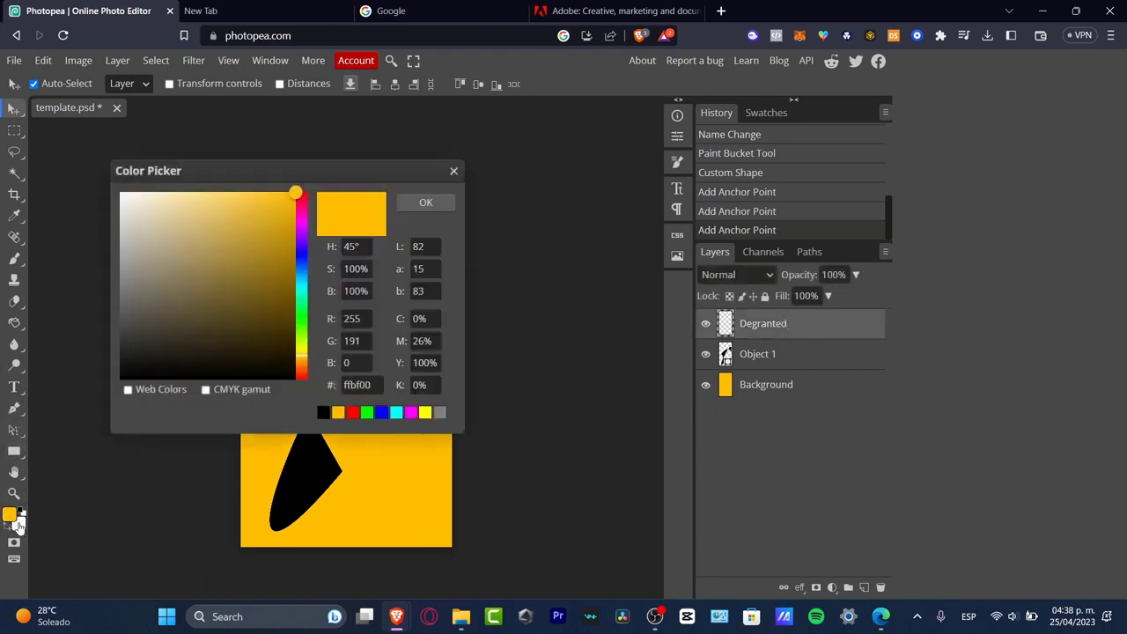
{"action": "left_click", "coordinate": [427, 200]}
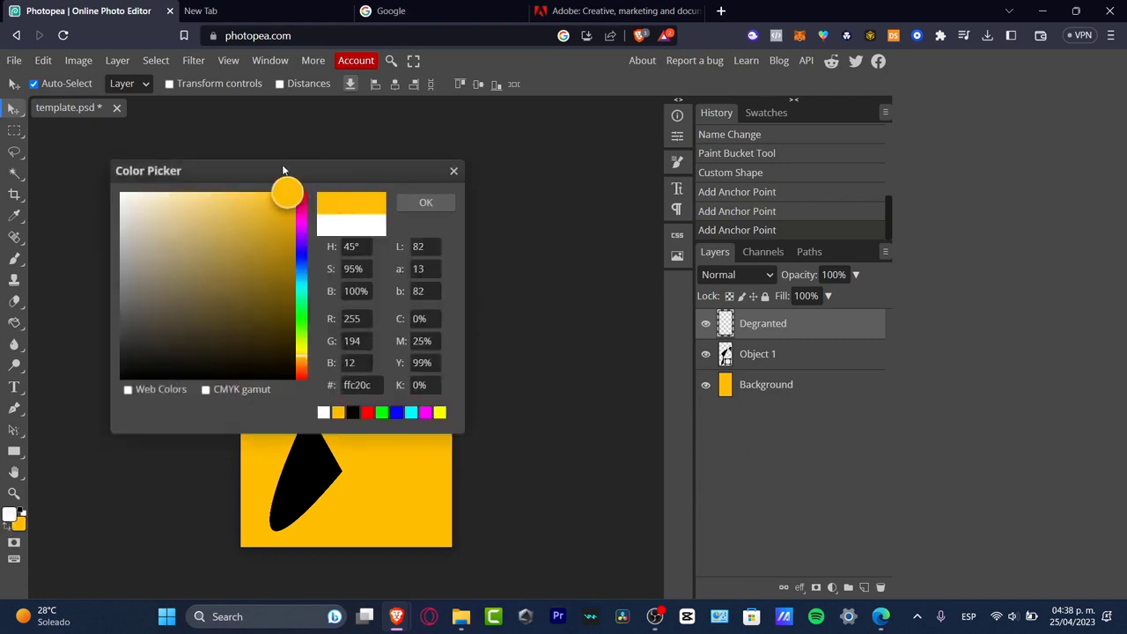
{"action": "left_click_drag", "start_coordinate": [289, 192], "coordinate": [207, 192]}
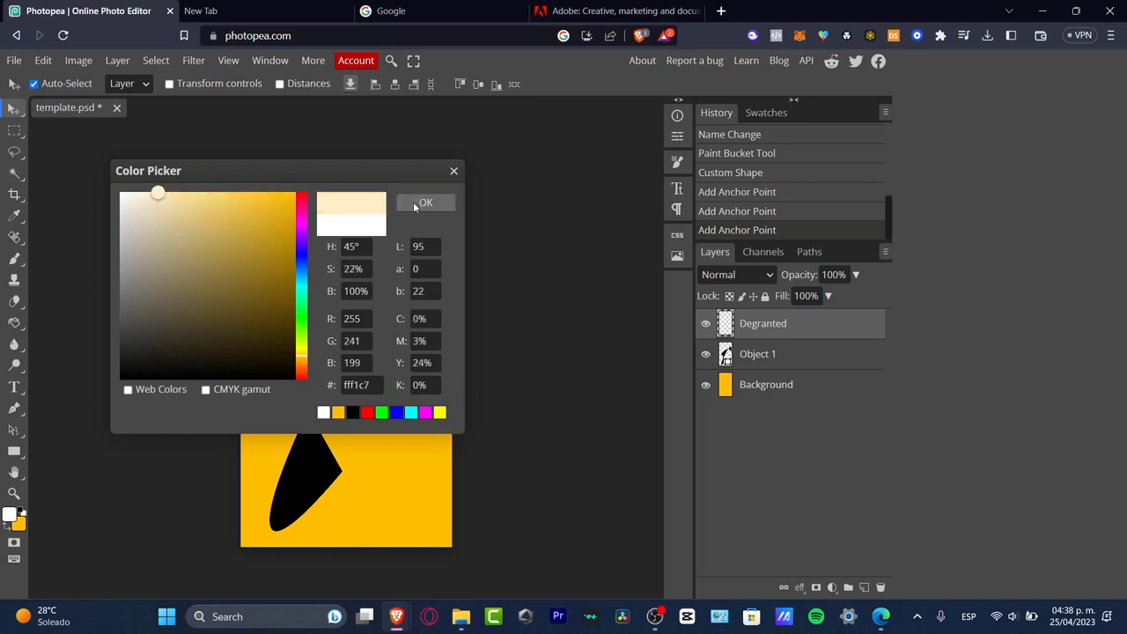
{"action": "left_click_drag", "start_coordinate": [158, 192], "coordinate": [296, 192]}
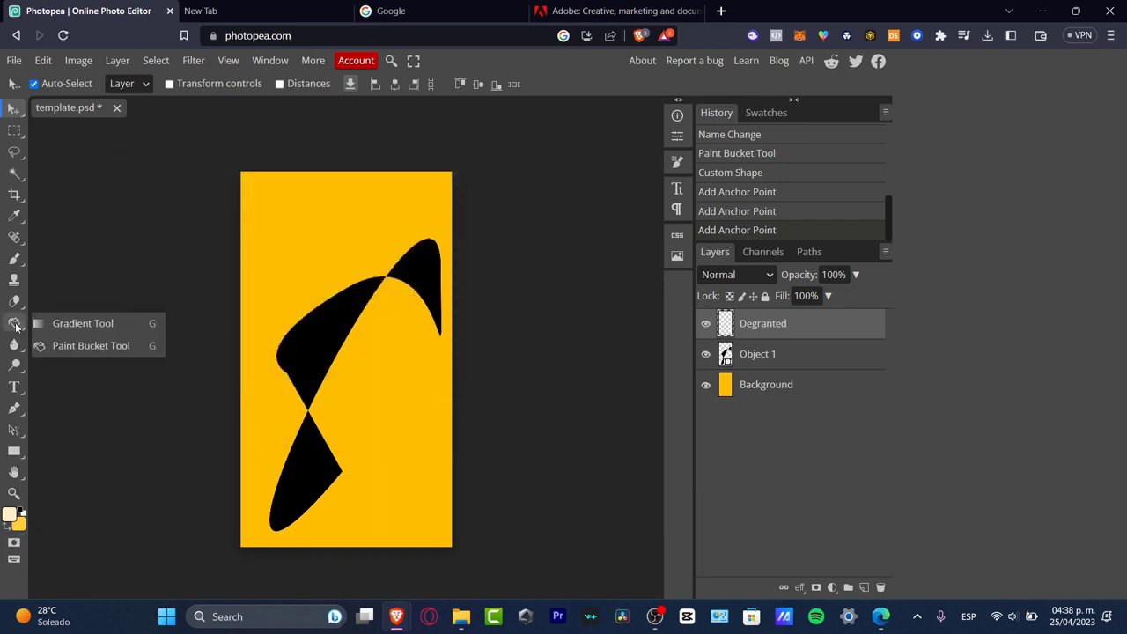
Step: Lay a linear pale-cream-to-yellow gradient across the Degranted layer
{"action": "left_click", "coordinate": [83, 322]}
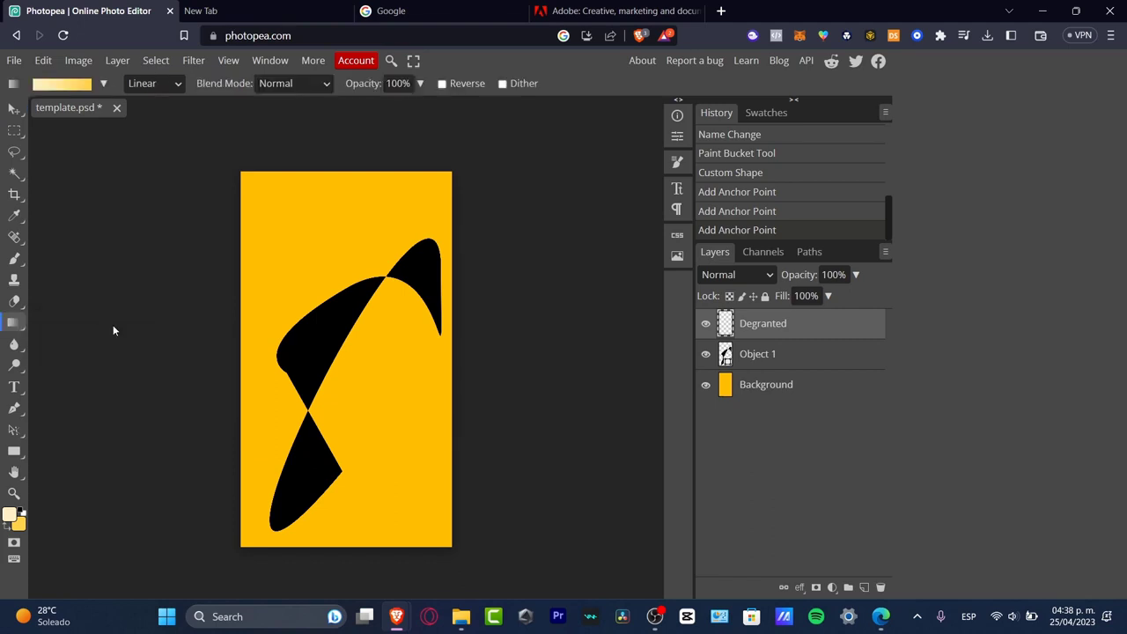
{"action": "left_click_drag", "start_coordinate": [155, 341], "coordinate": [570, 408]}
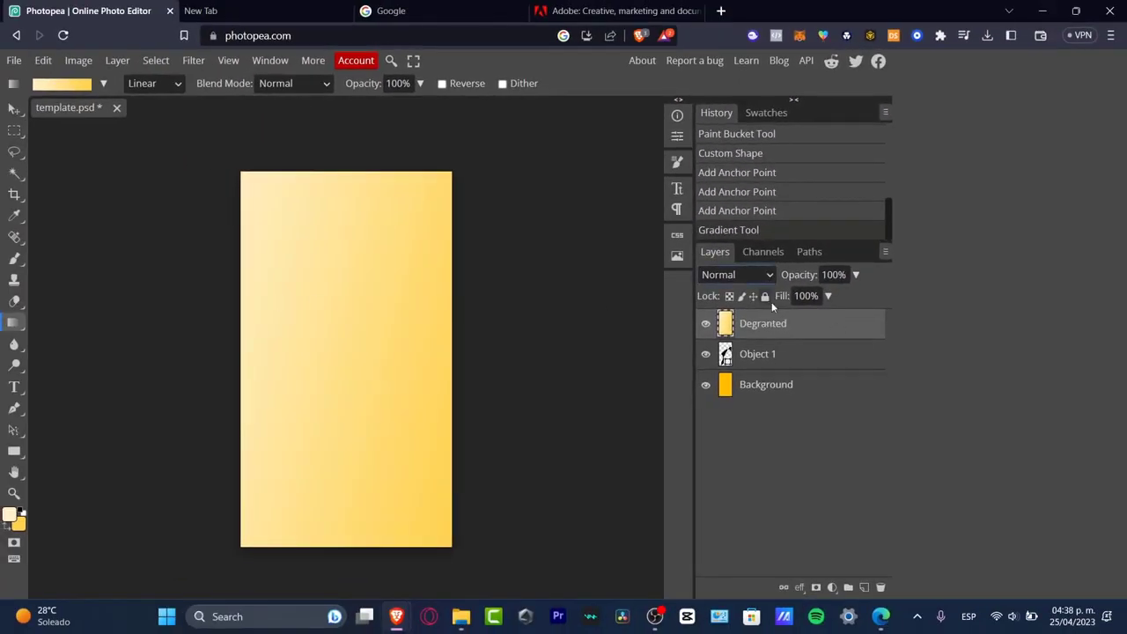
Step: Try Darken, Screen and Linear Dodge blending modes on the gradient layer
{"action": "left_click", "coordinate": [736, 275]}
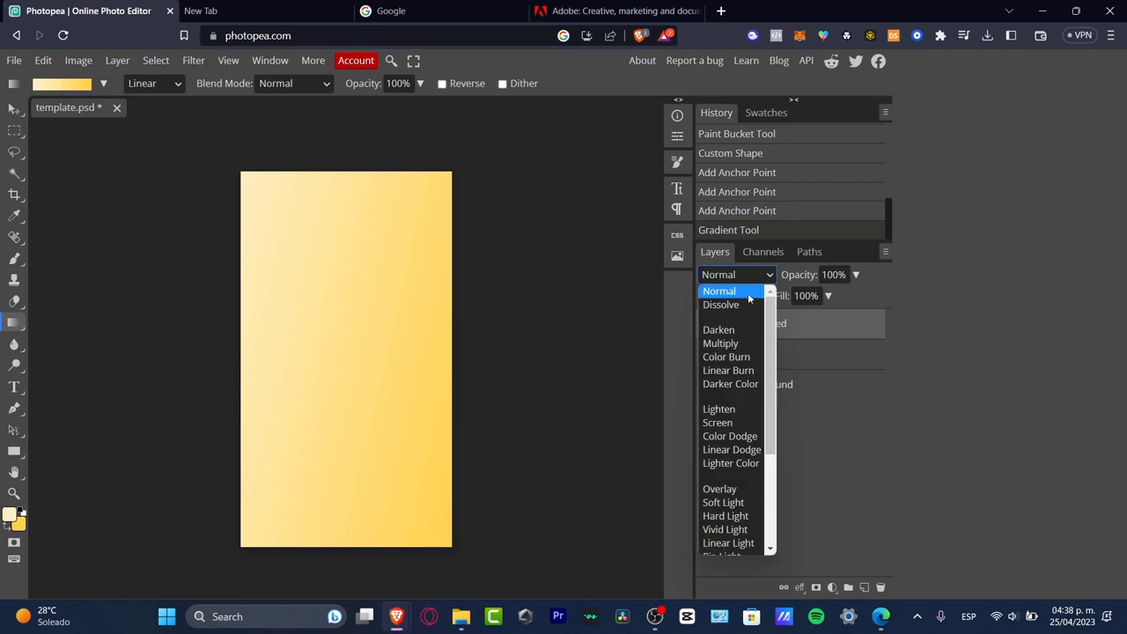
{"action": "mouse_move", "coordinate": [719, 330]}
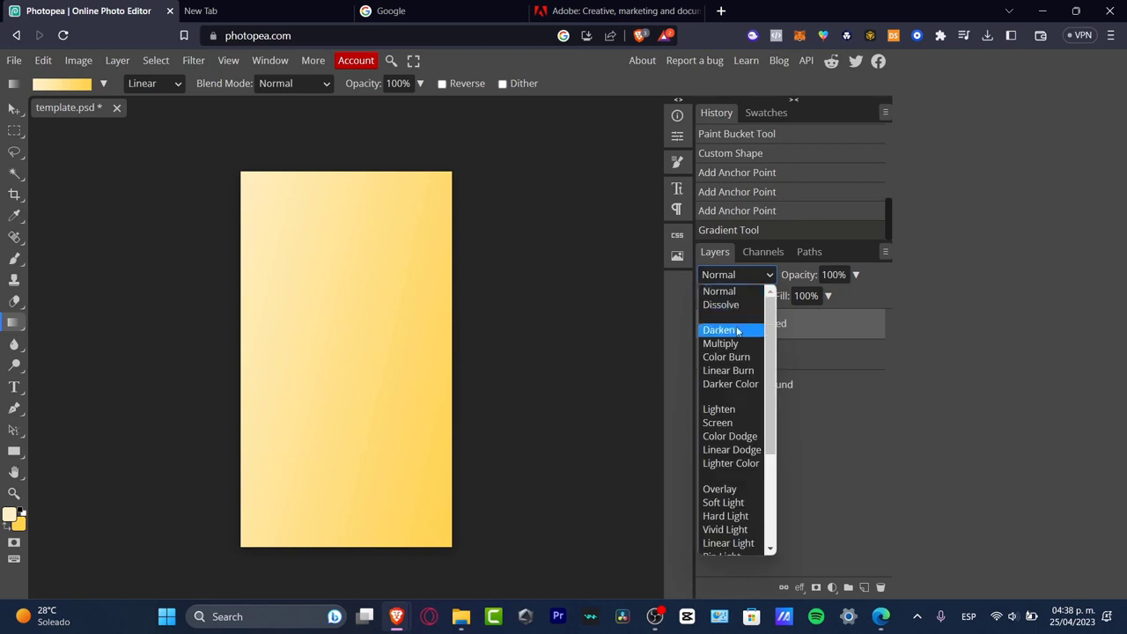
{"action": "left_click", "coordinate": [719, 330]}
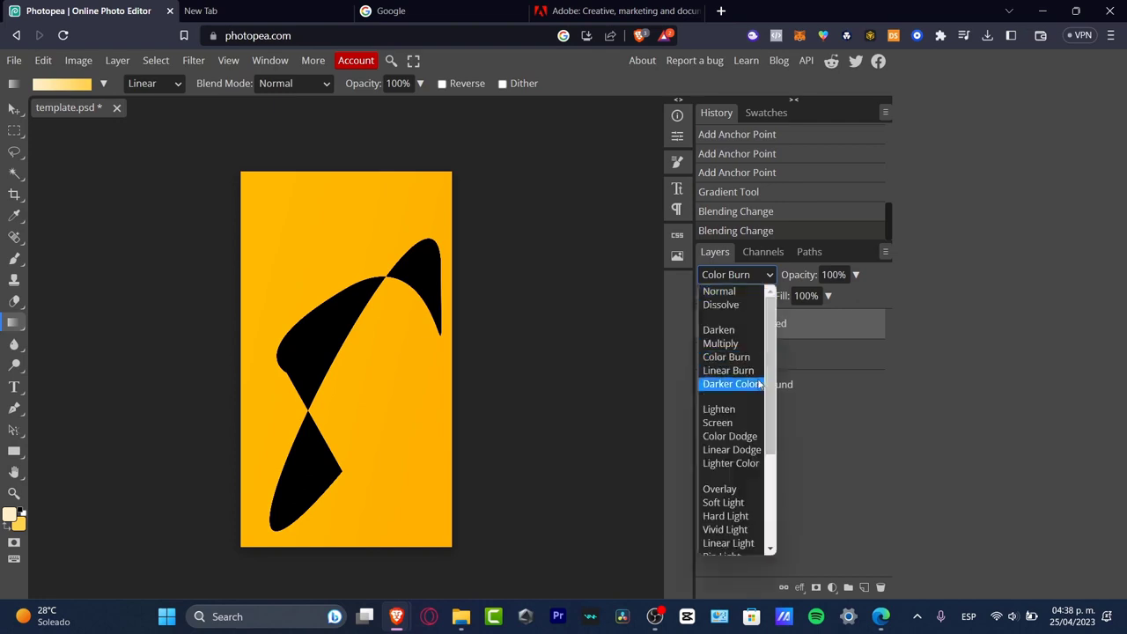
{"action": "left_click", "coordinate": [719, 408]}
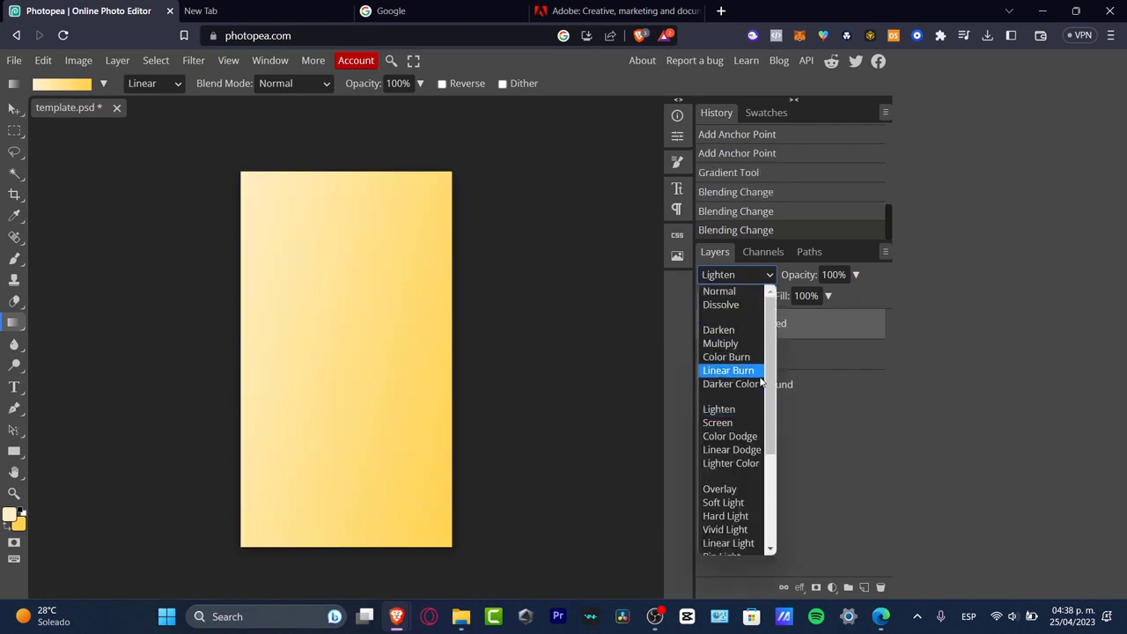
{"action": "left_click", "coordinate": [717, 422]}
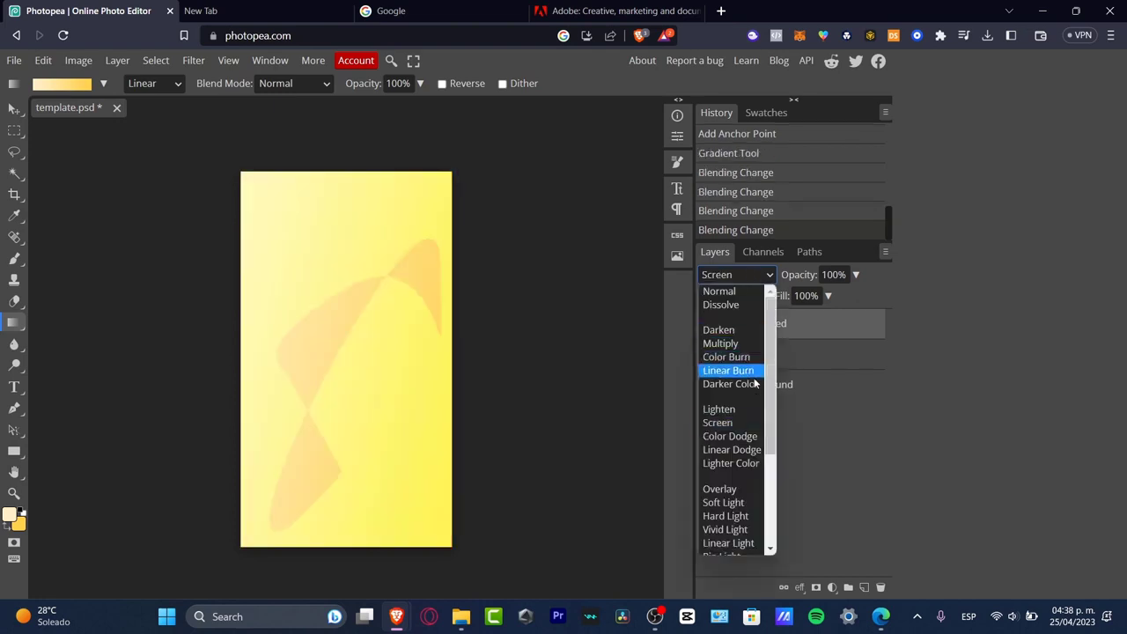
{"action": "mouse_move", "coordinate": [743, 419]}
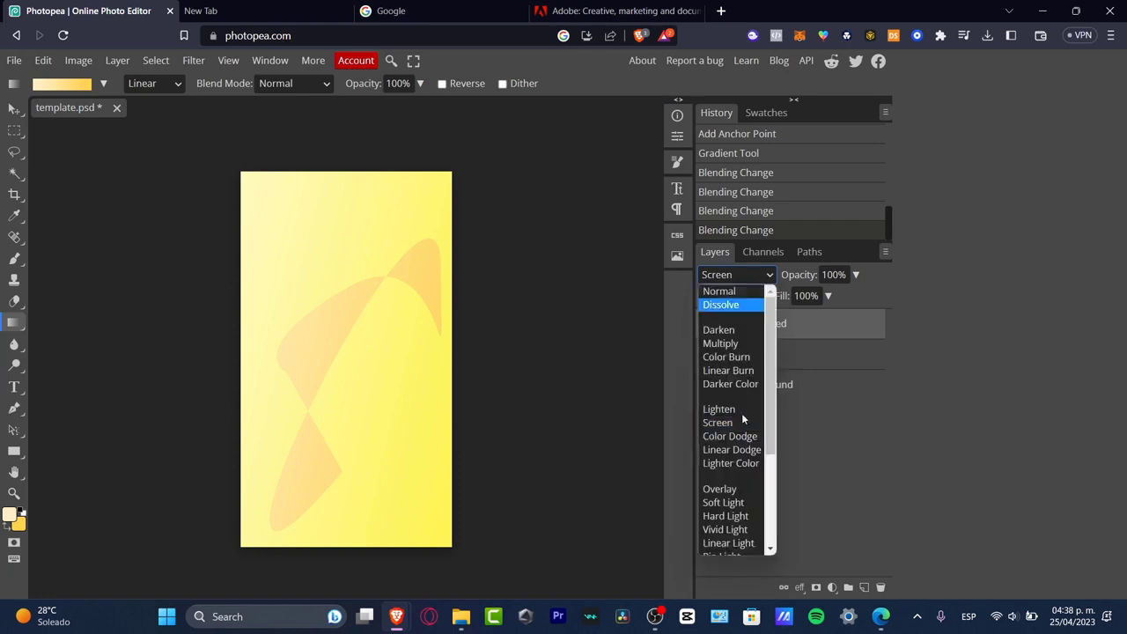
{"action": "left_click", "coordinate": [731, 449]}
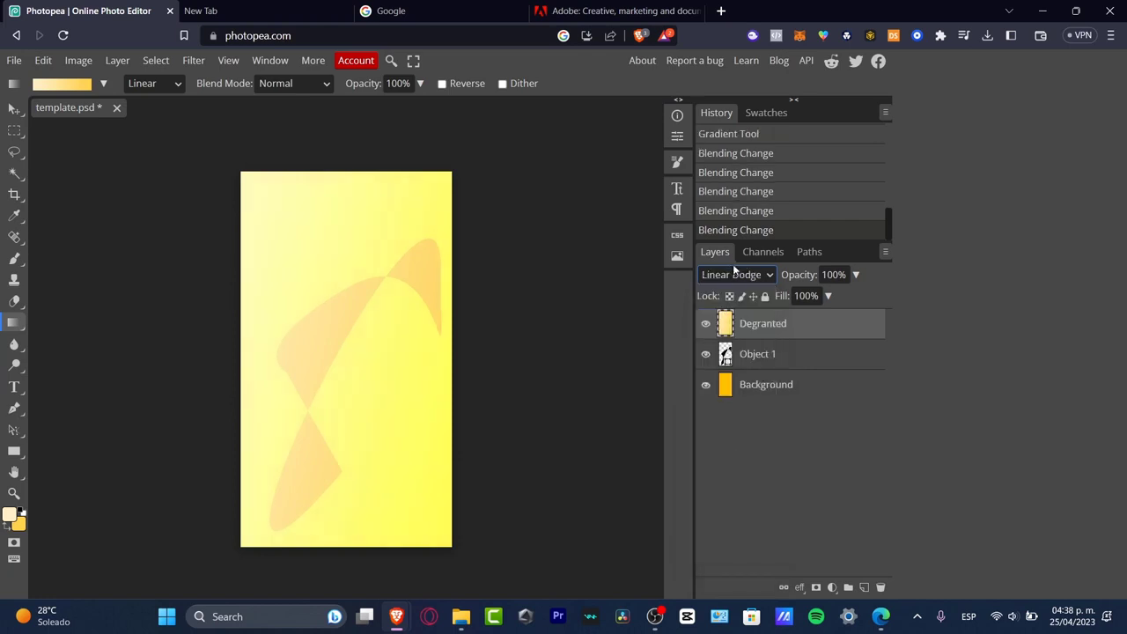
Step: Try Lighter Color, Soft Light and Lighten, then settle on Screen blending for the gradient
{"action": "left_click", "coordinate": [737, 275]}
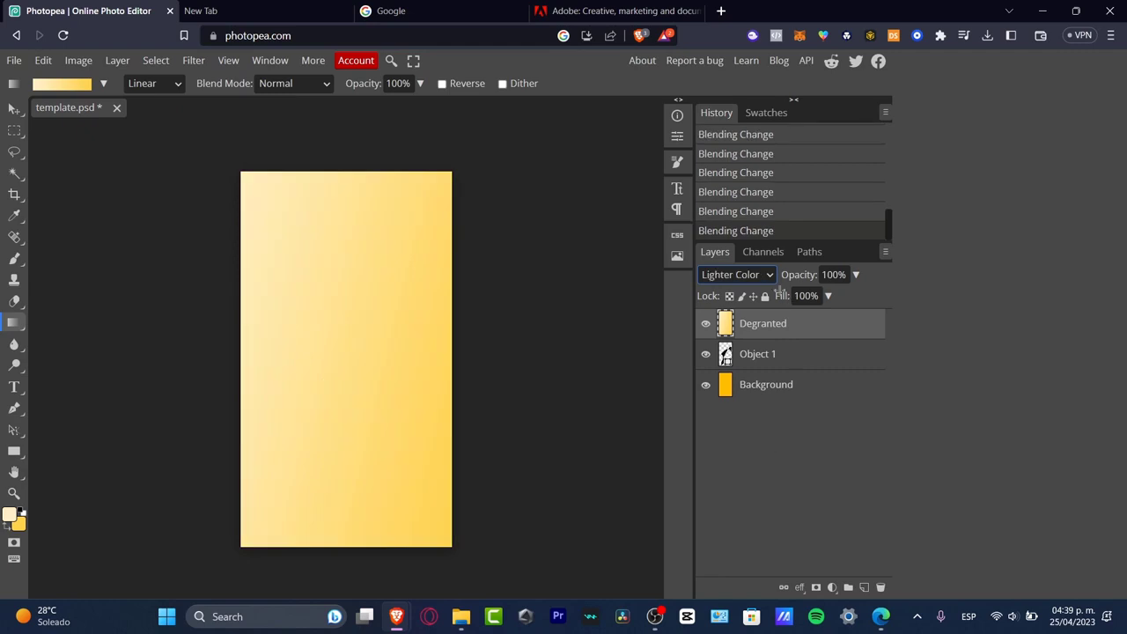
{"action": "left_click", "coordinate": [736, 274]}
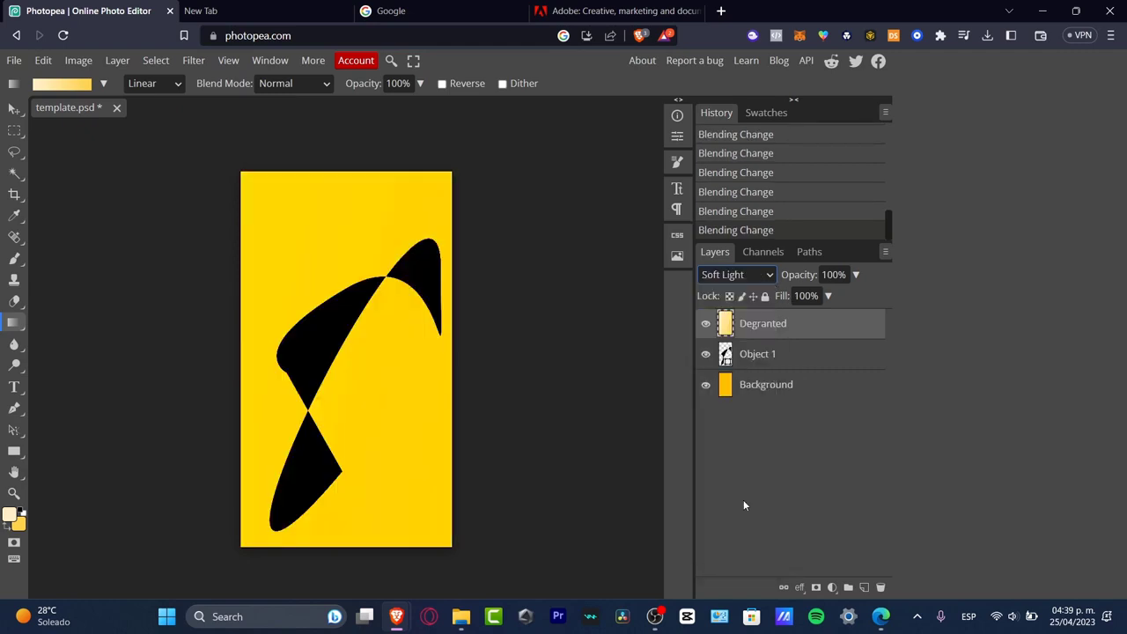
{"action": "left_click", "coordinate": [736, 275]}
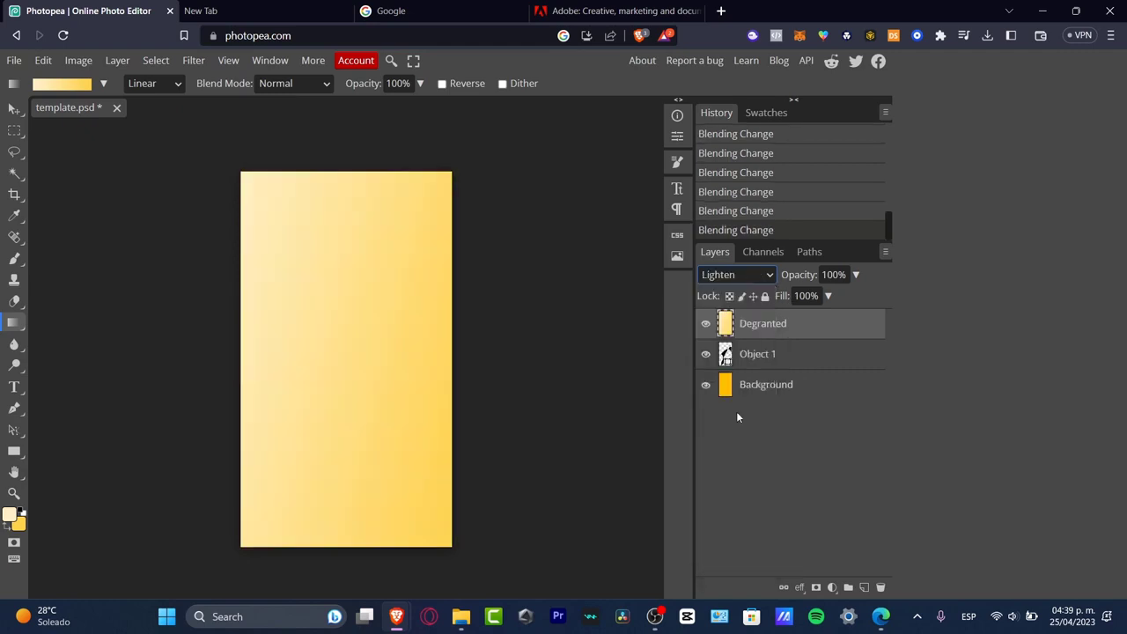
{"action": "left_click", "coordinate": [737, 275]}
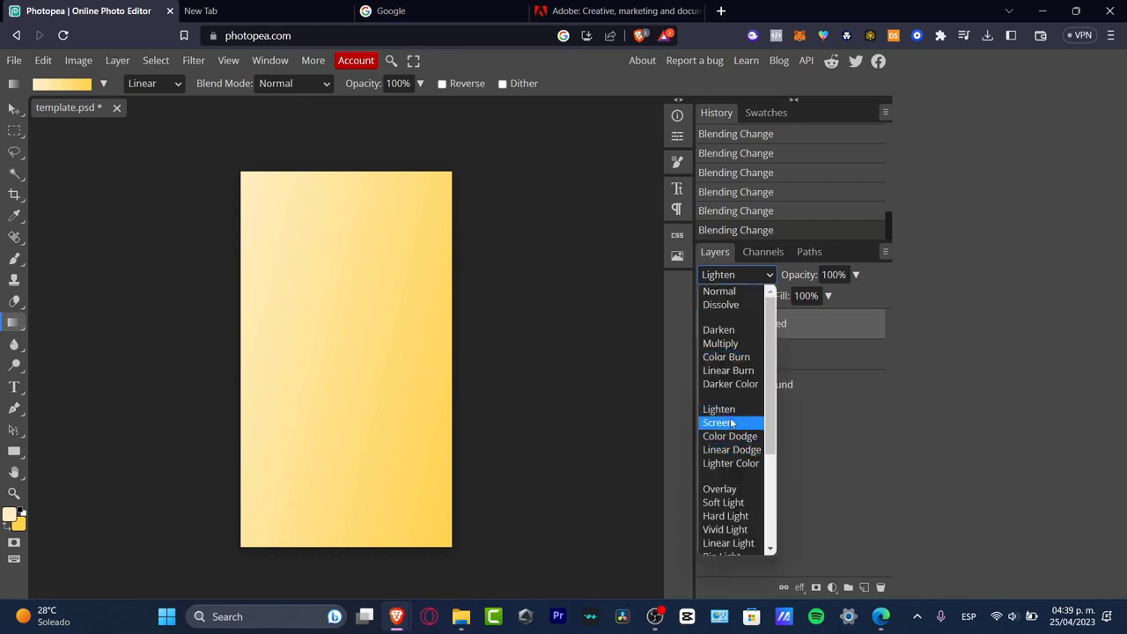
{"action": "left_click", "coordinate": [719, 423]}
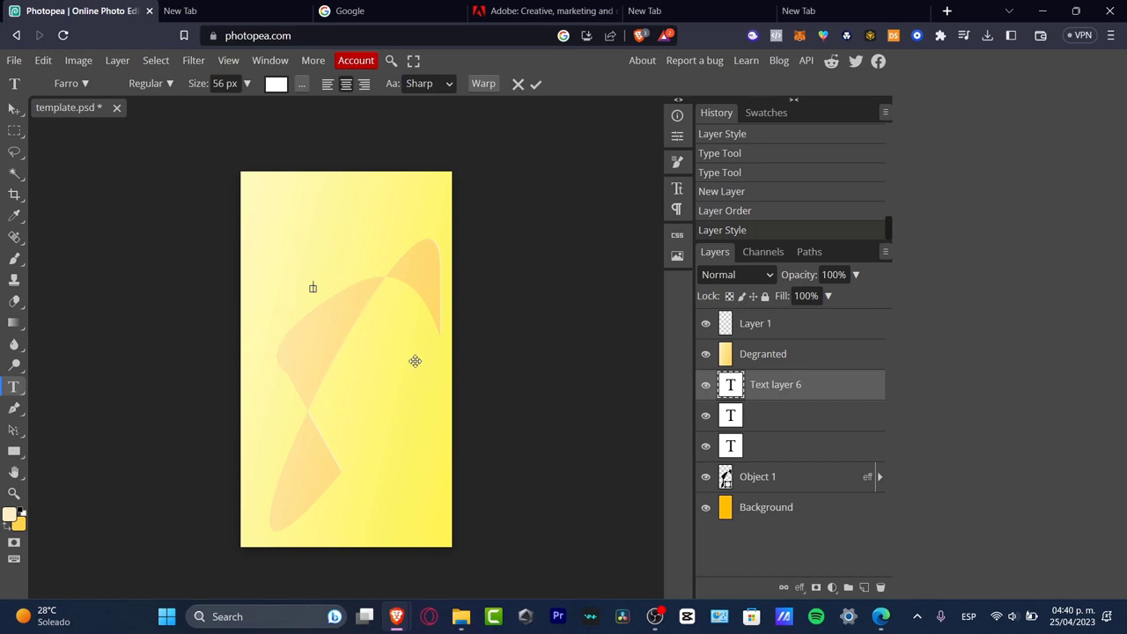
{"action": "mouse_move", "coordinate": [155, 368]}
{"action": "type", "text": "MY BACKGROUND"}
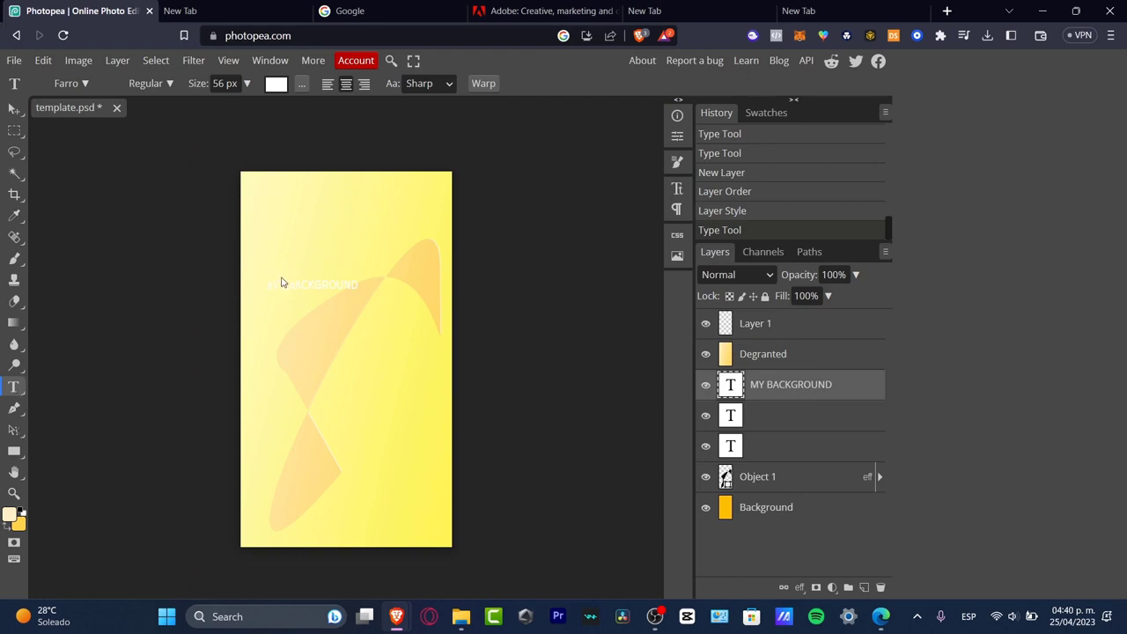
Step: Select the newly typed MY BACKGROUND text on the canvas
{"action": "left_click", "coordinate": [314, 284]}
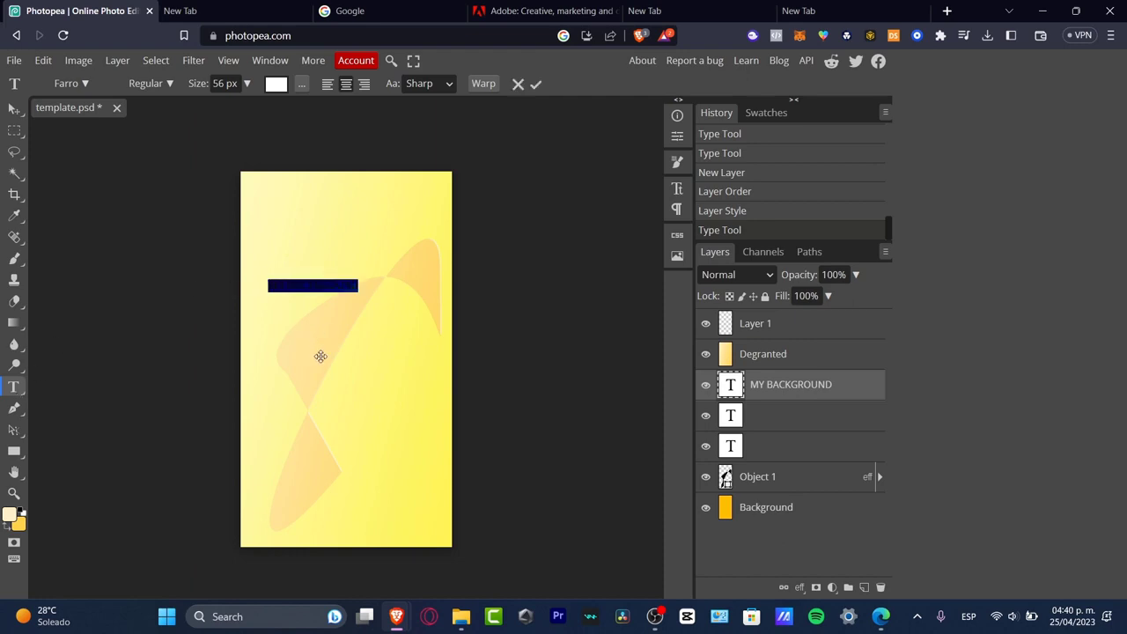
Step: Colour the MY BACKGROUND text black and give it a bolder display font
{"action": "left_click", "coordinate": [274, 85]}
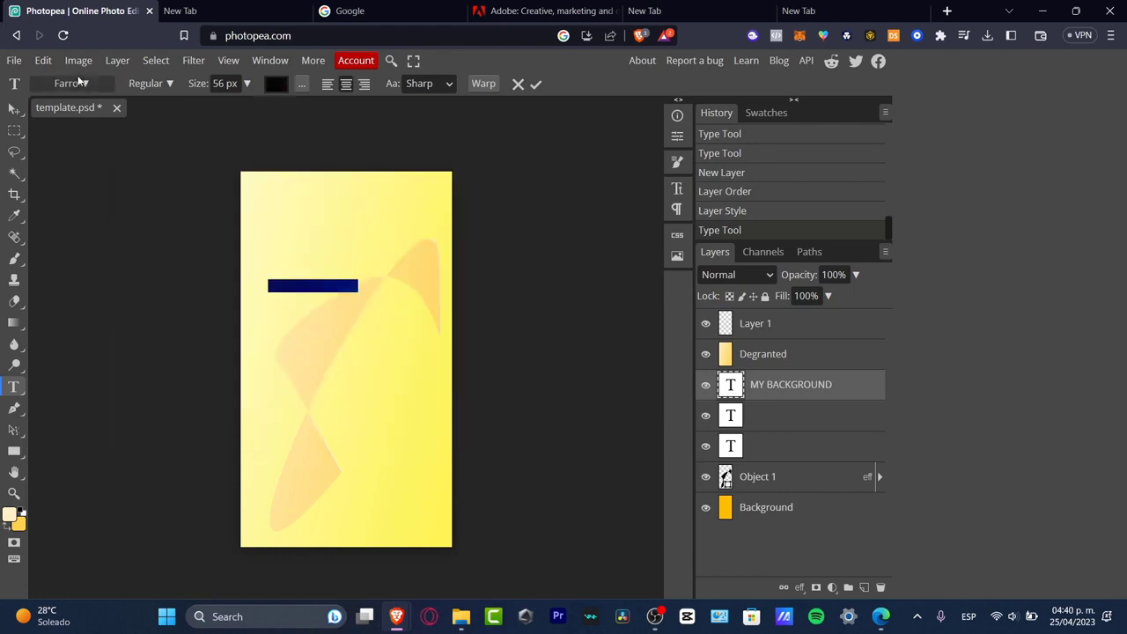
{"action": "left_click", "coordinate": [68, 83]}
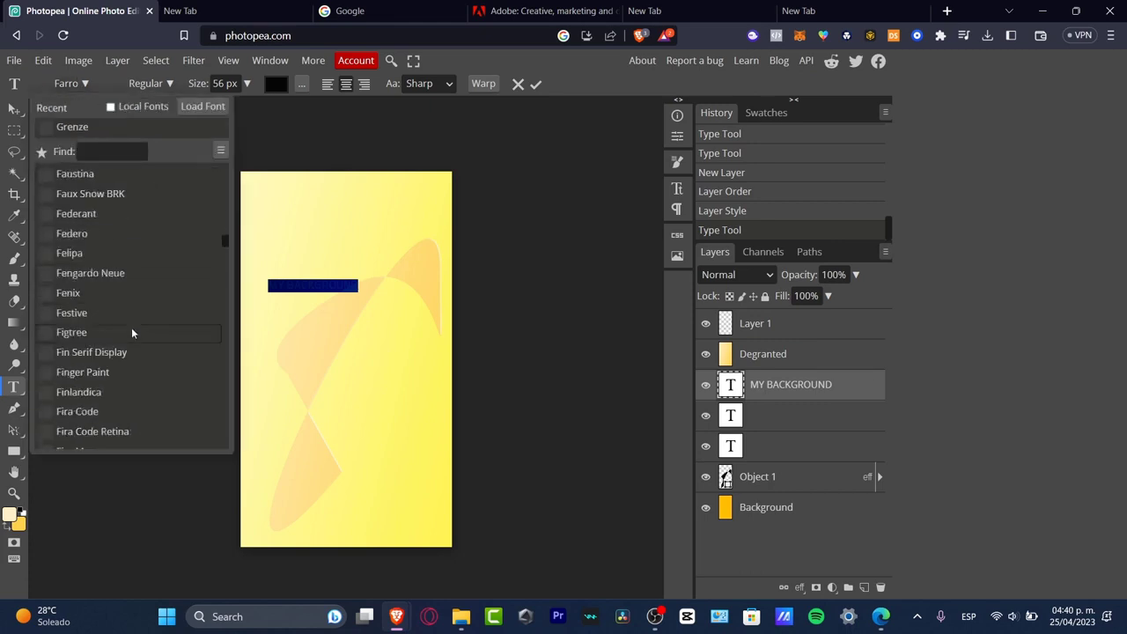
{"action": "scroll", "scroll_direction": "down", "scroll_amount": 3}
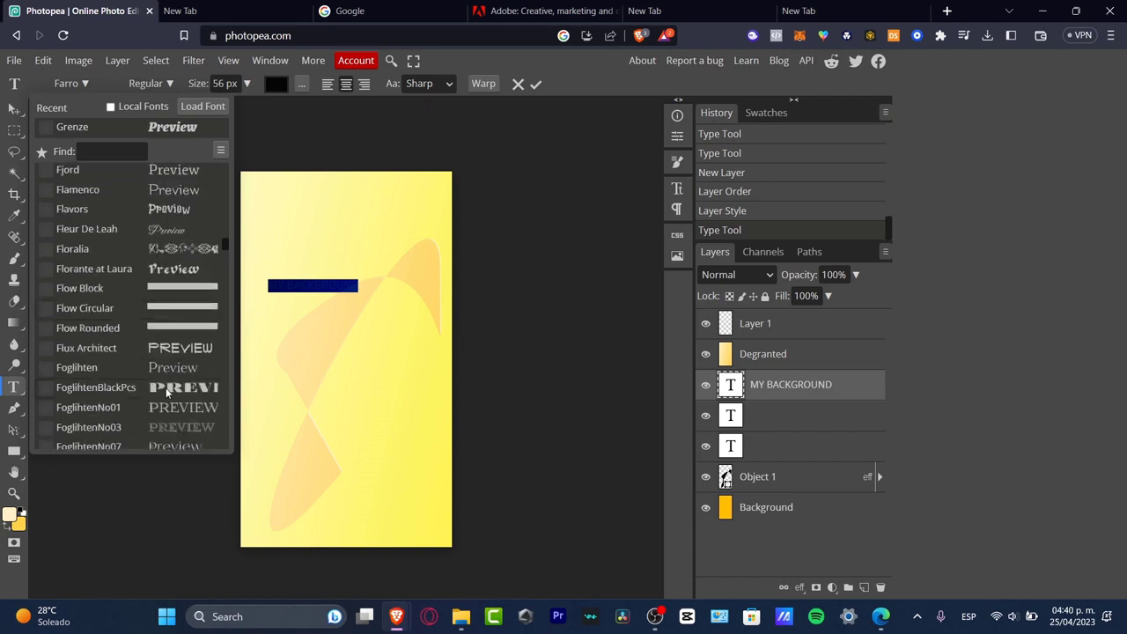
{"action": "scroll", "scroll_direction": "down", "scroll_amount": 3}
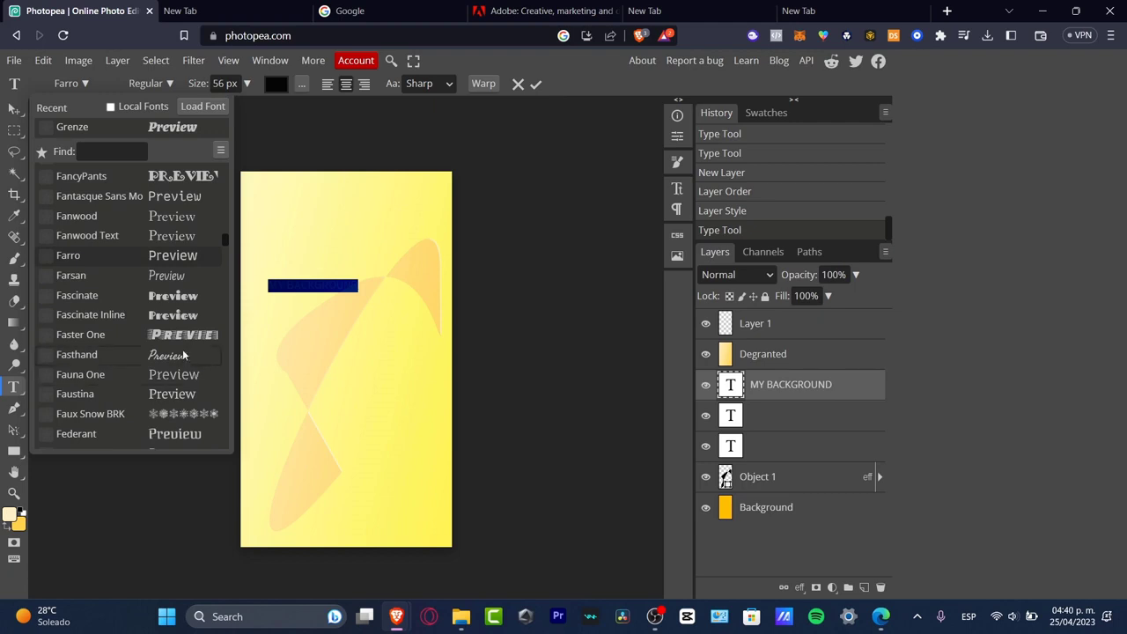
{"action": "left_click", "coordinate": [81, 335]}
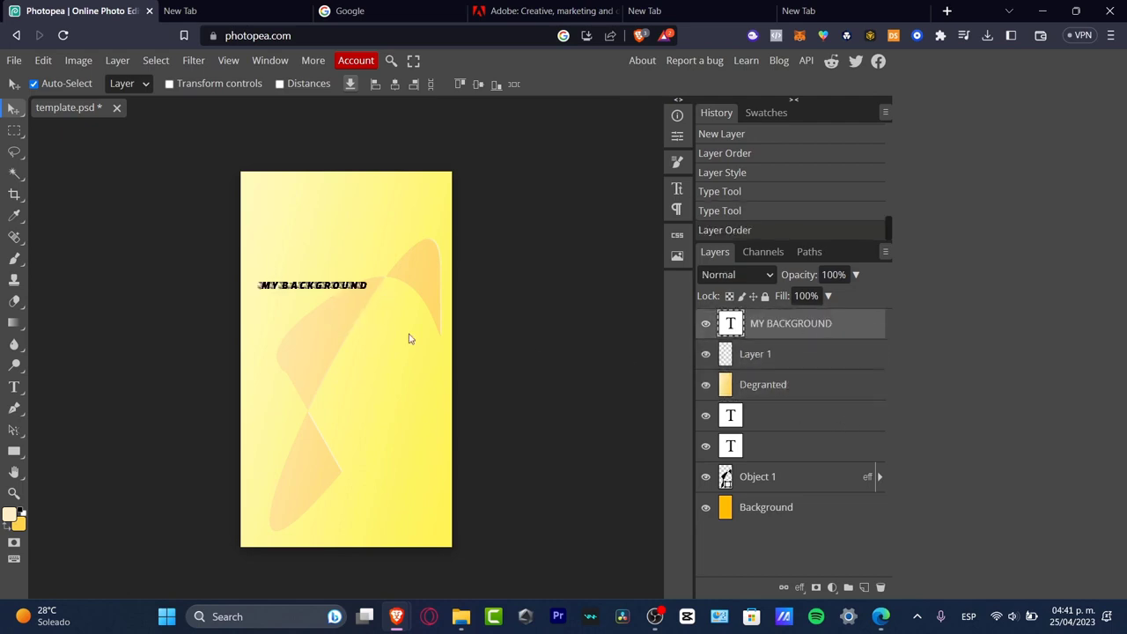
Step: Move the MY BACKGROUND text toward the canvas bottom and enlarge it with the size slider
{"action": "left_click_drag", "start_coordinate": [314, 286], "coordinate": [341, 391]}
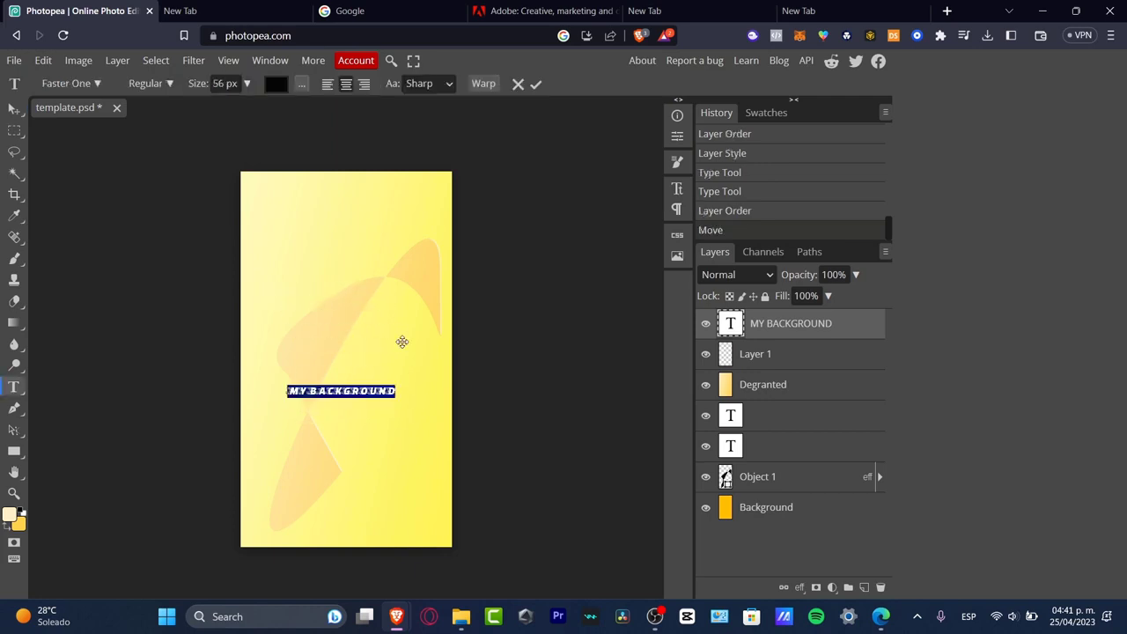
{"action": "left_click", "coordinate": [246, 82]}
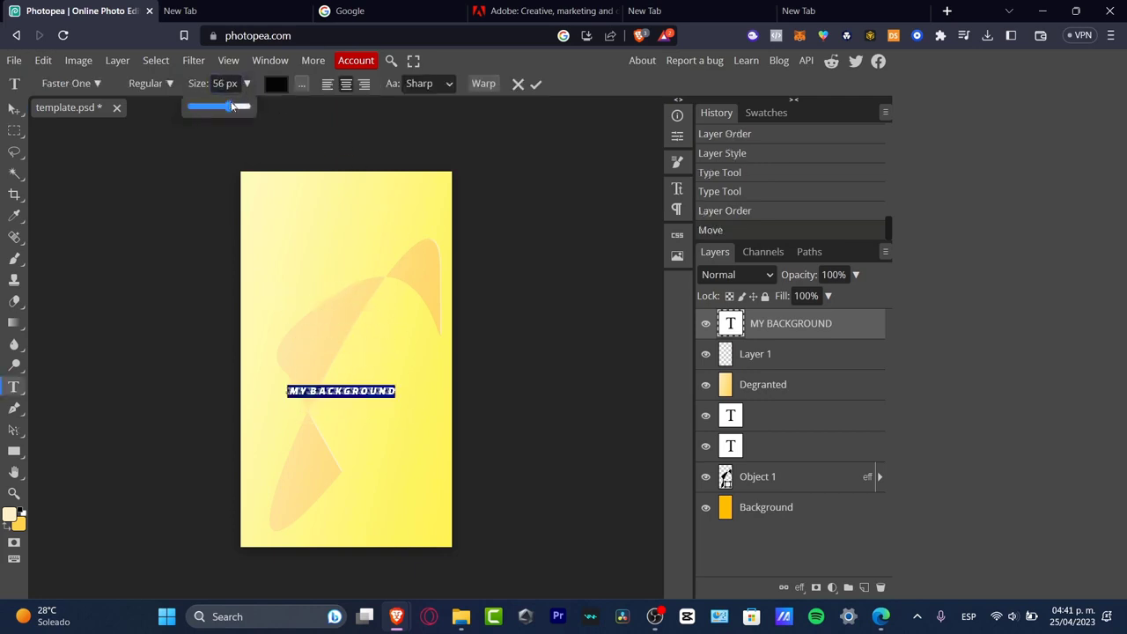
{"action": "left_click_drag", "start_coordinate": [231, 108], "coordinate": [247, 107]}
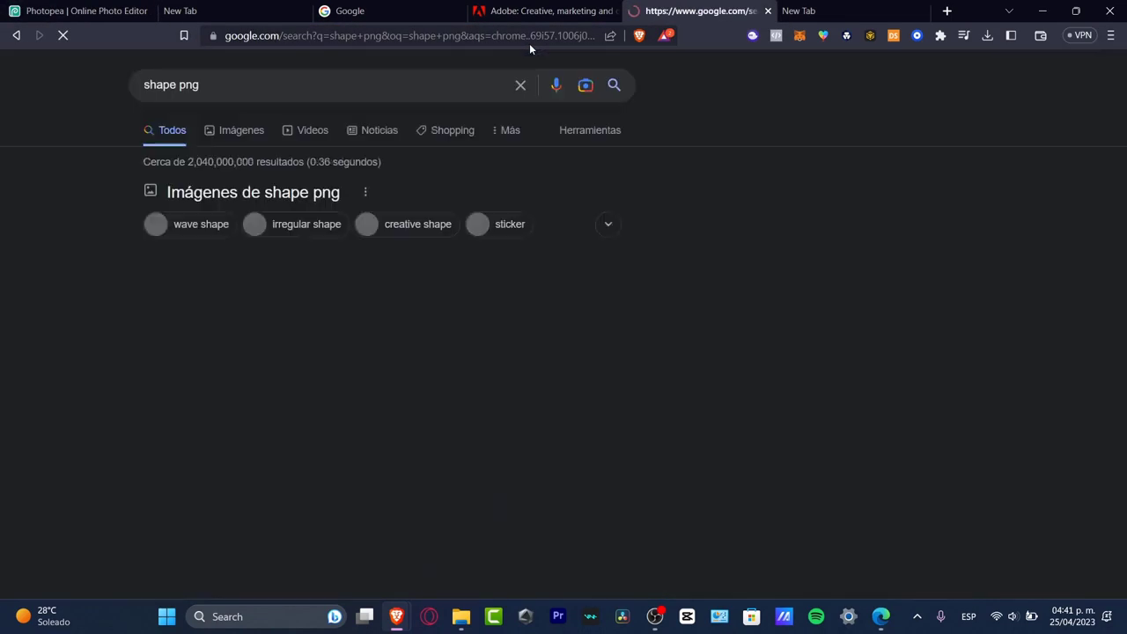
Step: Copy the black ink-splash result from the 'shape png' image search and return to Photopea
{"action": "left_click", "coordinate": [242, 130]}
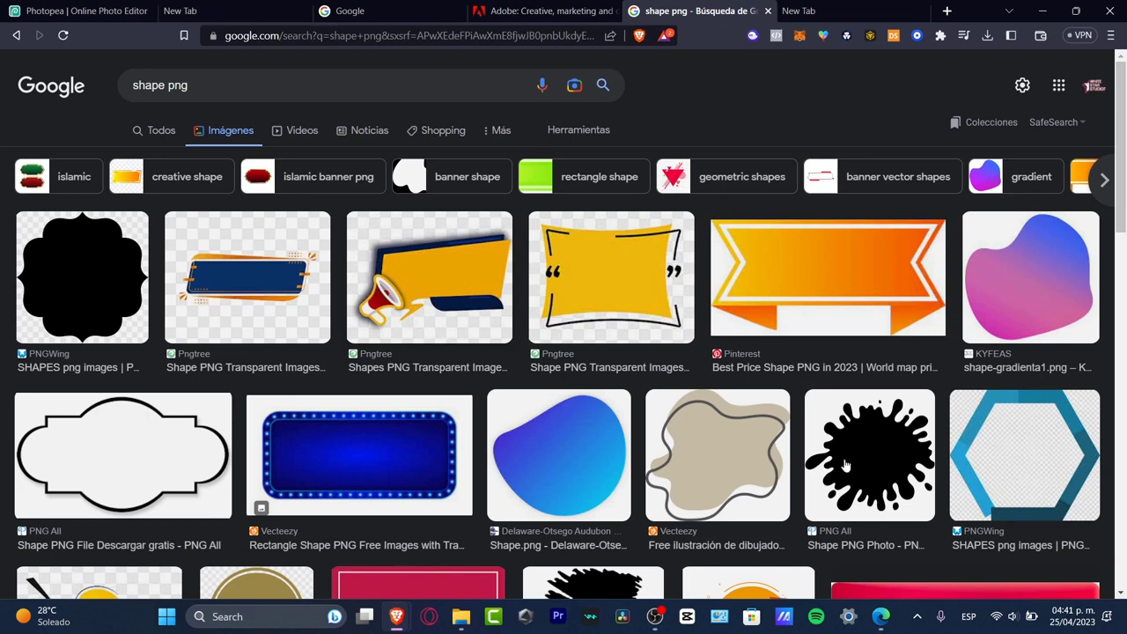
{"action": "left_click", "coordinate": [870, 455]}
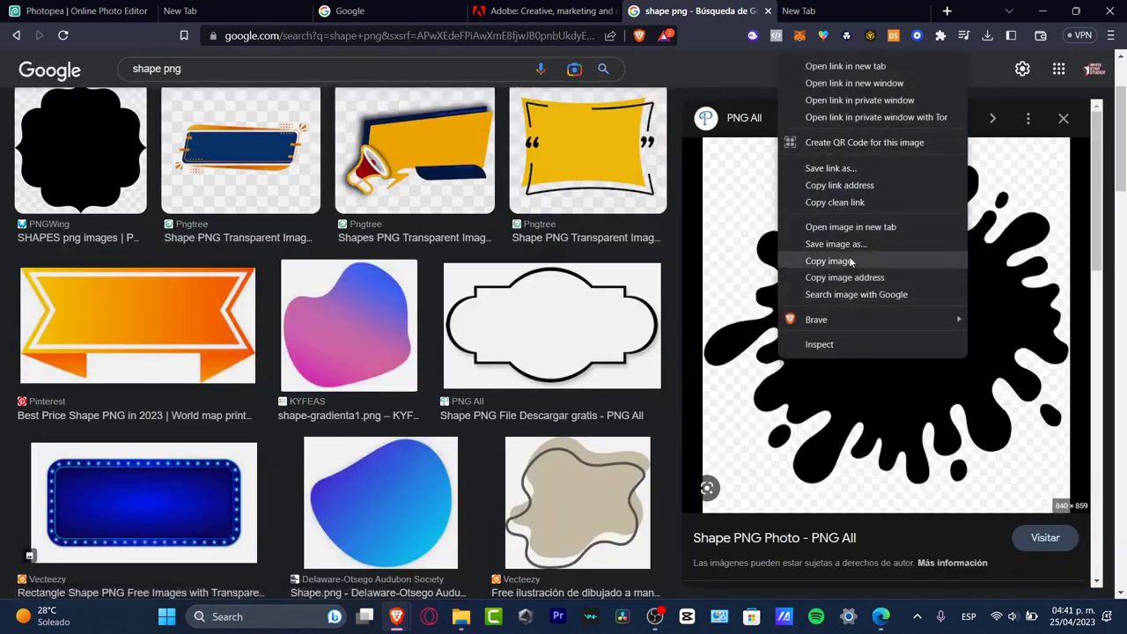
{"action": "left_click", "coordinate": [537, 11]}
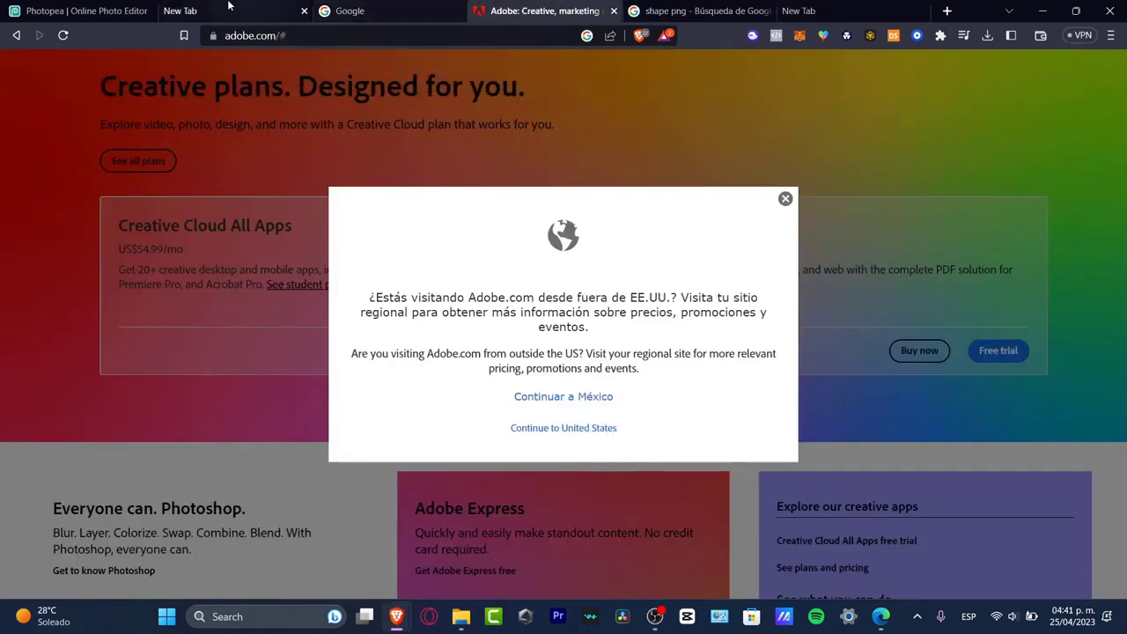
{"action": "left_click", "coordinate": [85, 10]}
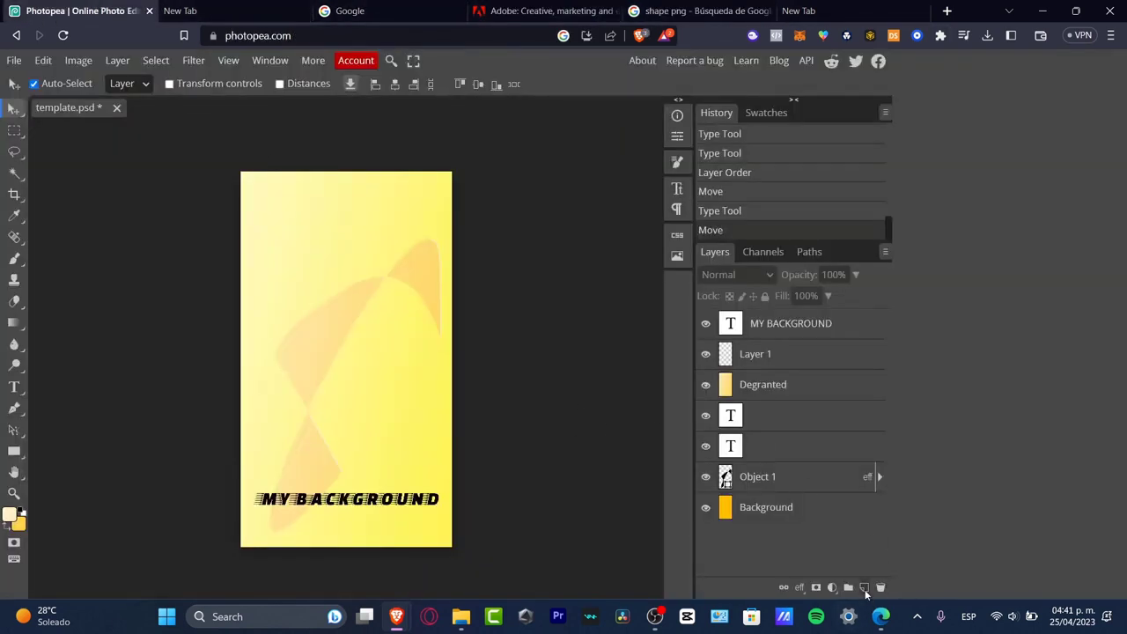
Step: Paste the splash into a new 'Object 2' layer and drag it to just above the text
{"action": "left_click", "coordinate": [863, 588]}
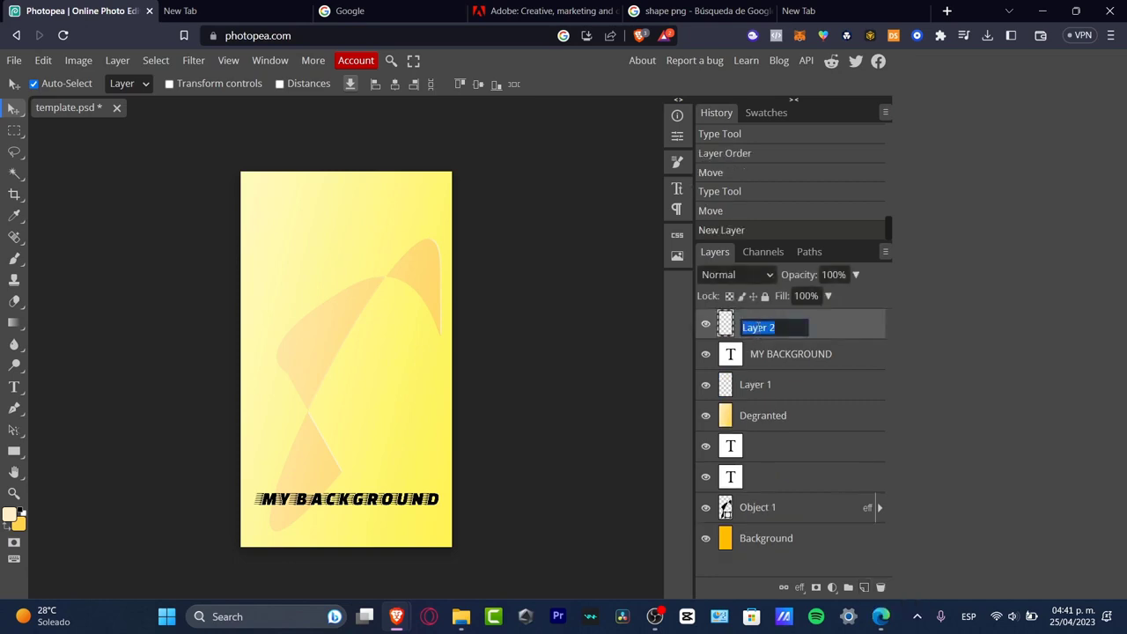
{"action": "type", "text": "Object 2"}
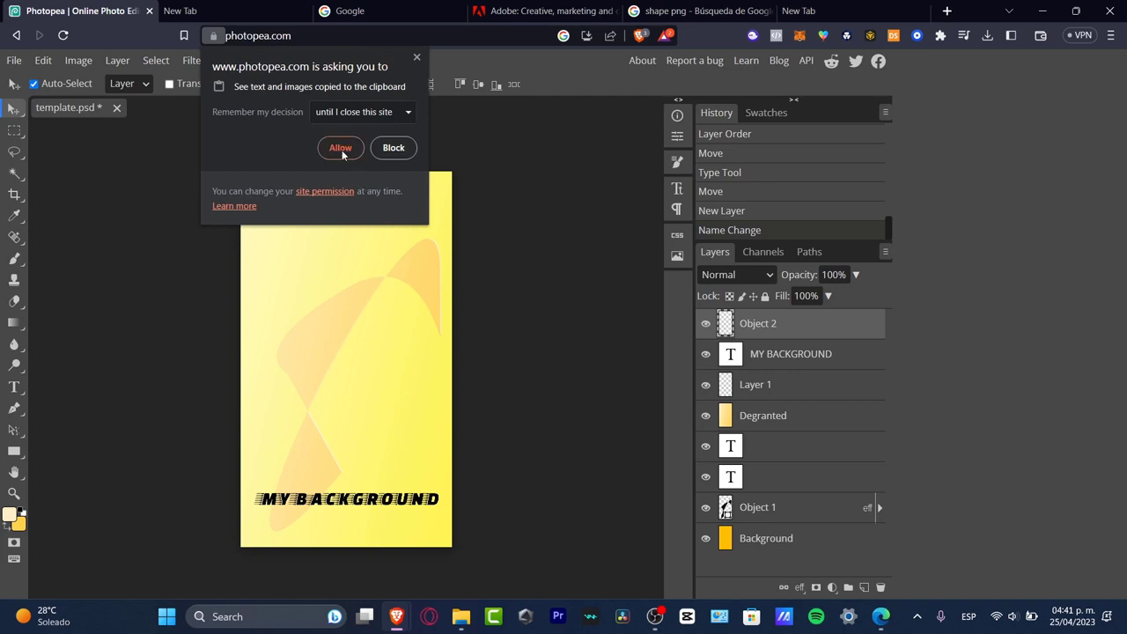
{"action": "left_click", "coordinate": [340, 148]}
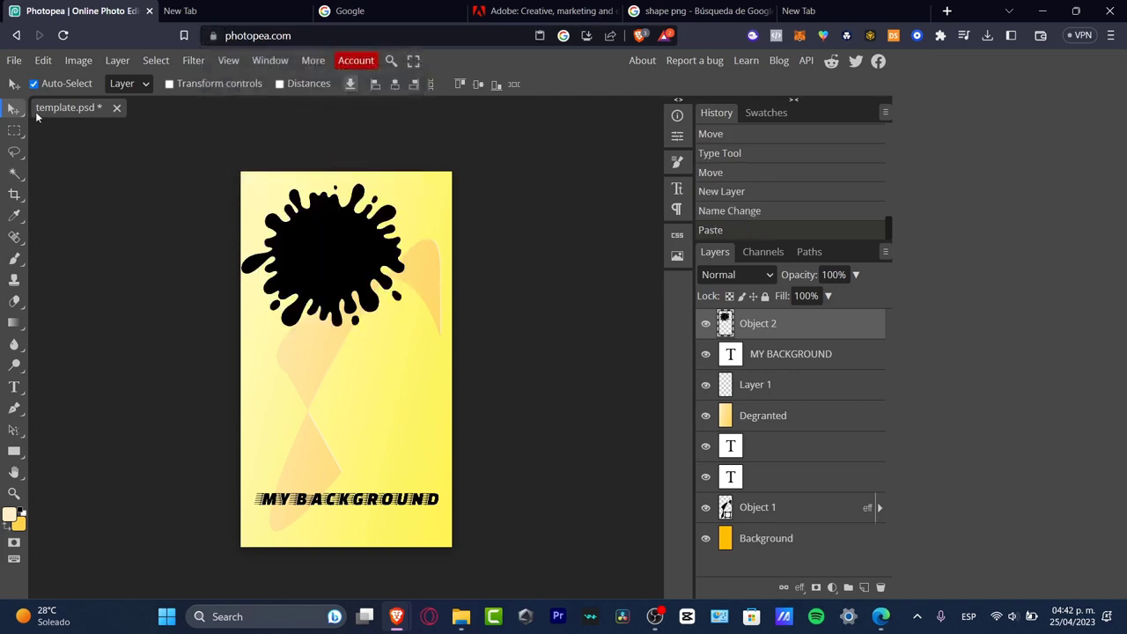
{"action": "mouse_move", "coordinate": [321, 254]}
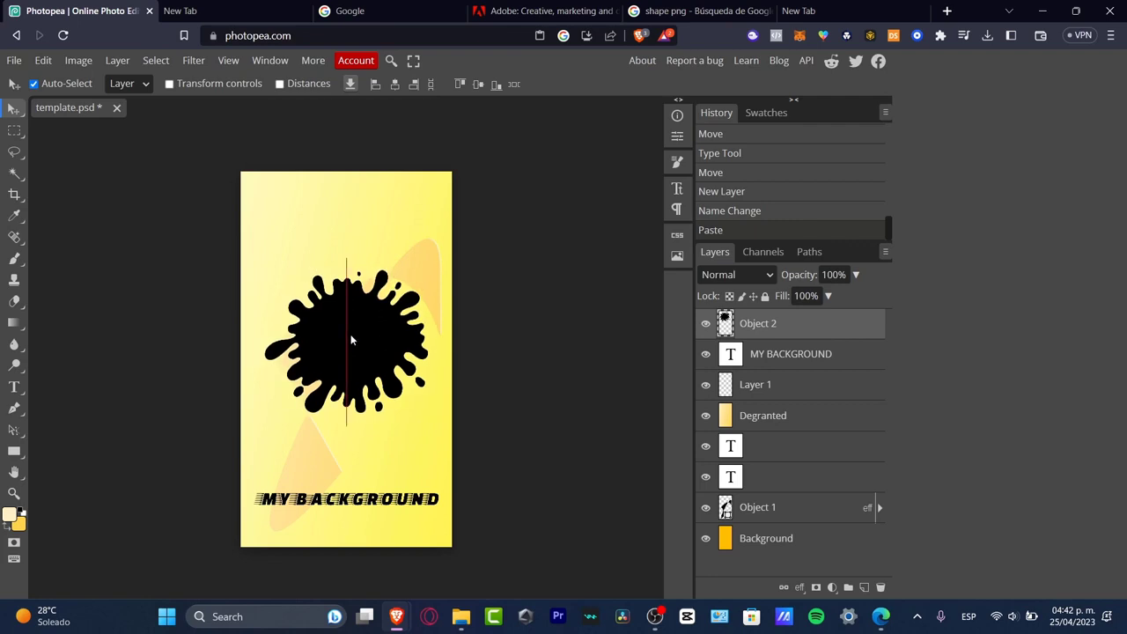
{"action": "left_click_drag", "start_coordinate": [350, 340], "coordinate": [370, 352]}
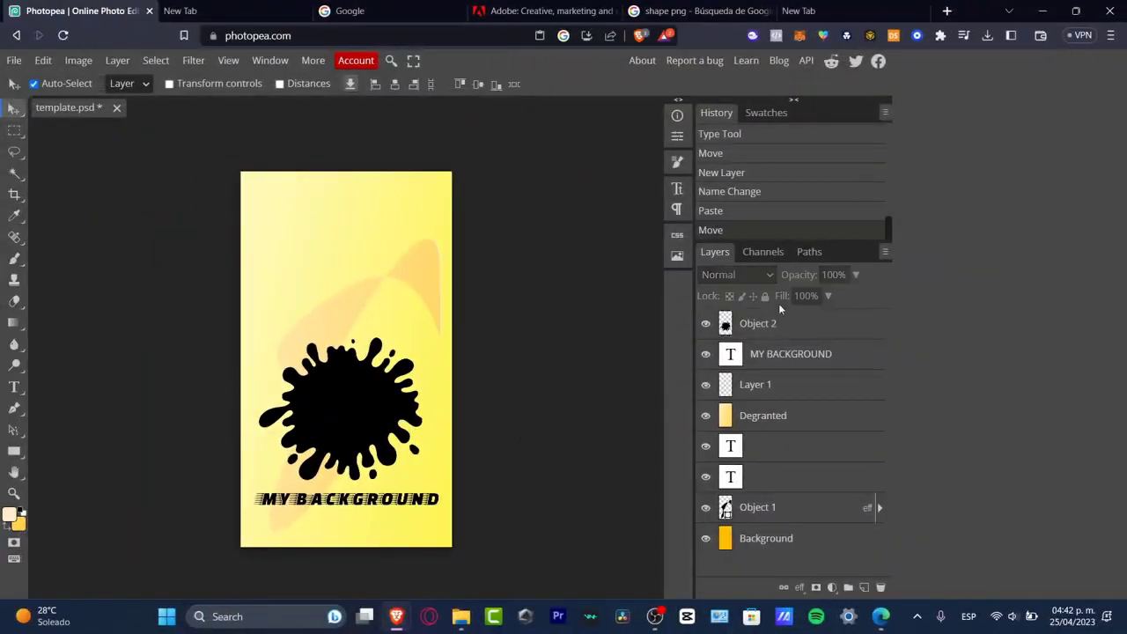
{"action": "left_click", "coordinate": [14, 60]}
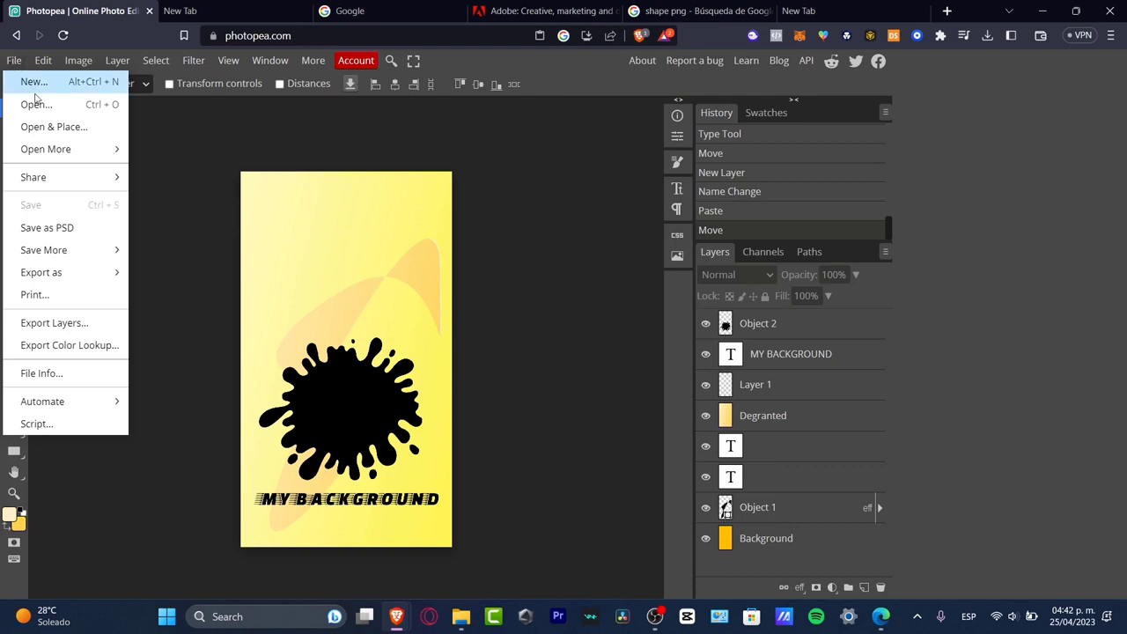
{"action": "mouse_move", "coordinate": [44, 251]}
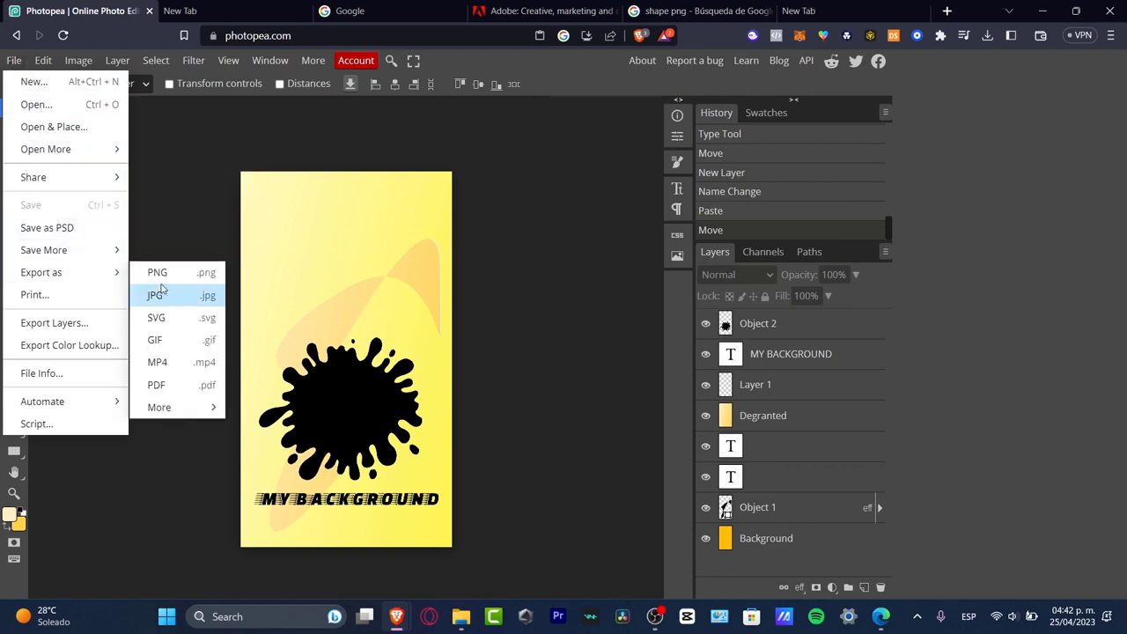
{"action": "mouse_move", "coordinate": [155, 317]}
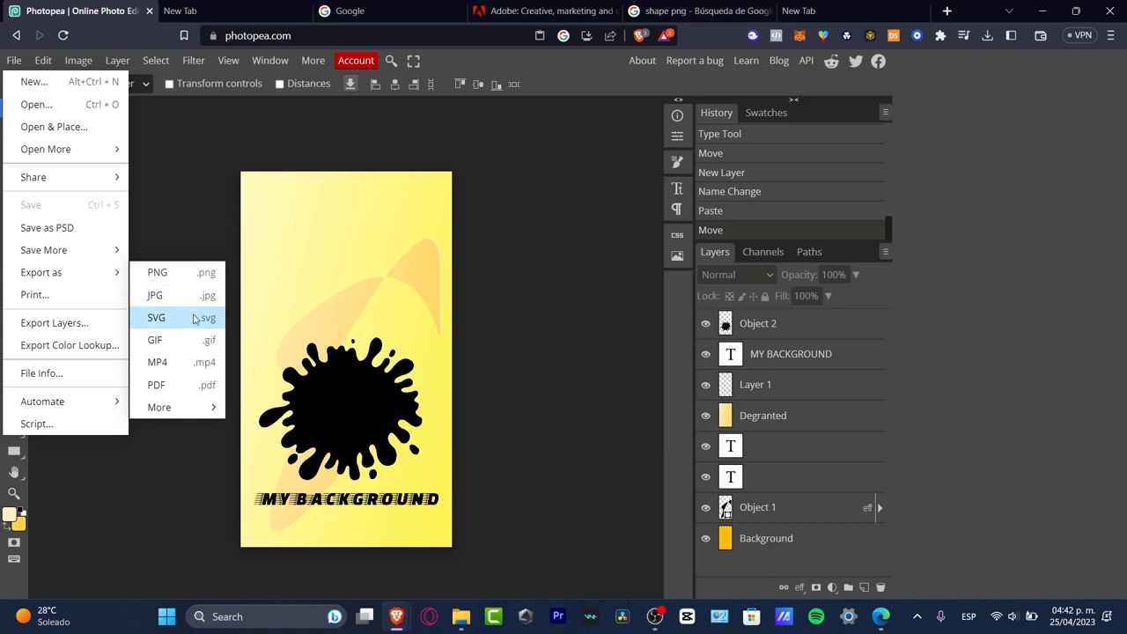
{"action": "mouse_move", "coordinate": [155, 384]}
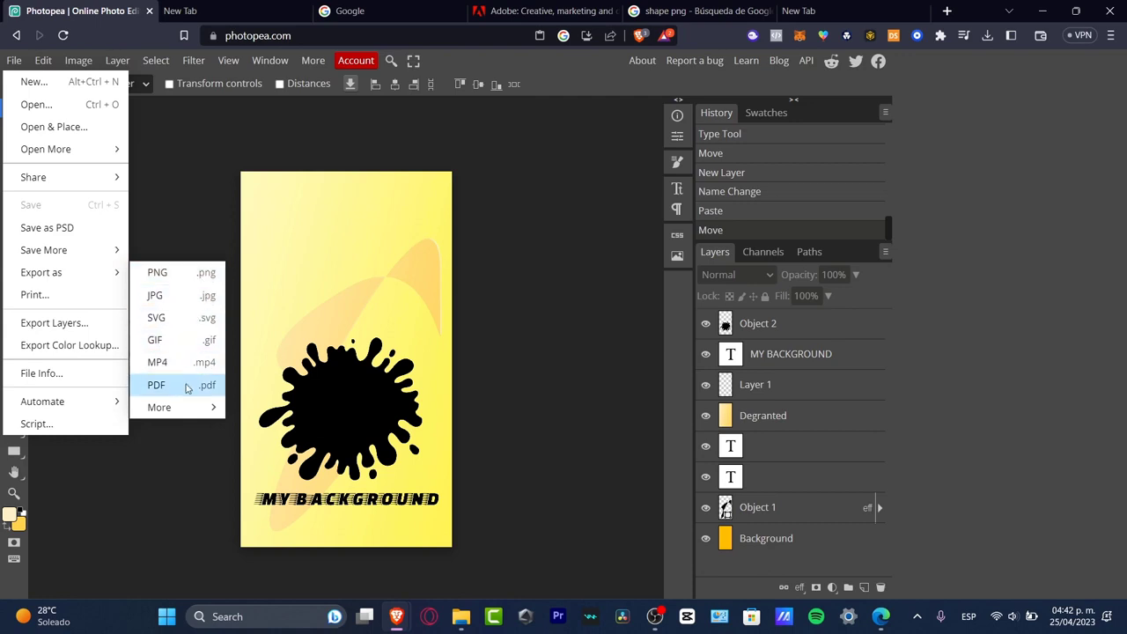
{"action": "left_click", "coordinate": [159, 407]}
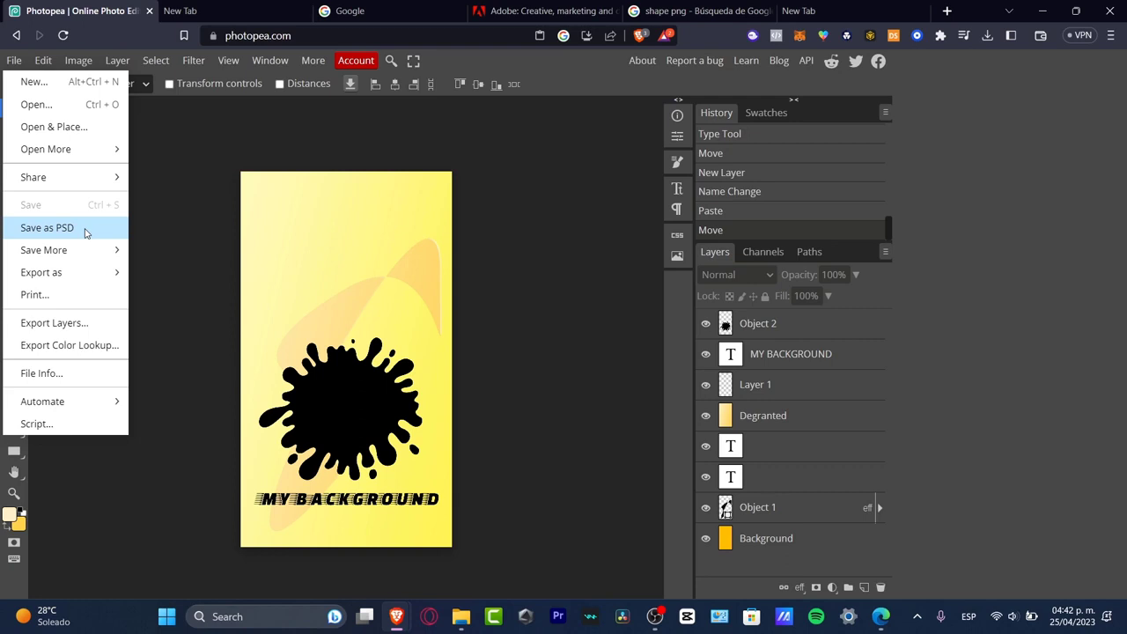
{"action": "mouse_move", "coordinate": [136, 188]}
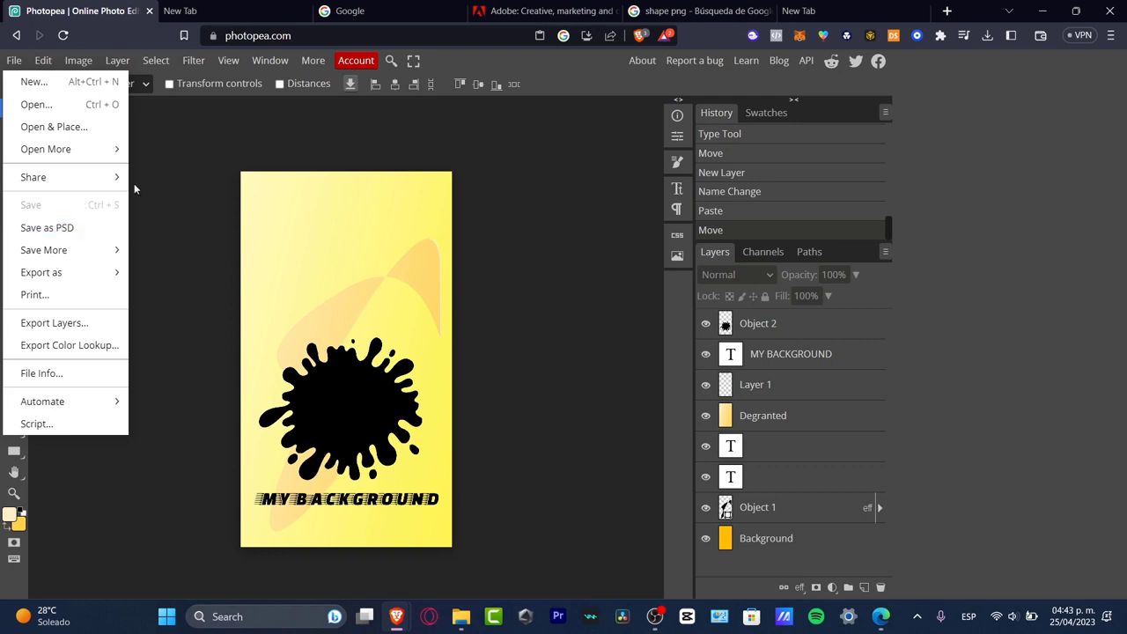
{"action": "left_click", "coordinate": [447, 309]}
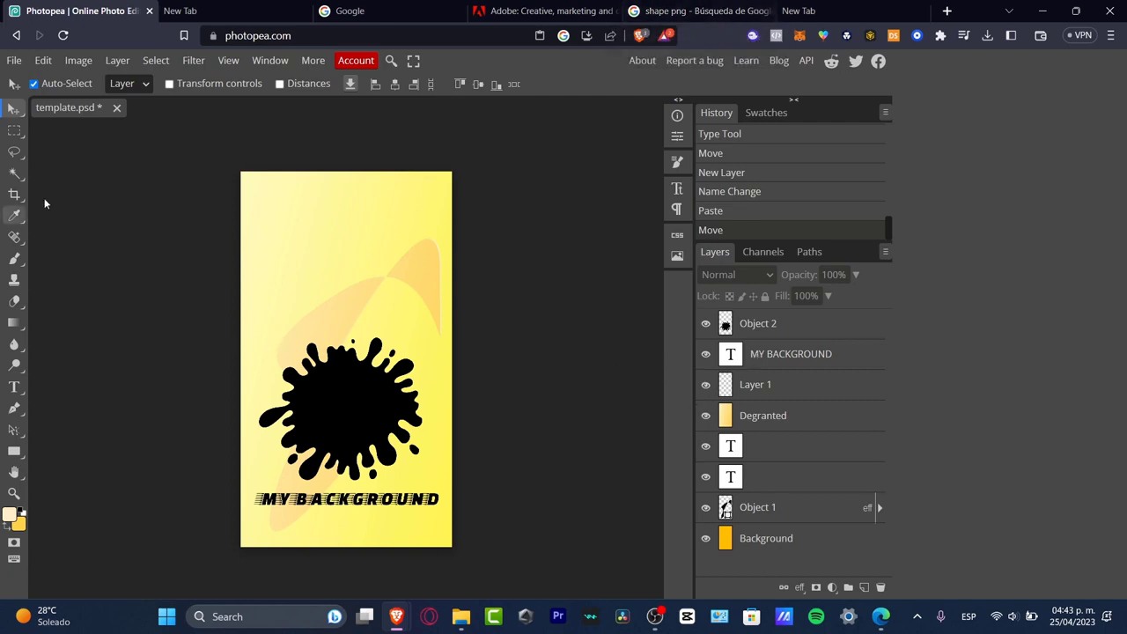
{"action": "mouse_move", "coordinate": [313, 218]}
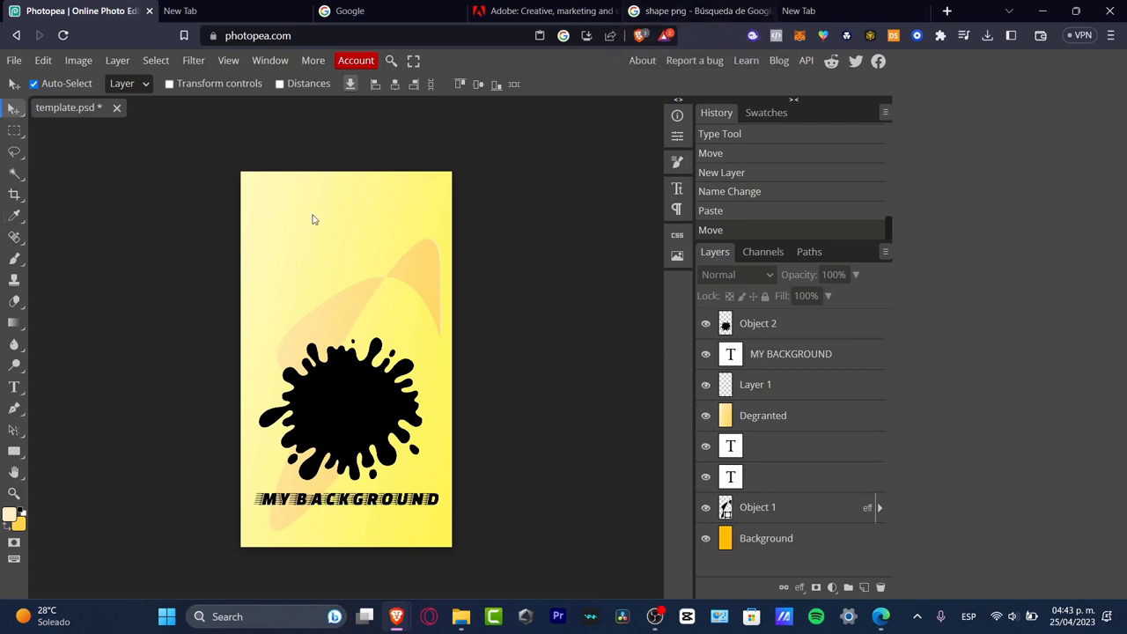
{"action": "left_click", "coordinate": [542, 11]}
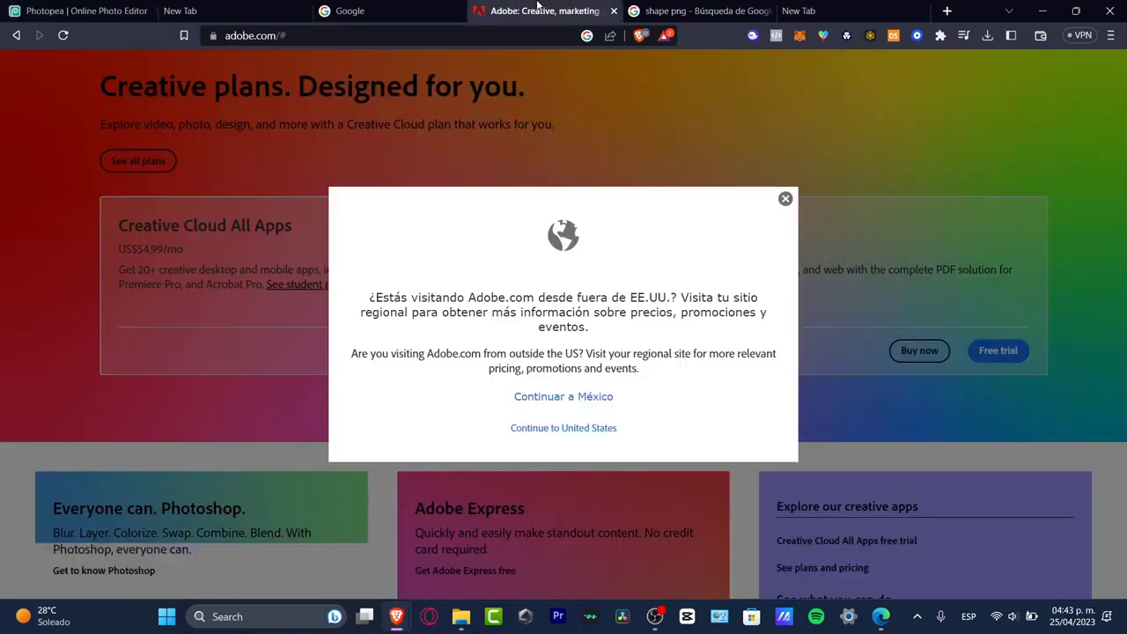
{"action": "left_click", "coordinate": [785, 197]}
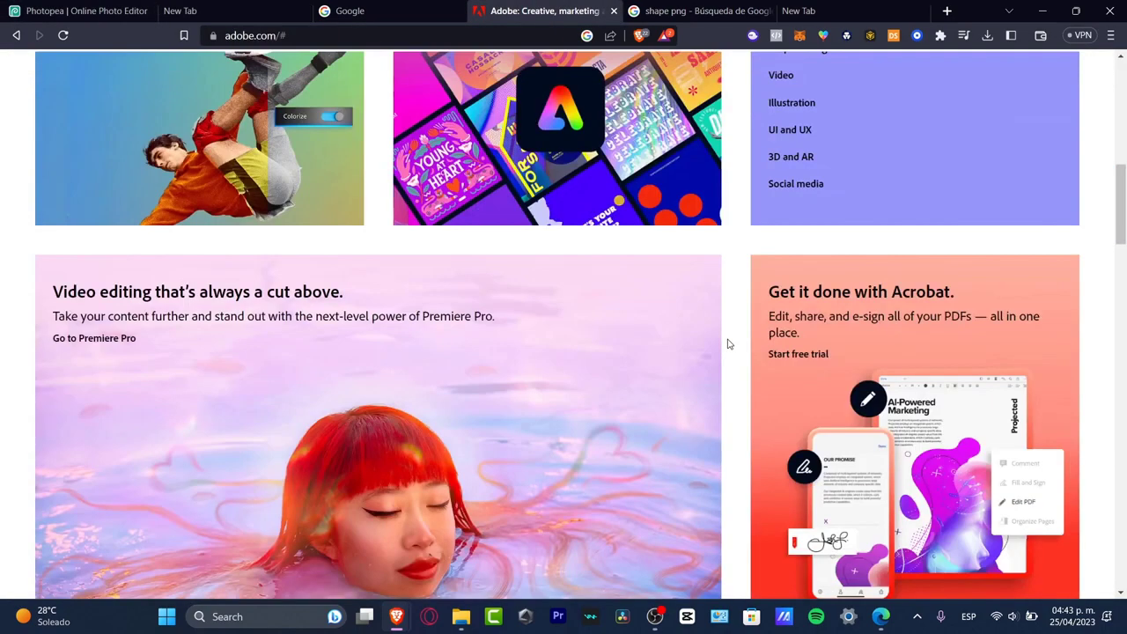
{"action": "left_click", "coordinate": [79, 10]}
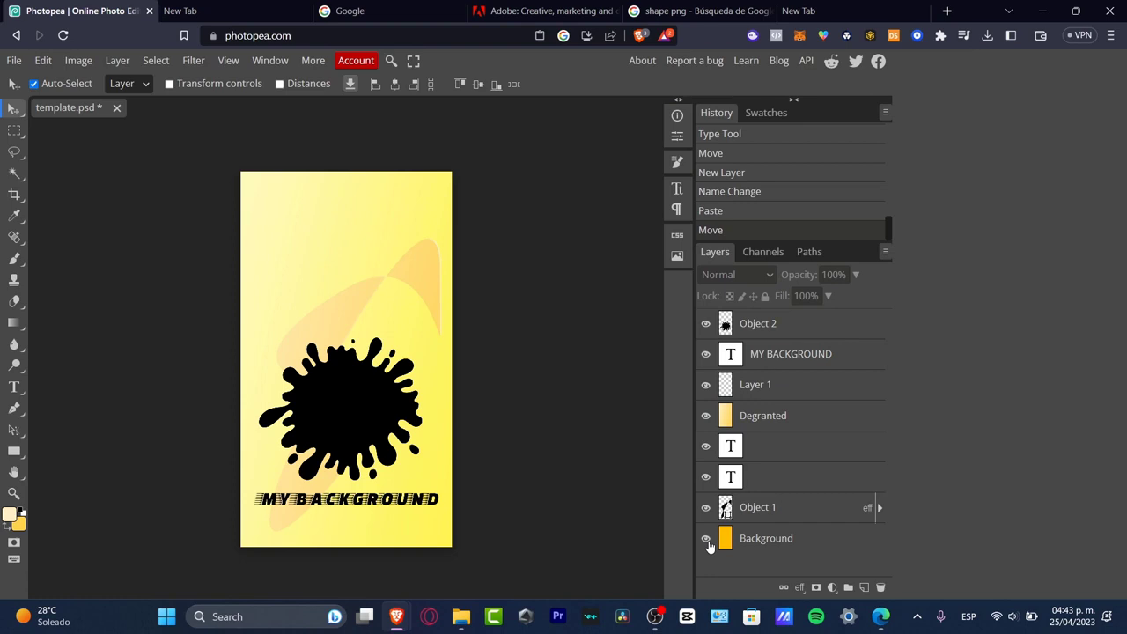
{"action": "mouse_move", "coordinate": [704, 507]}
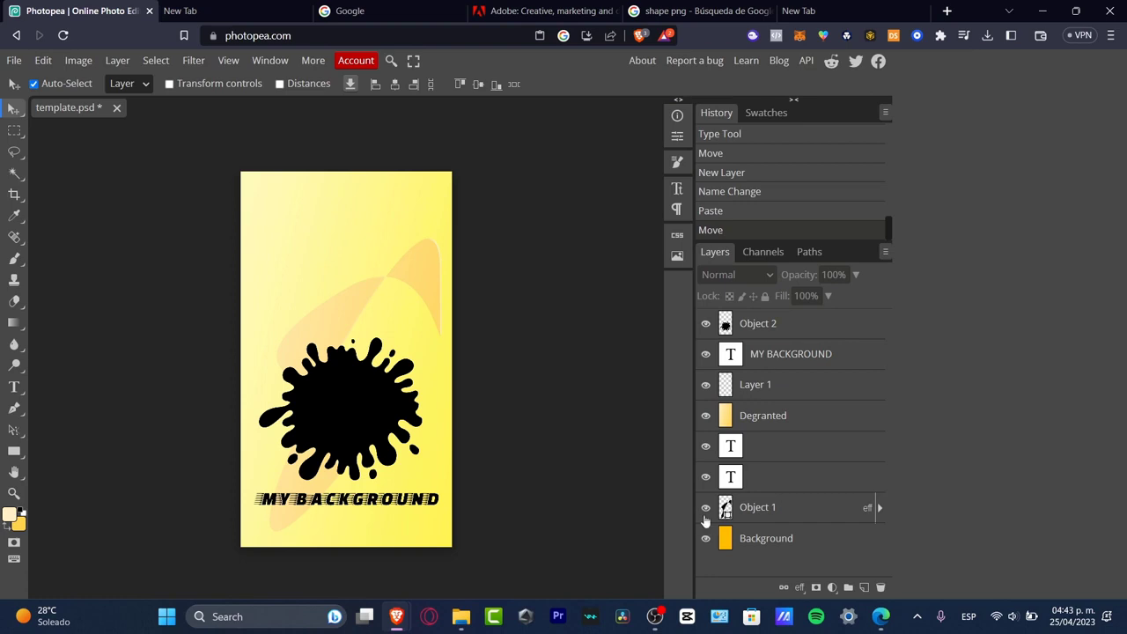